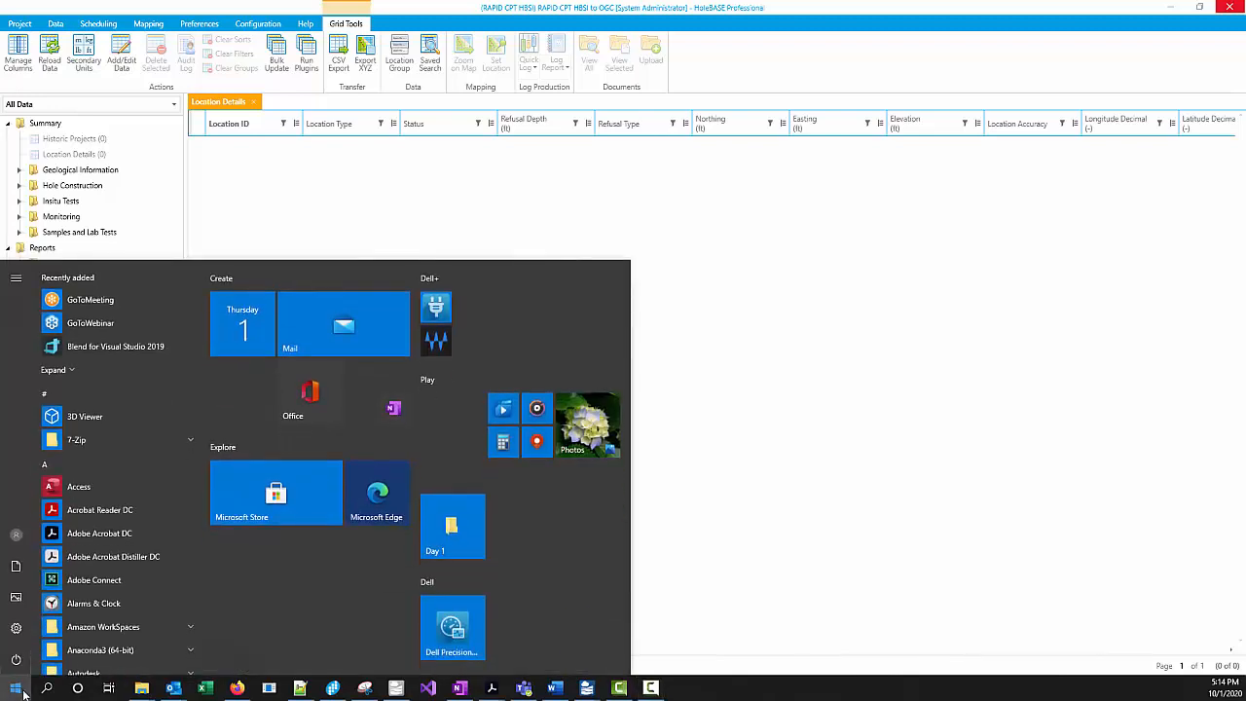
Launch RAPID CPT Processor from the Start menu to reach its Dataforensics Cloud login
type("ra")
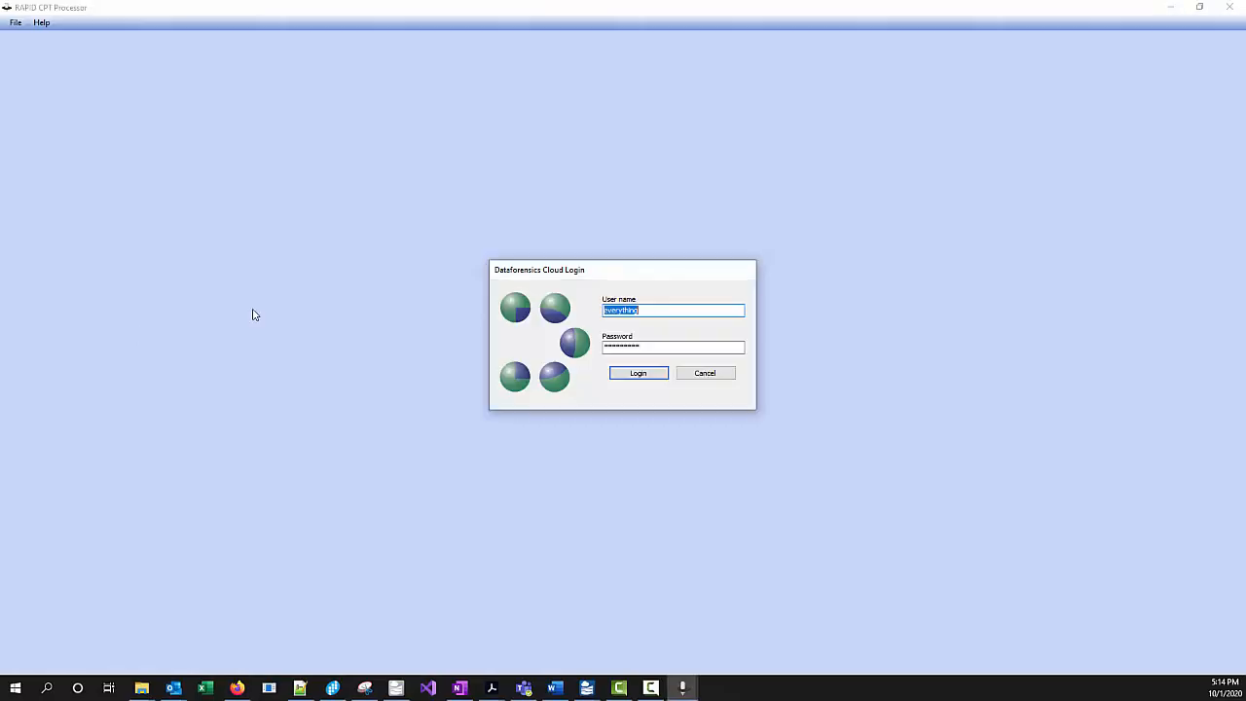
mouse_move(255, 113)
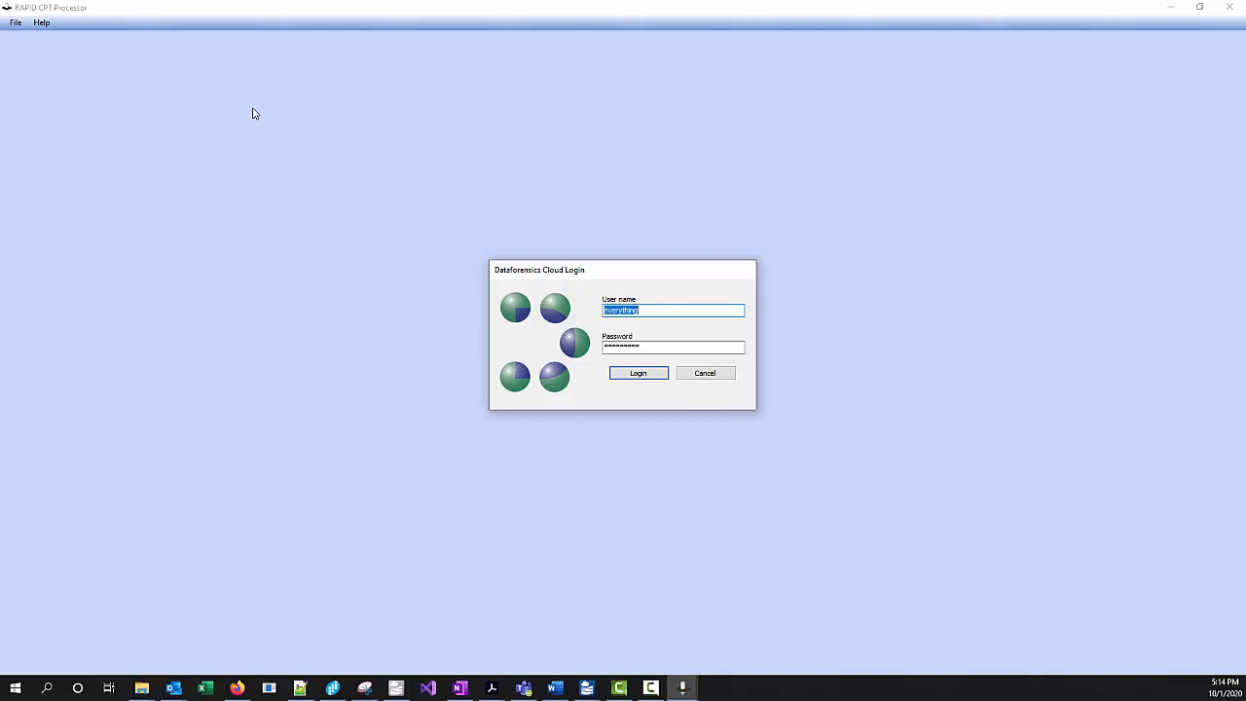
mouse_move(599, 209)
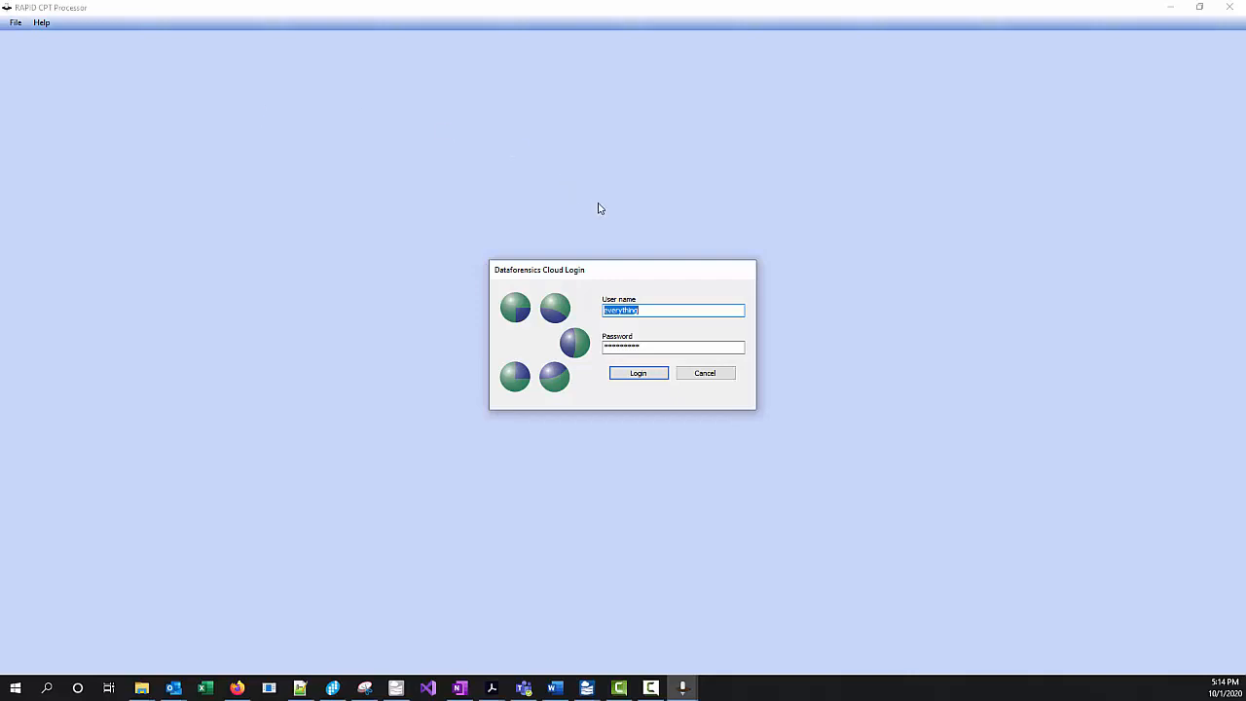
mouse_move(670, 332)
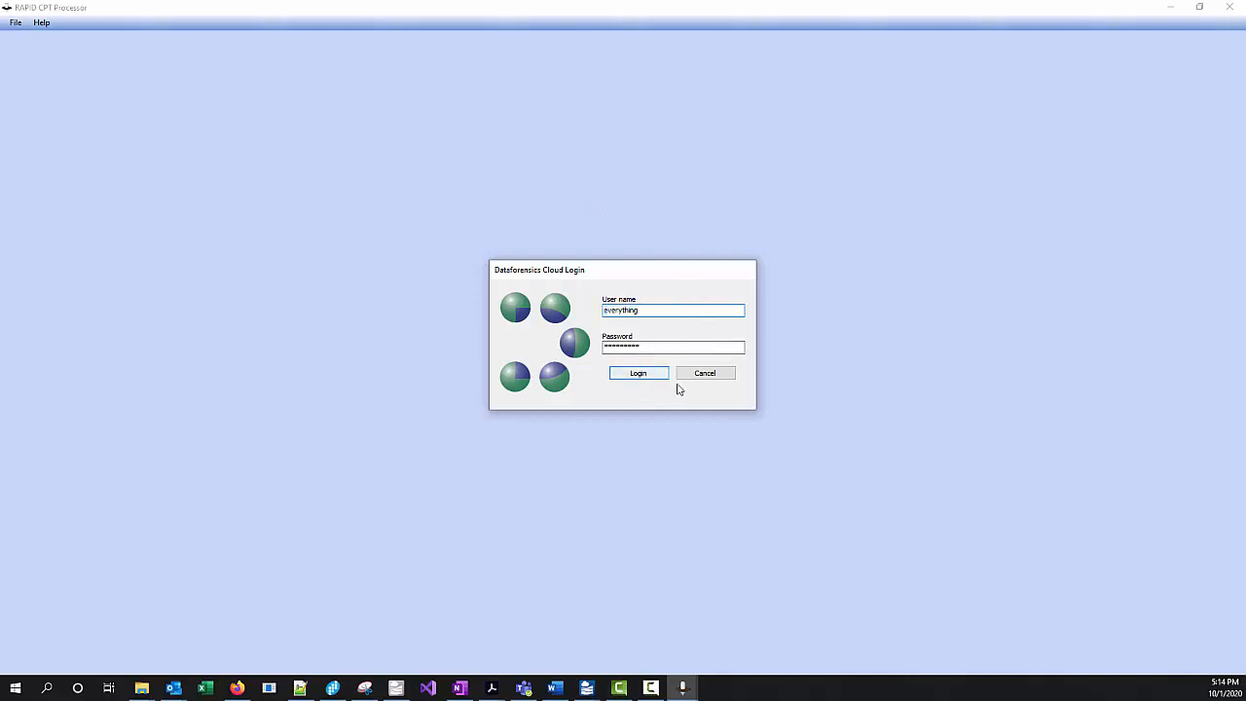
Log in, then set Process CPT Data output to the Desktop CPT Demo folder
left_click(15, 21)
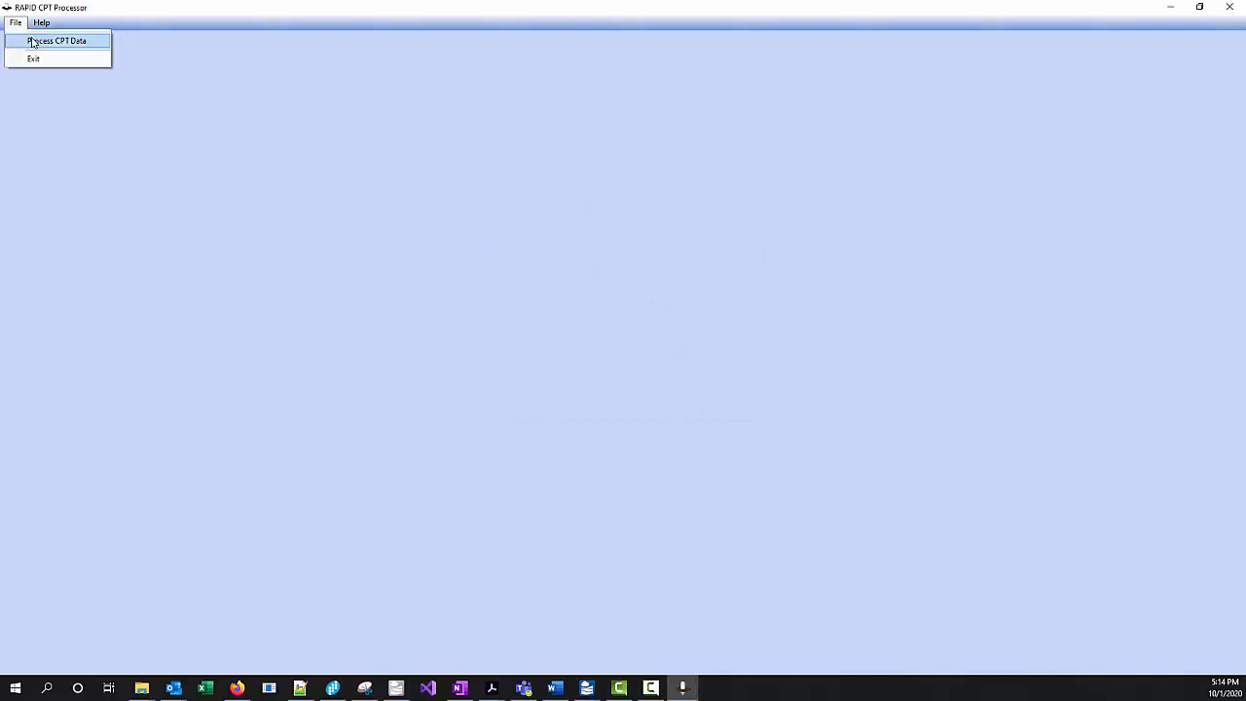
left_click(56, 41)
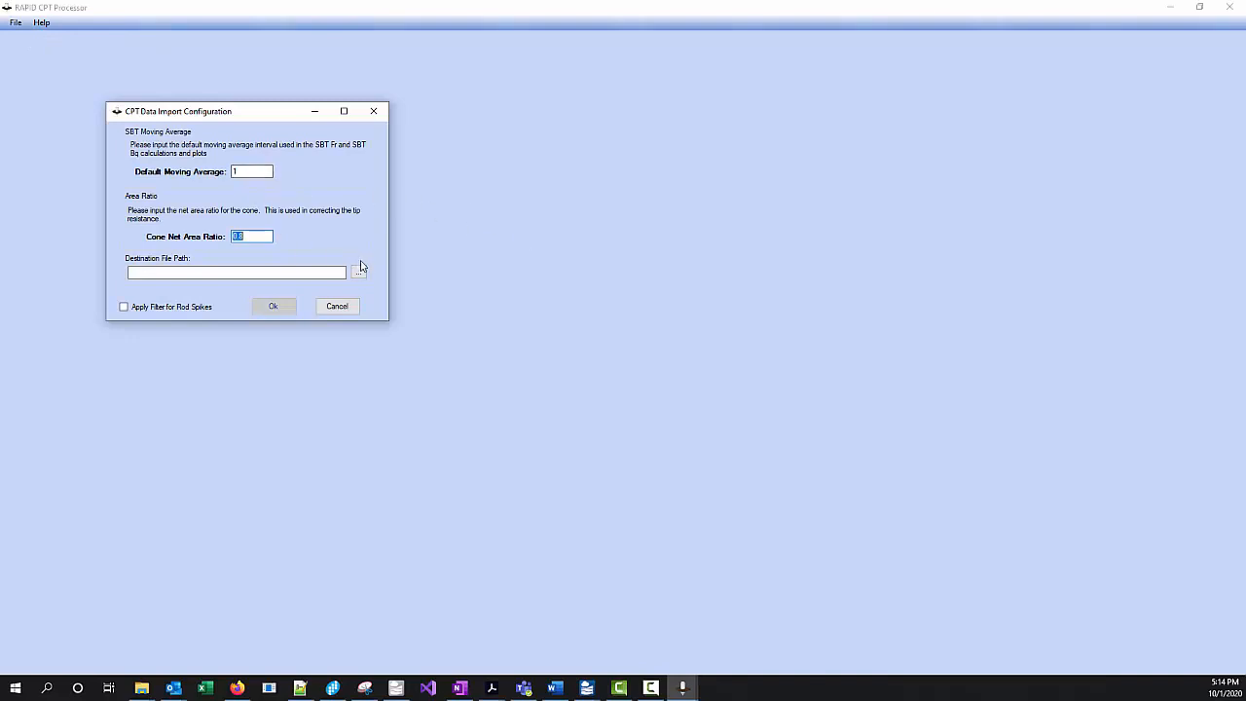
left_click(358, 272)
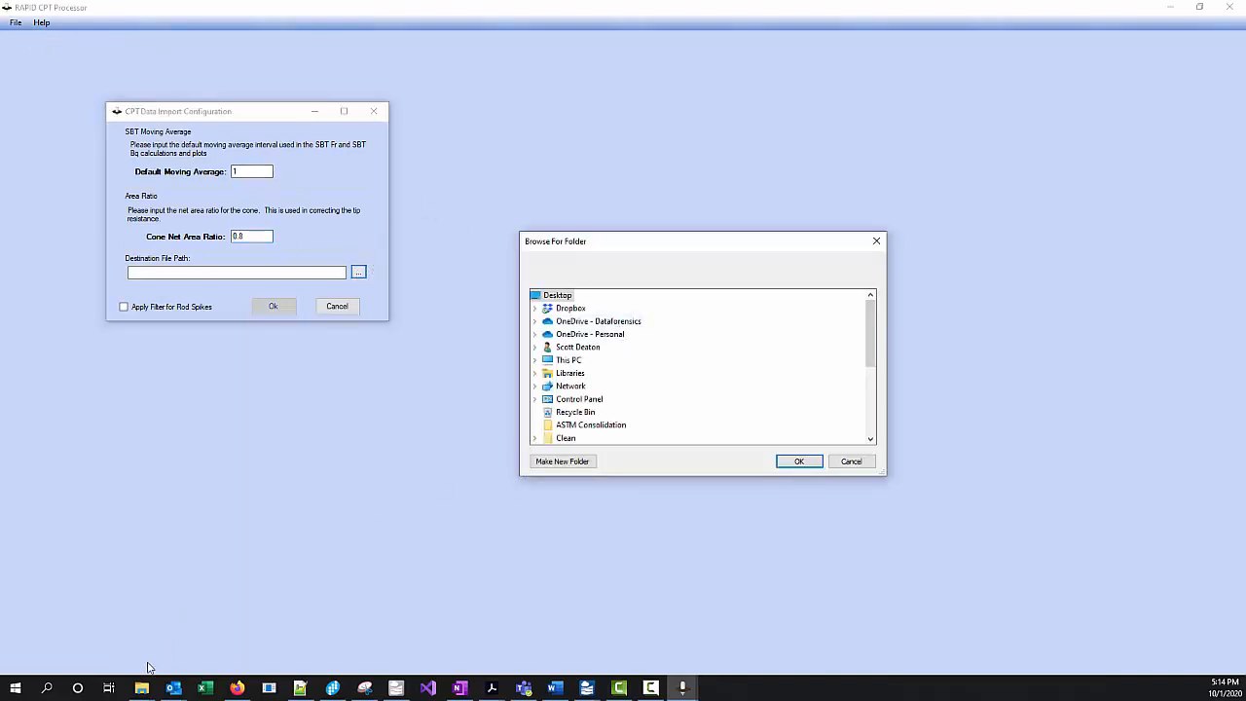
mouse_move(573, 440)
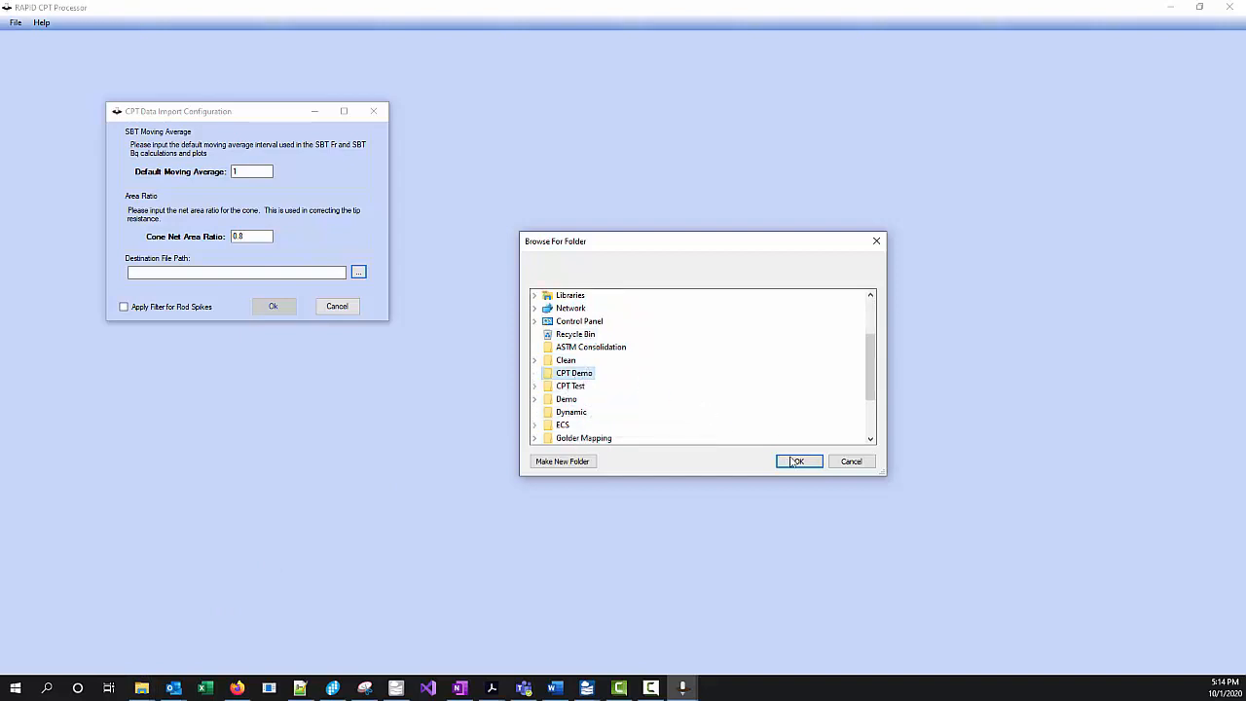
left_click(798, 461)
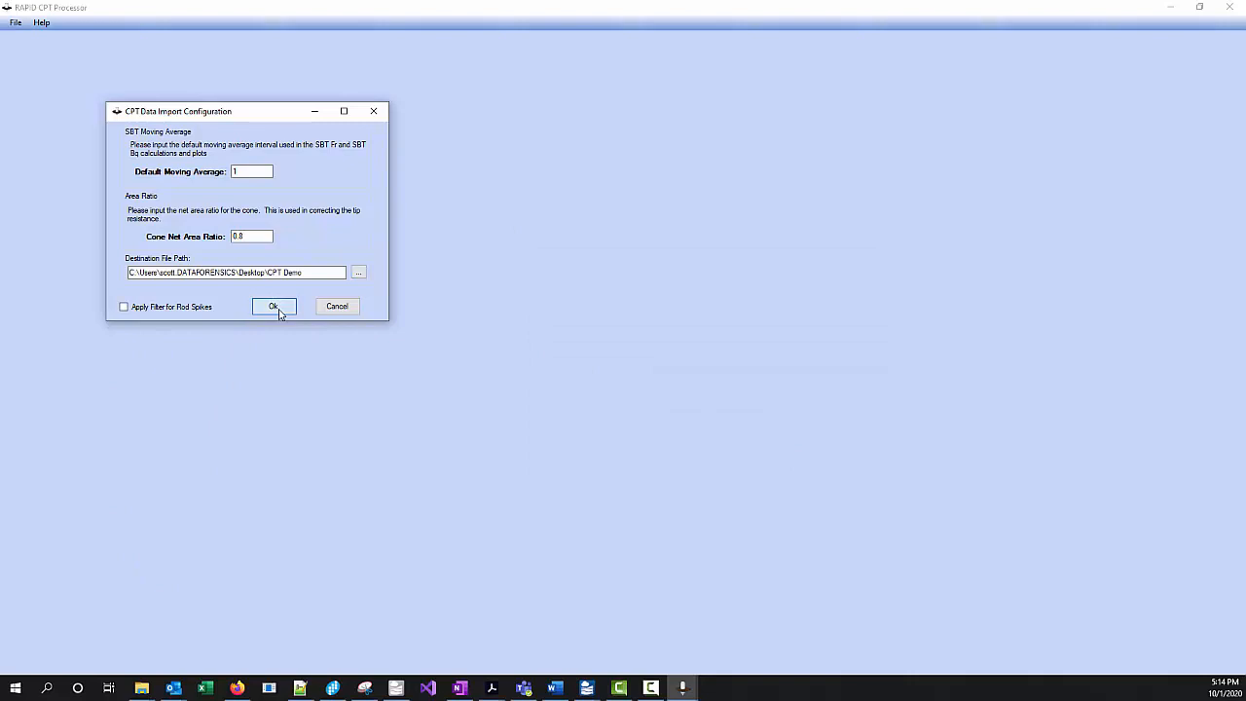
left_click(272, 306)
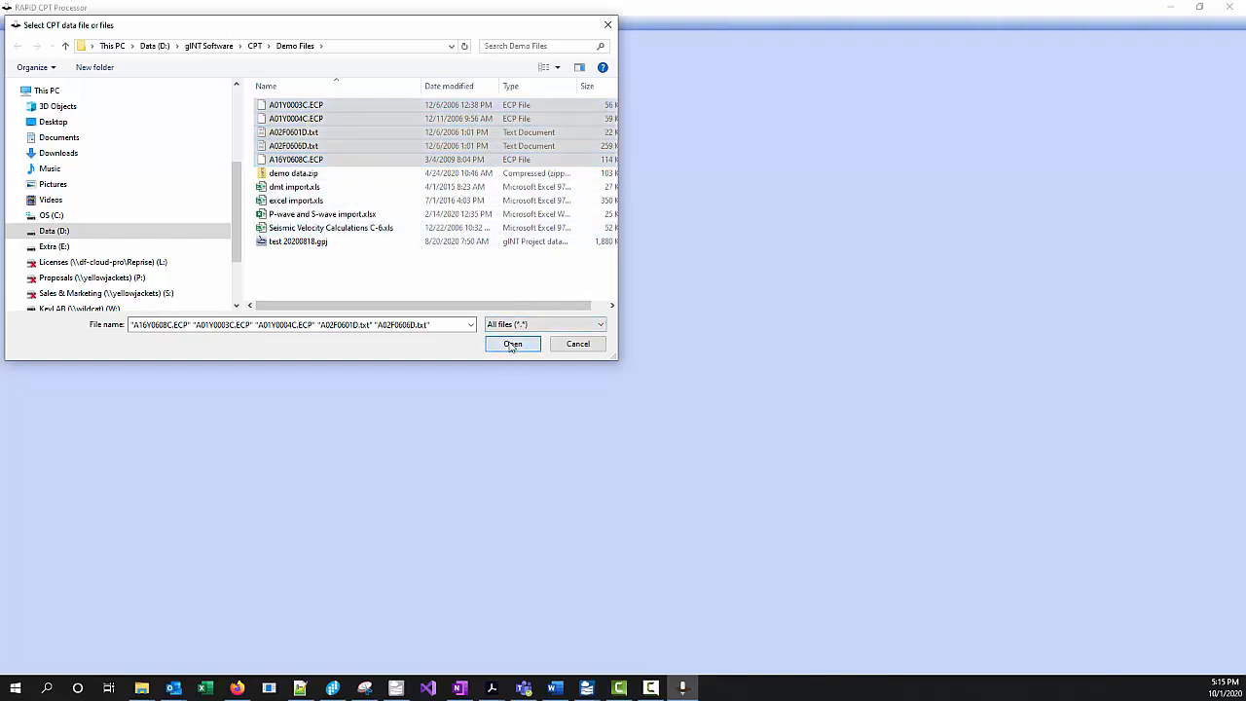
Process the five selected ECP and txt files into HBSI.zip and dismiss the success message
left_click(512, 343)
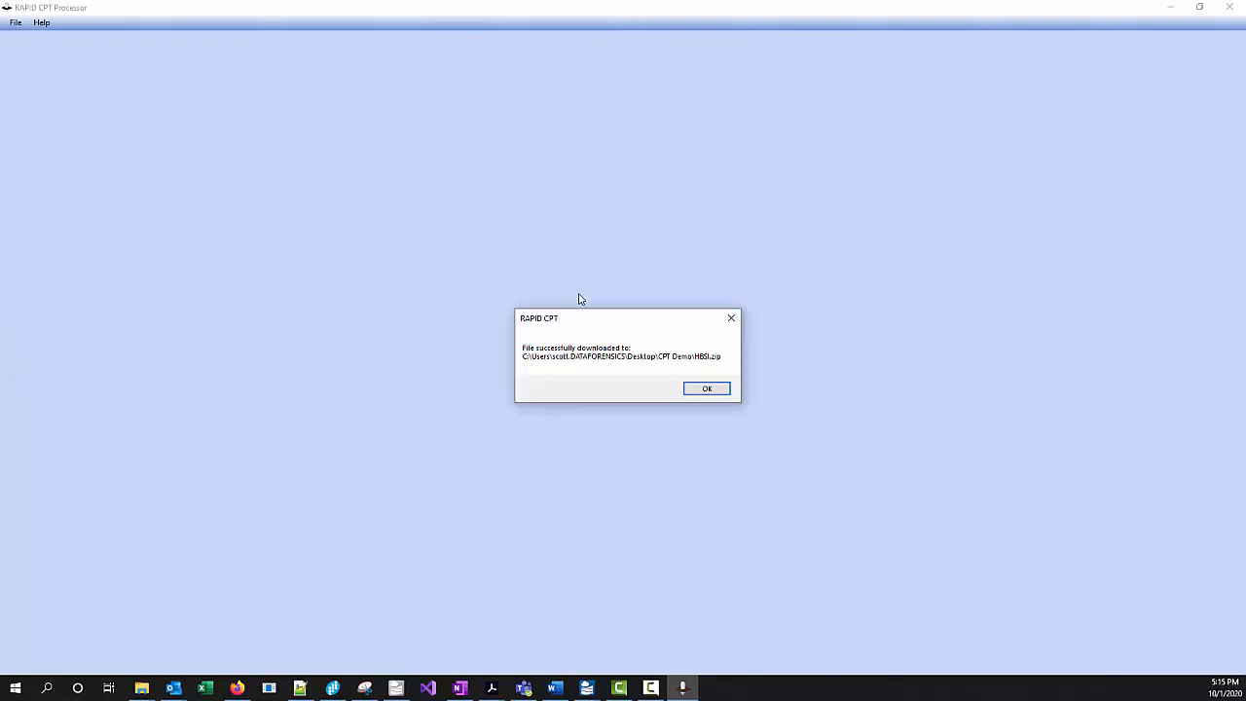
mouse_move(721, 356)
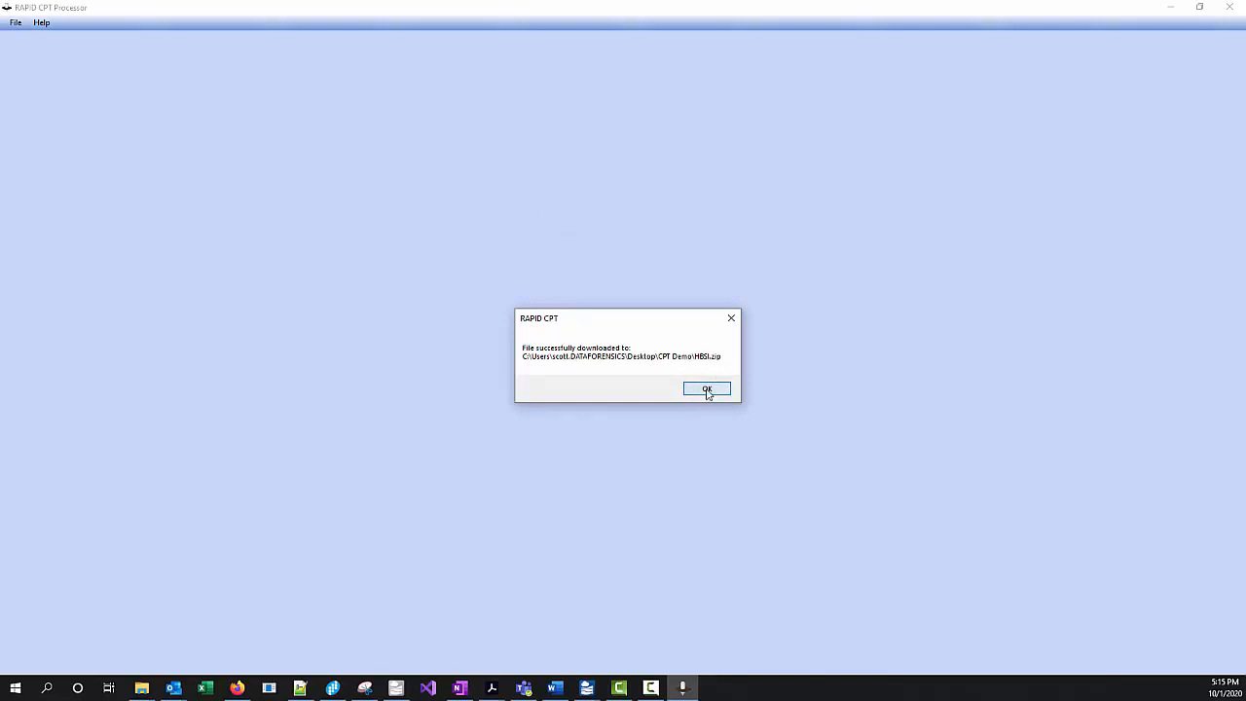
left_click(706, 390)
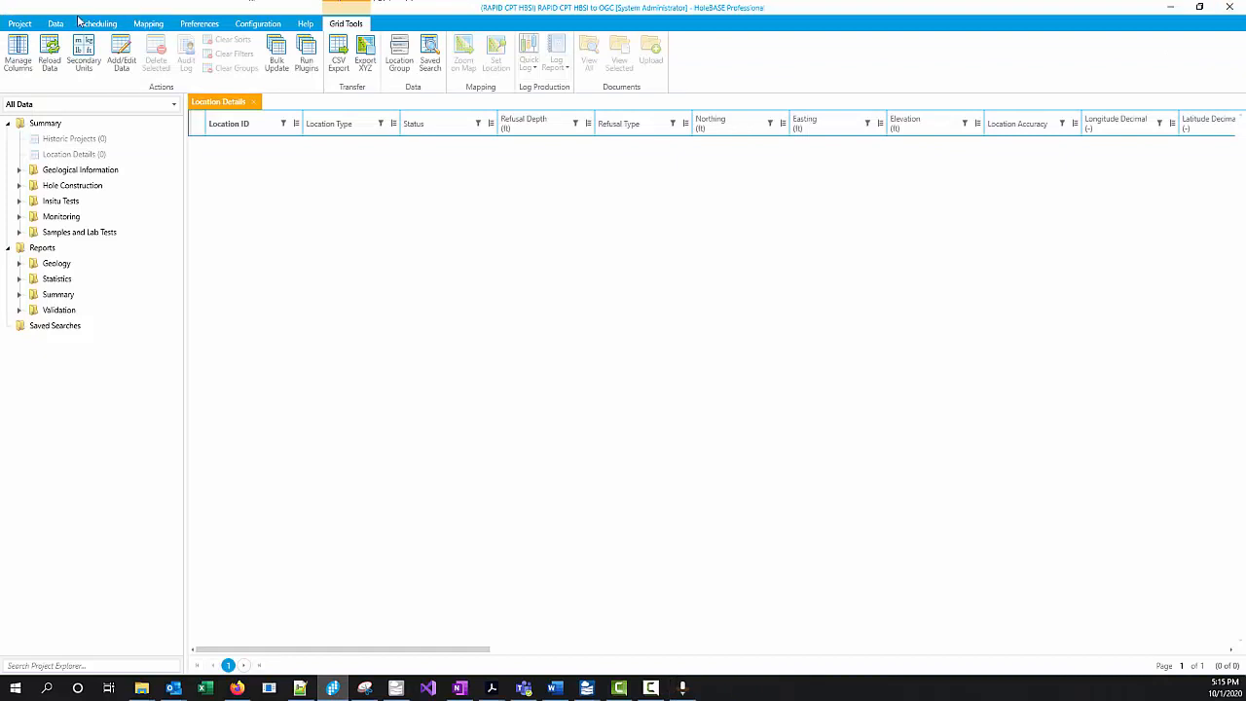
Start Import Data with CSV file format and the RAPID CPT mapping
left_click(56, 24)
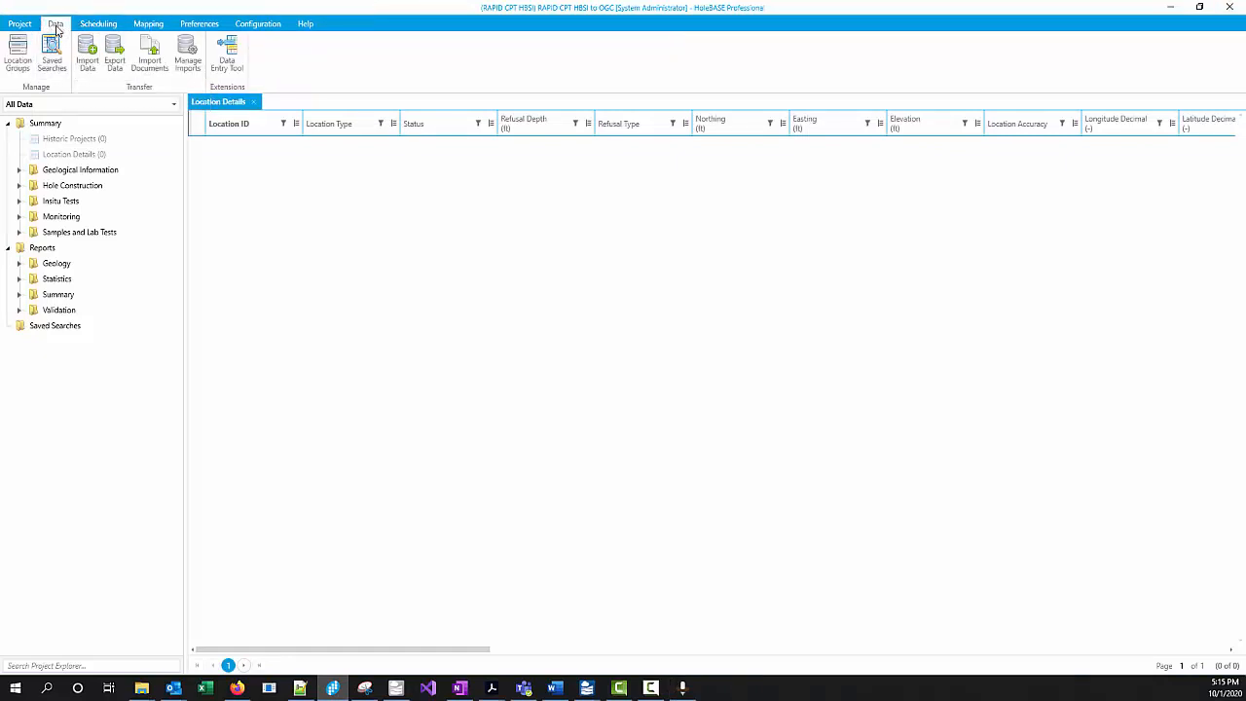
mouse_move(98, 23)
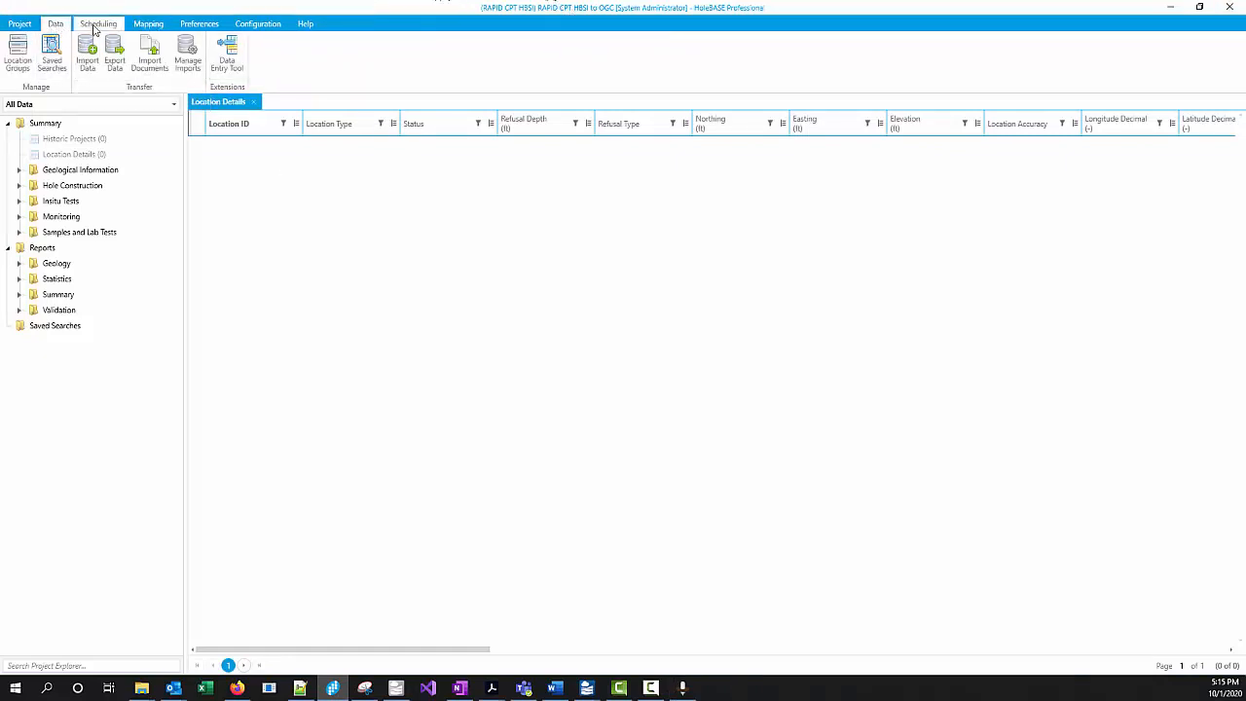
left_click(87, 55)
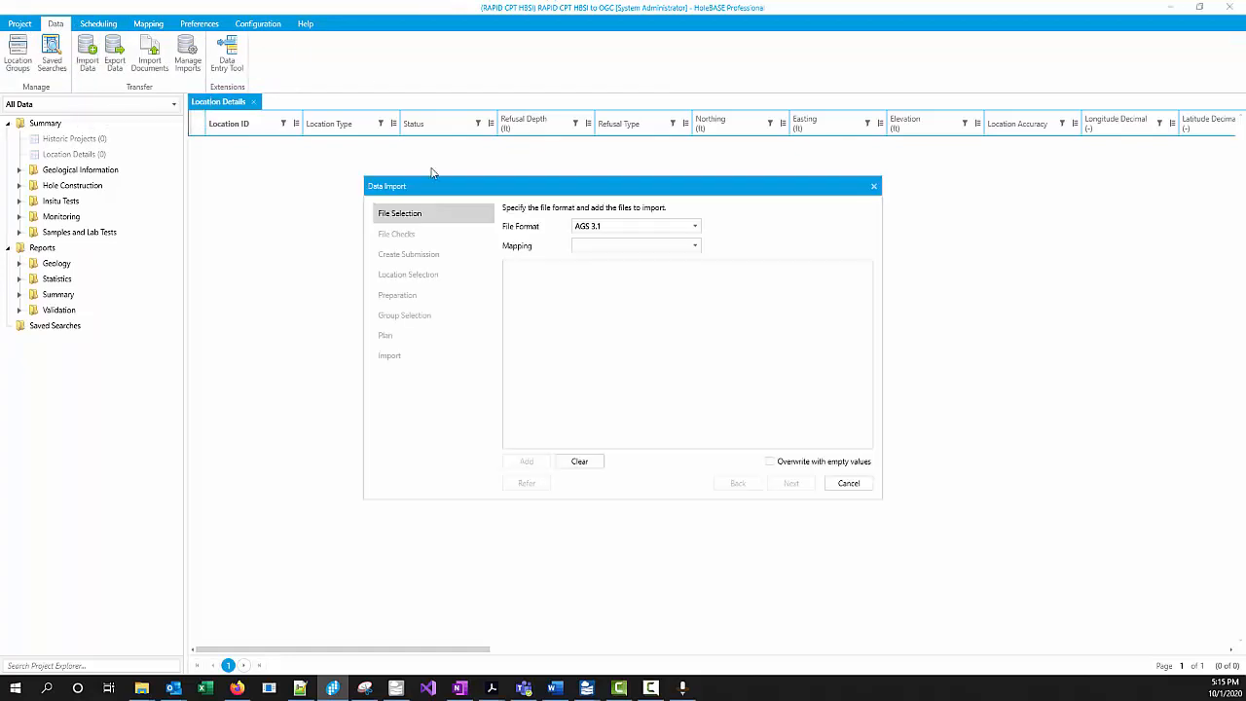
left_click(693, 226)
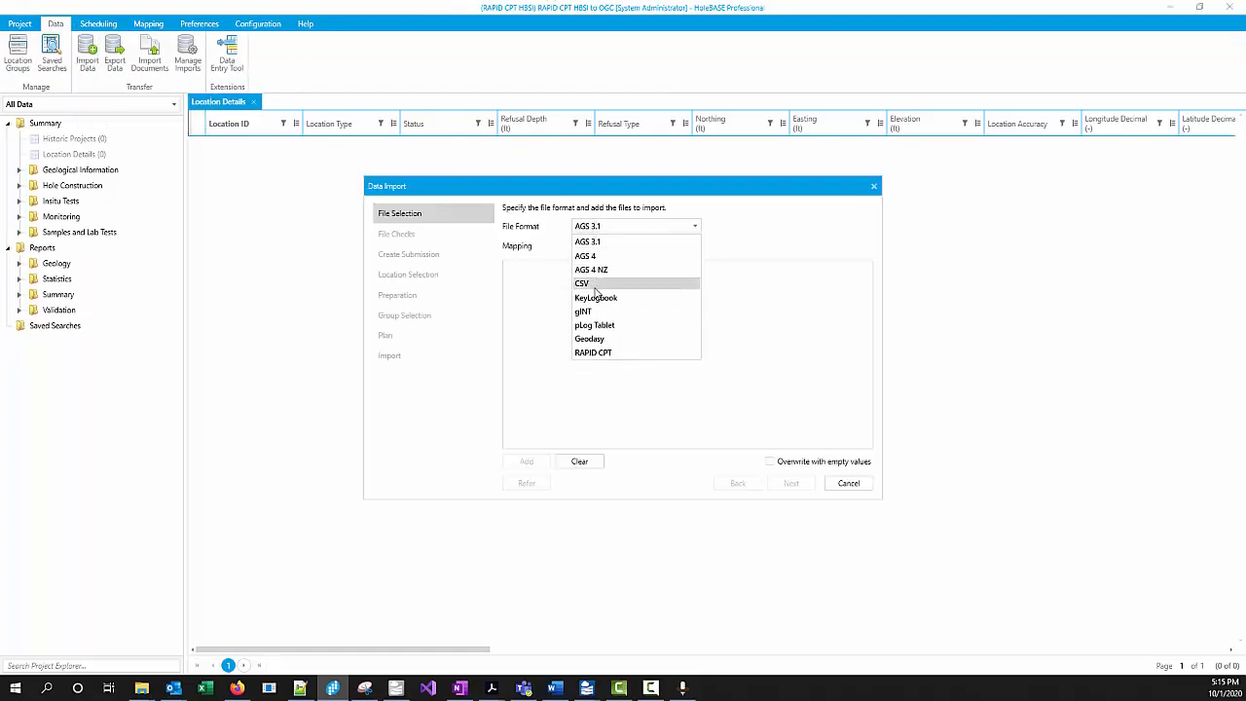
left_click(582, 283)
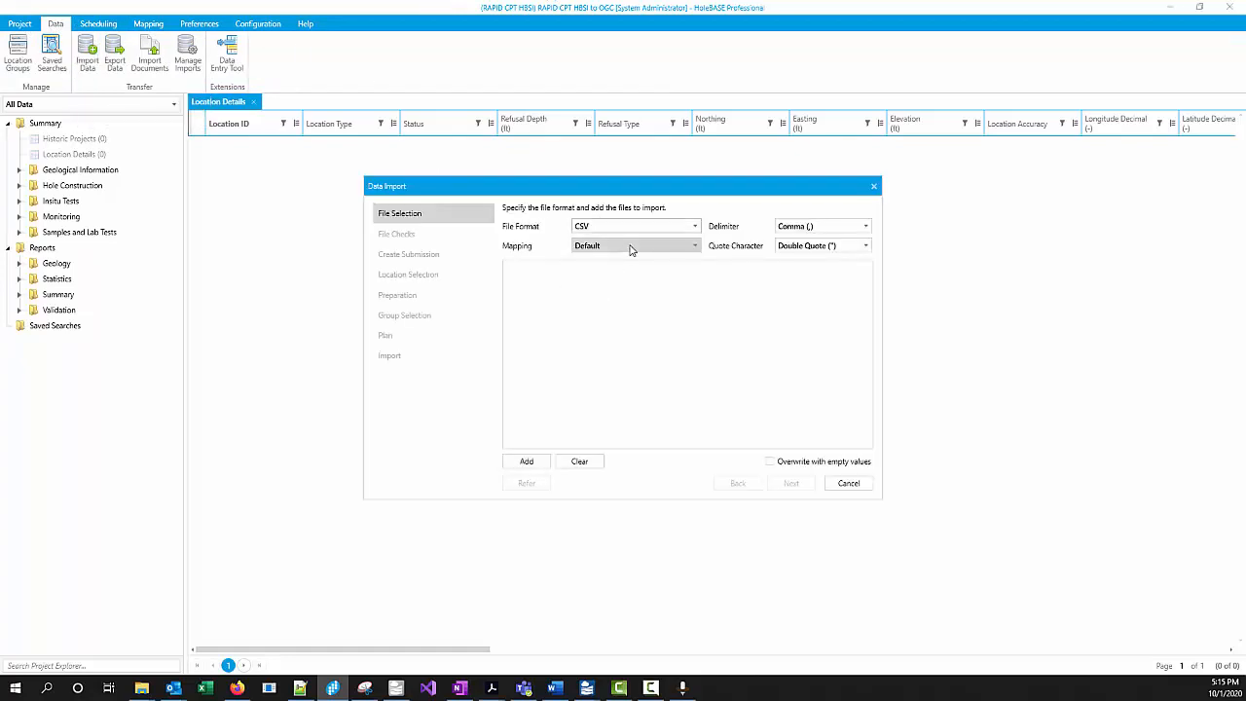
left_click(635, 245)
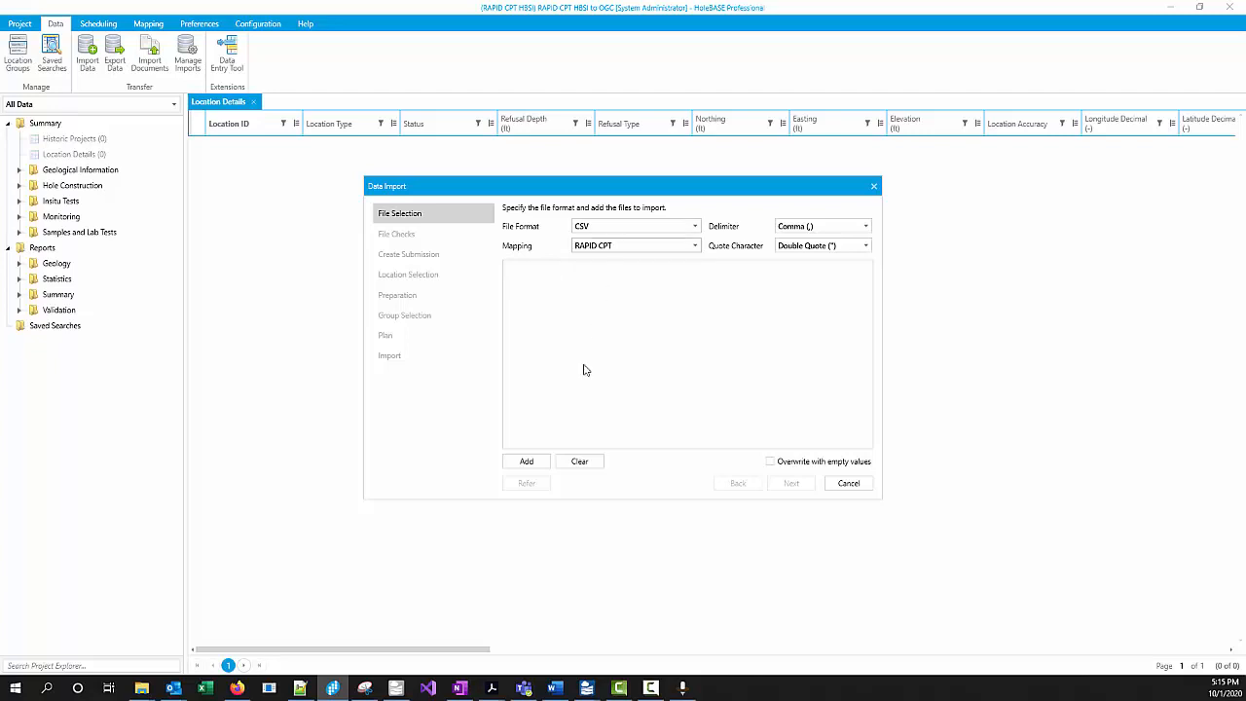
Add HBSI.zip from Desktop > CPT Demo to the import, using the ZIP Files filter
left_click(526, 460)
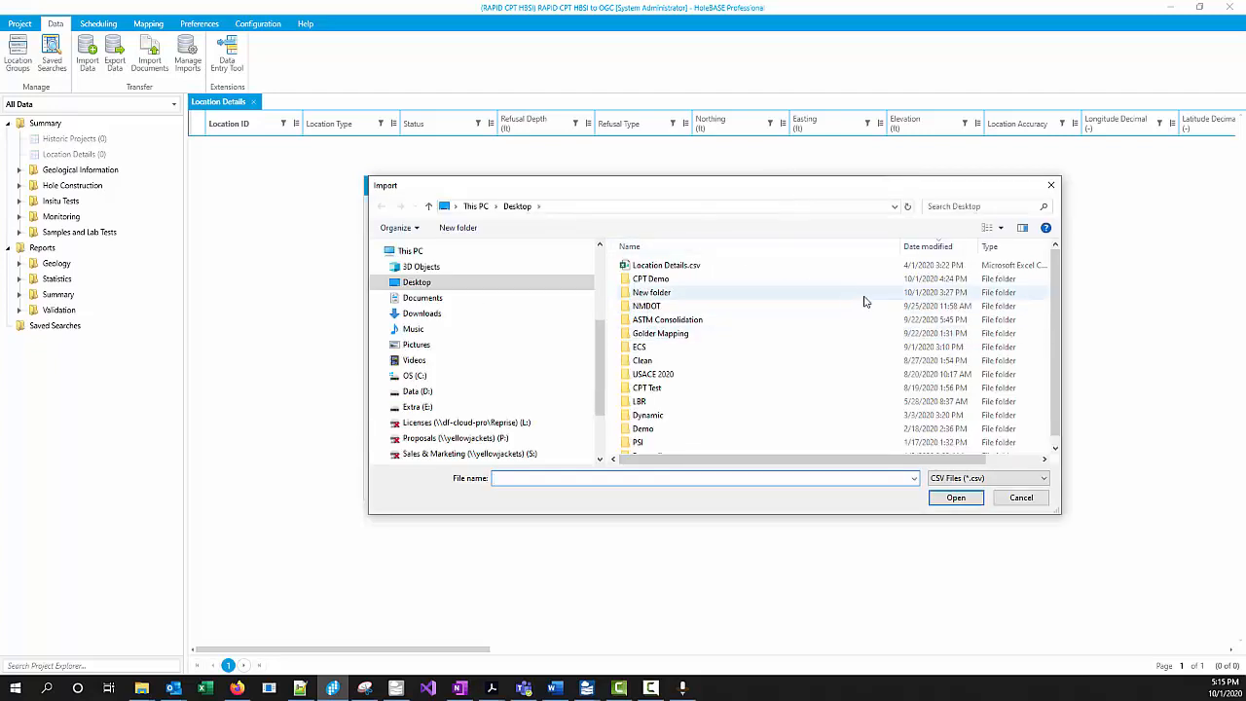
mouse_move(650, 279)
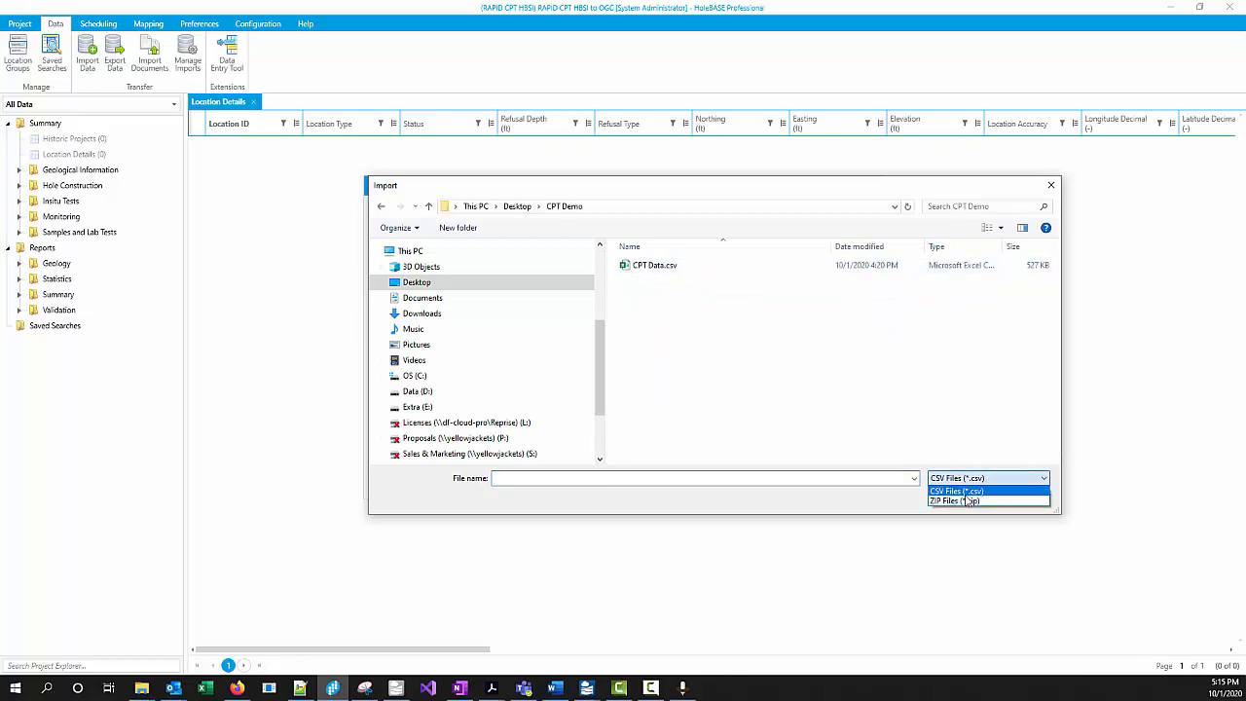
left_click(954, 500)
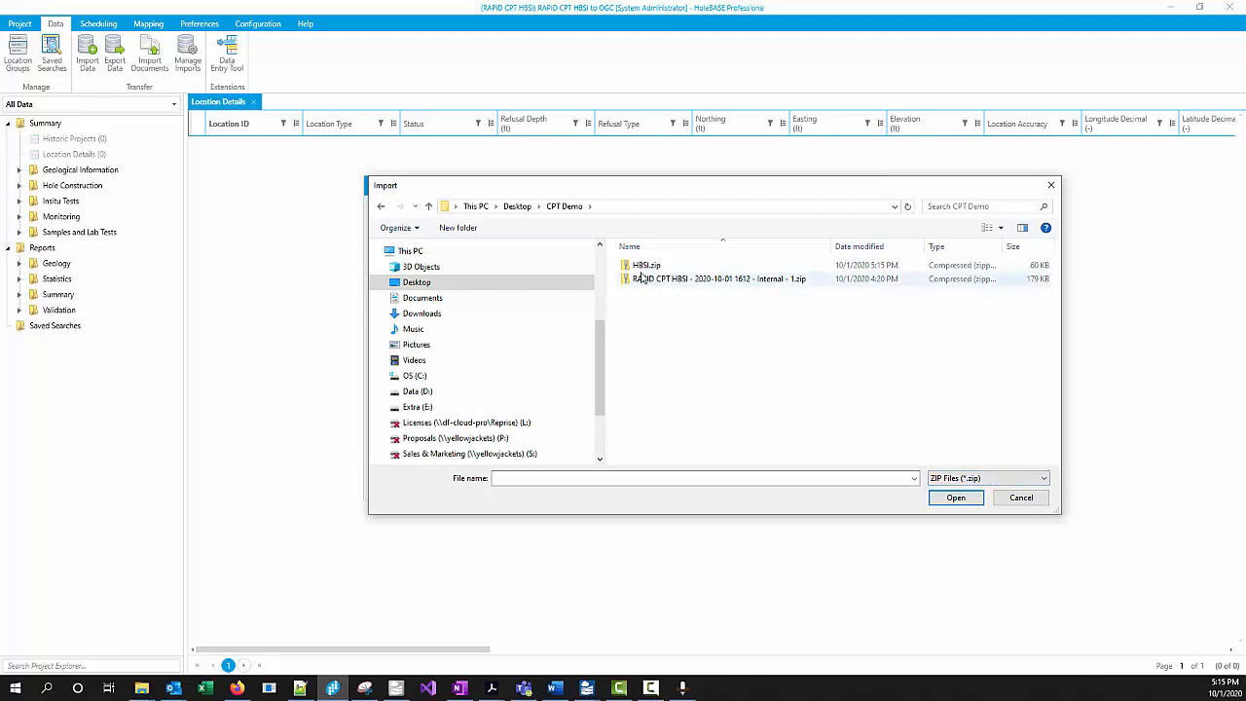
left_click(645, 265)
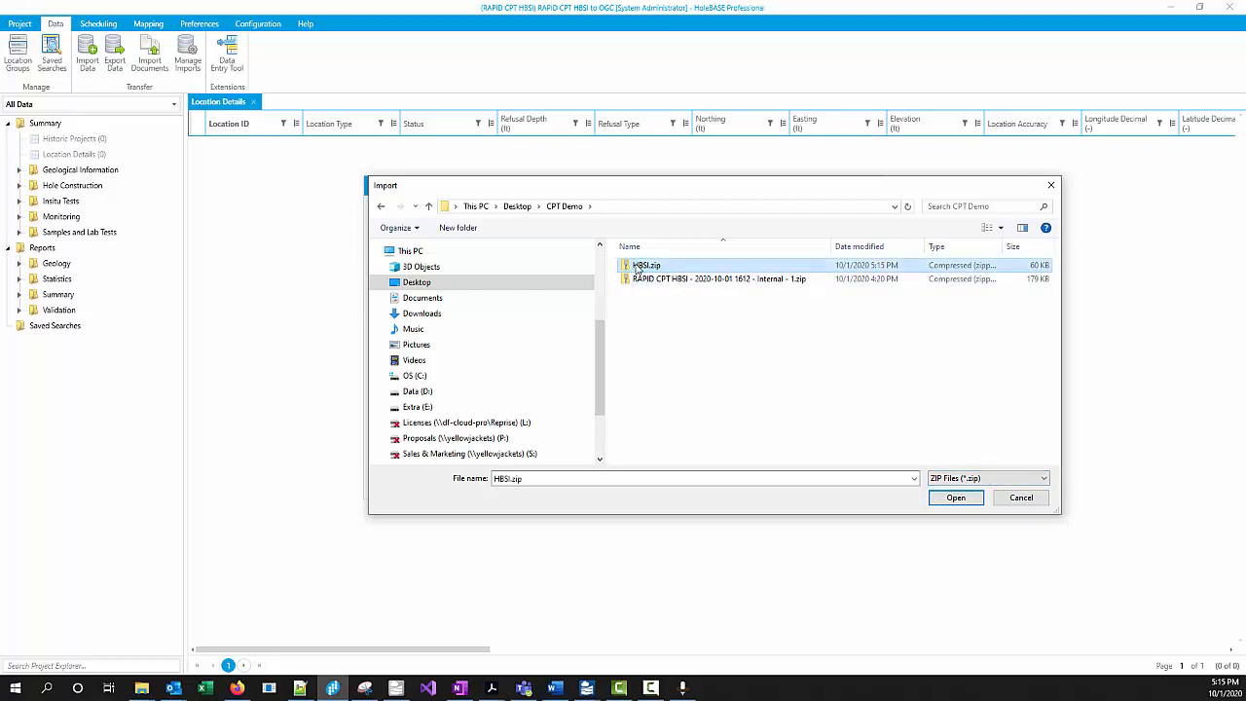
mouse_move(900, 270)
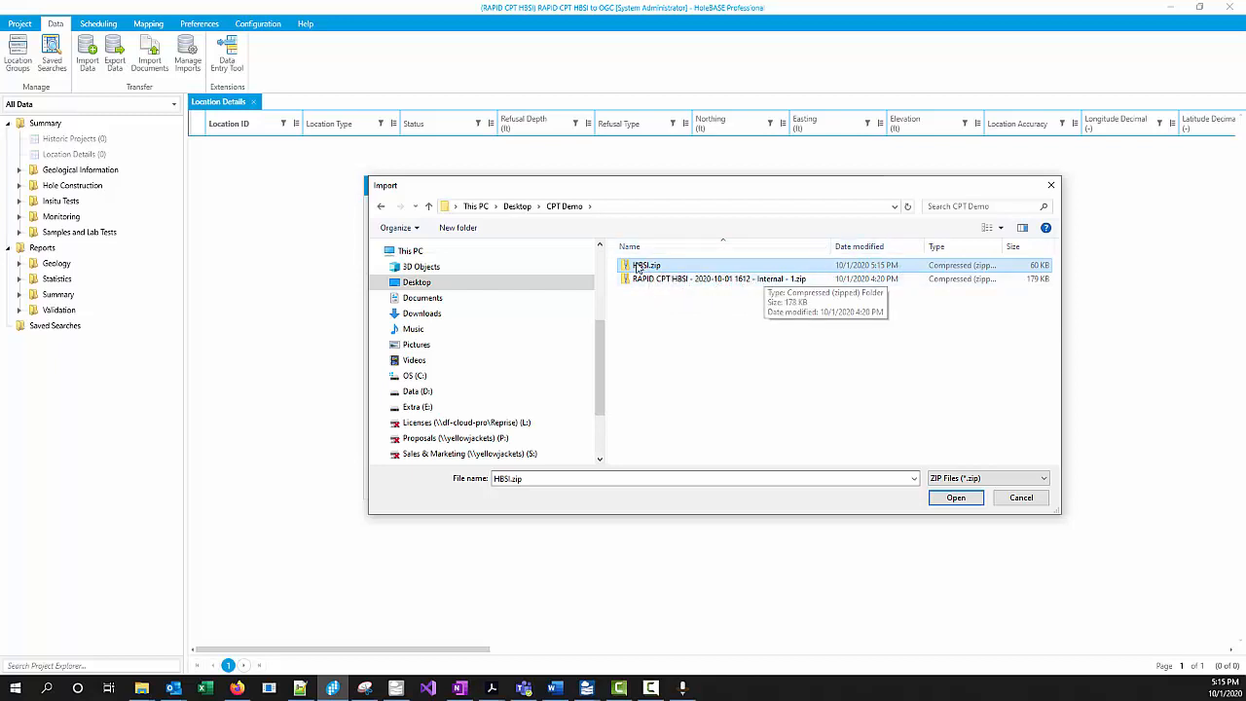
left_click(955, 497)
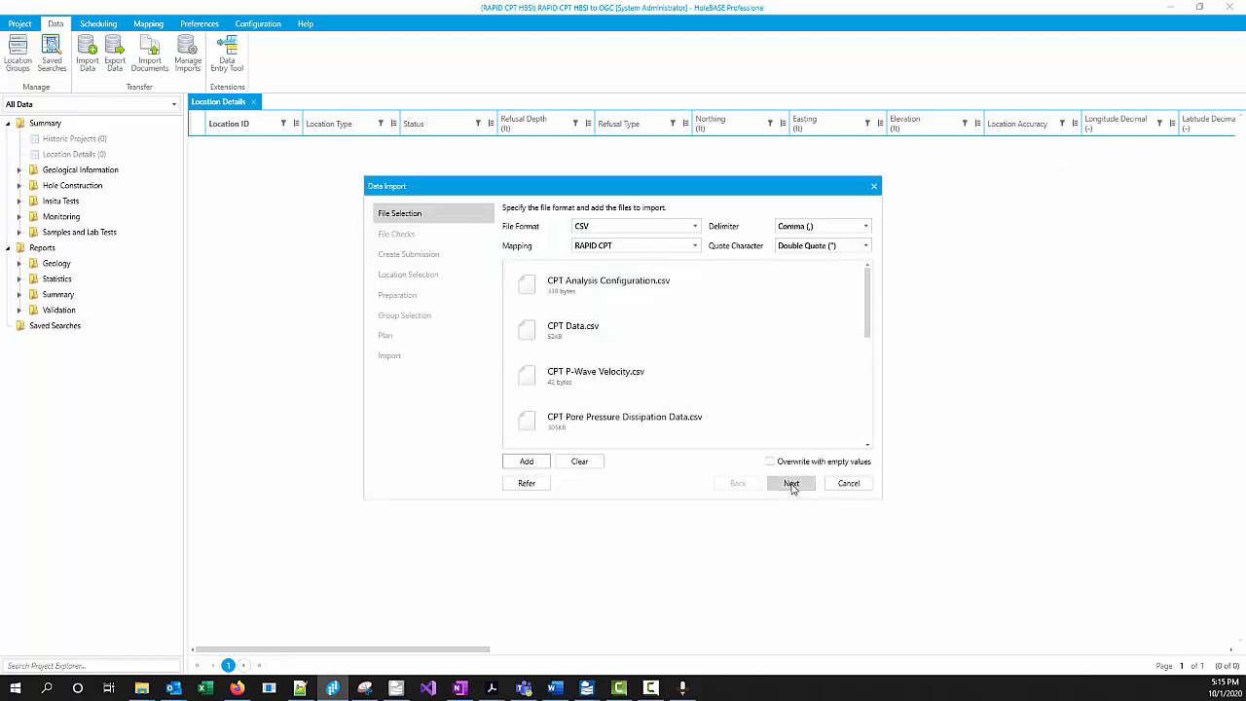
Confirm all CPT CSV files are Valid in File Checks and advance to location selection
left_click(791, 483)
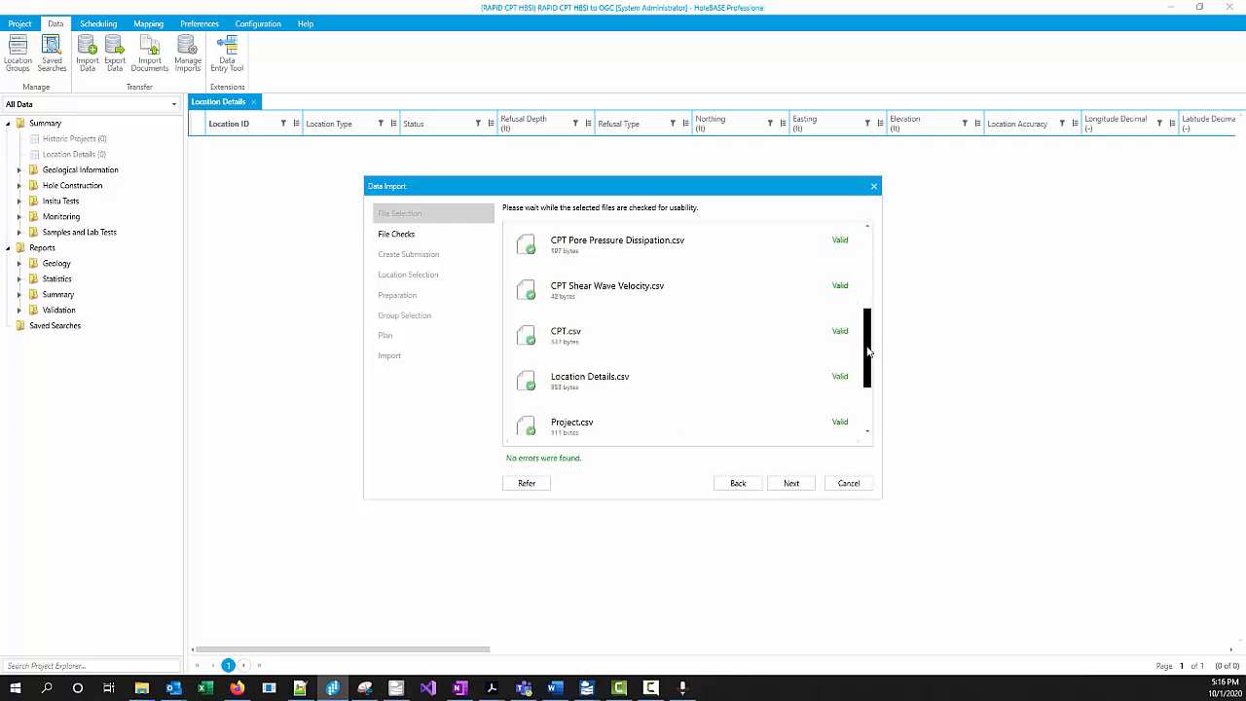
scroll("up", 3)
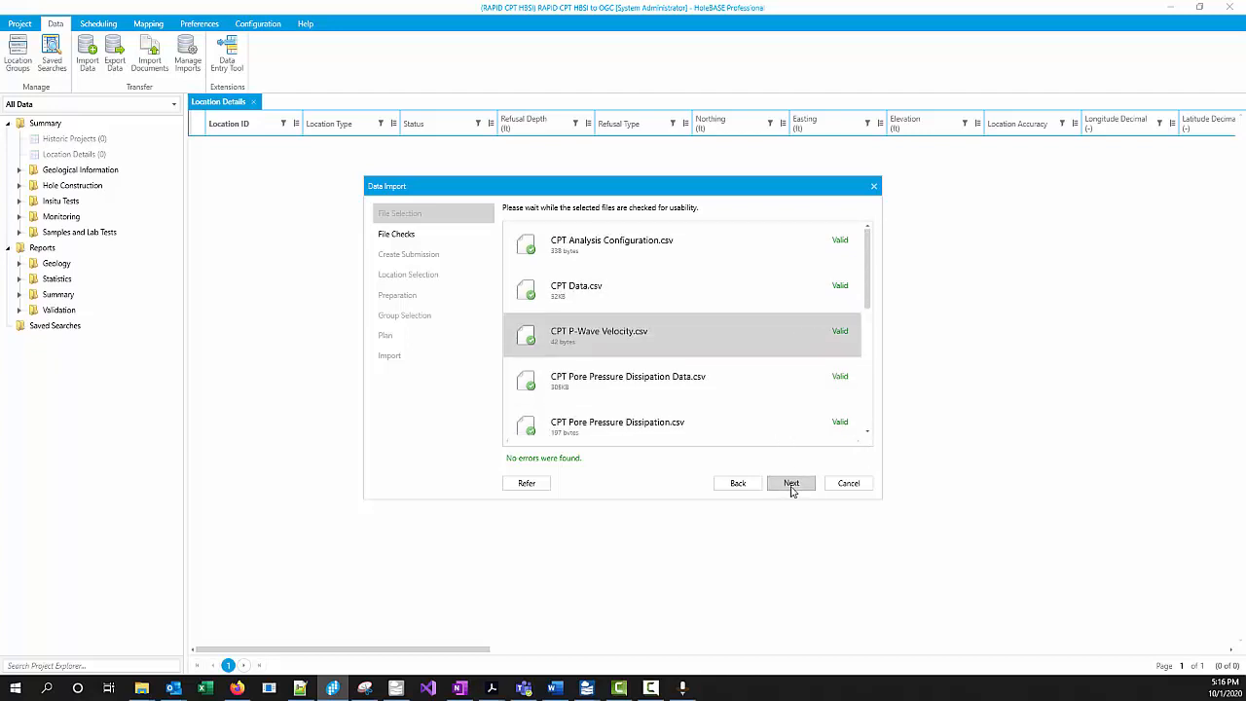
left_click(790, 483)
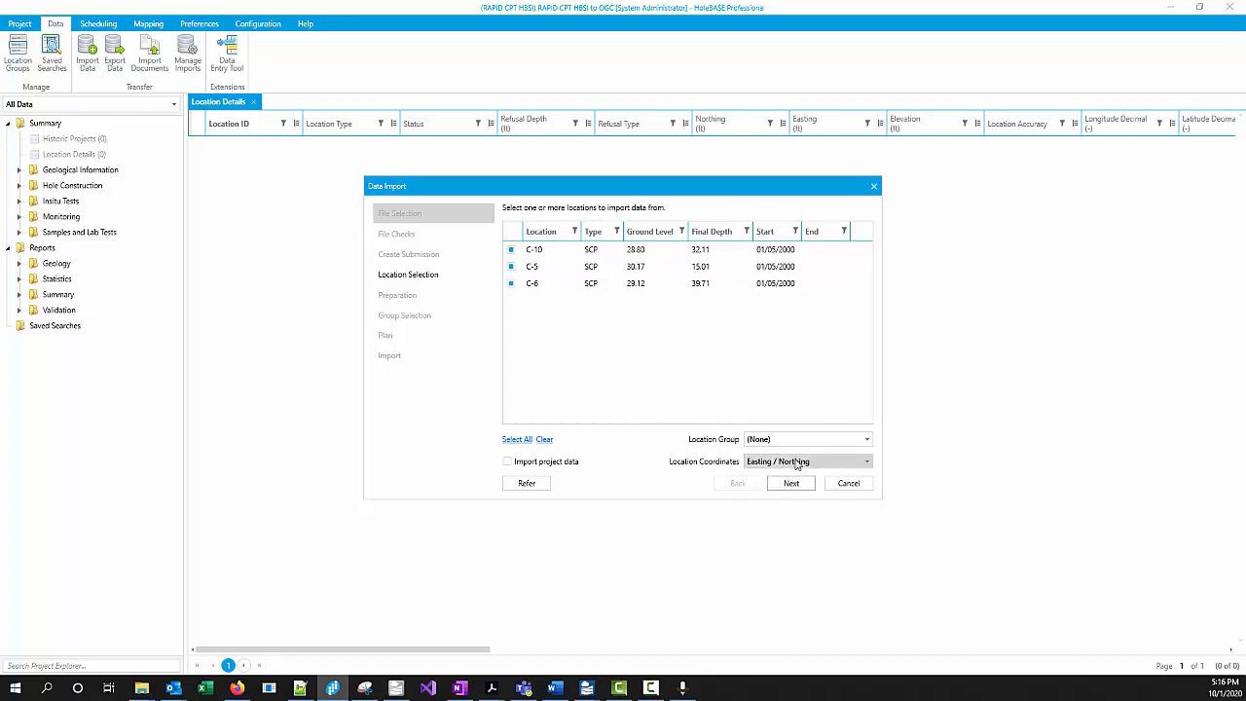
Keep C-10, C-5 and C-6 with Easting / Northing coordinates and advance to the plan
left_click(864, 461)
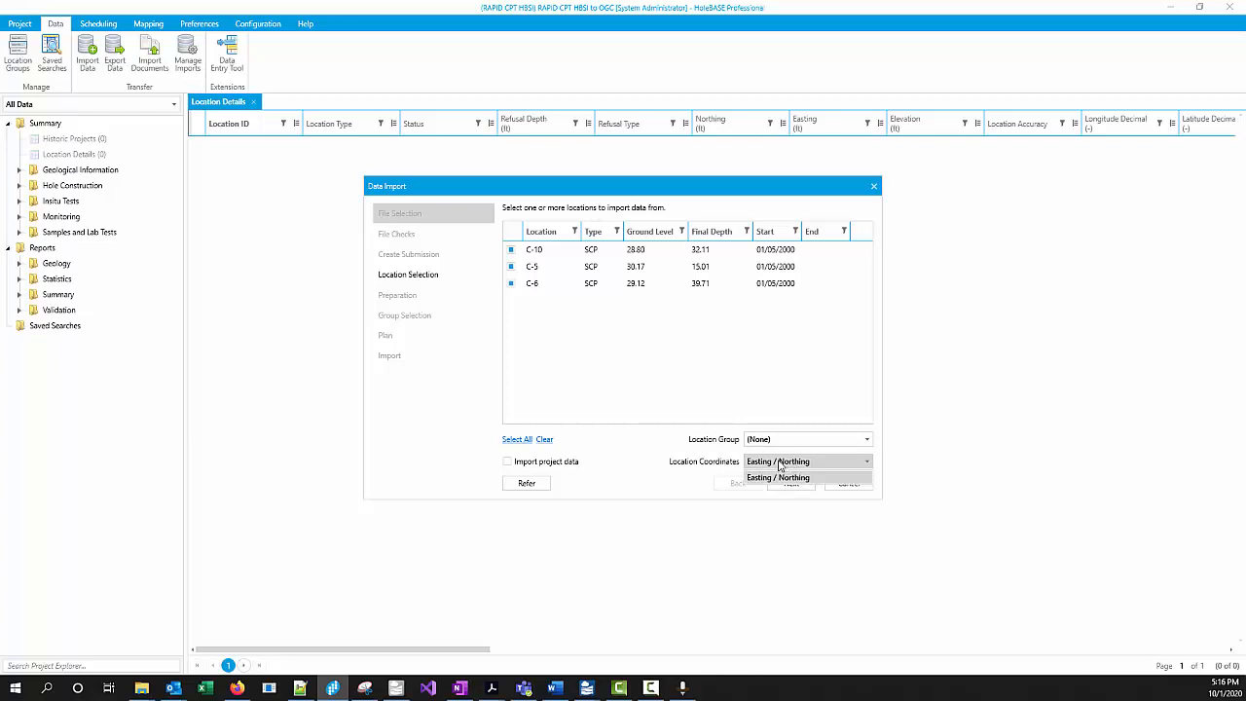
left_click(778, 477)
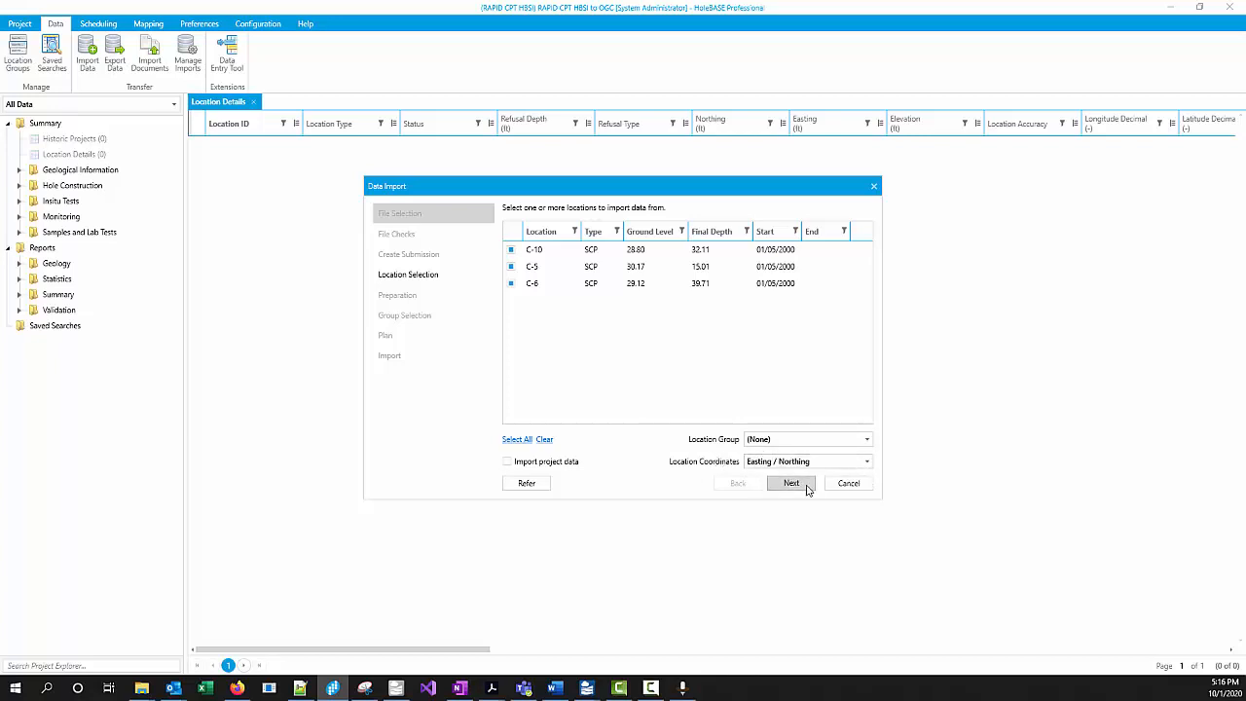
left_click(790, 483)
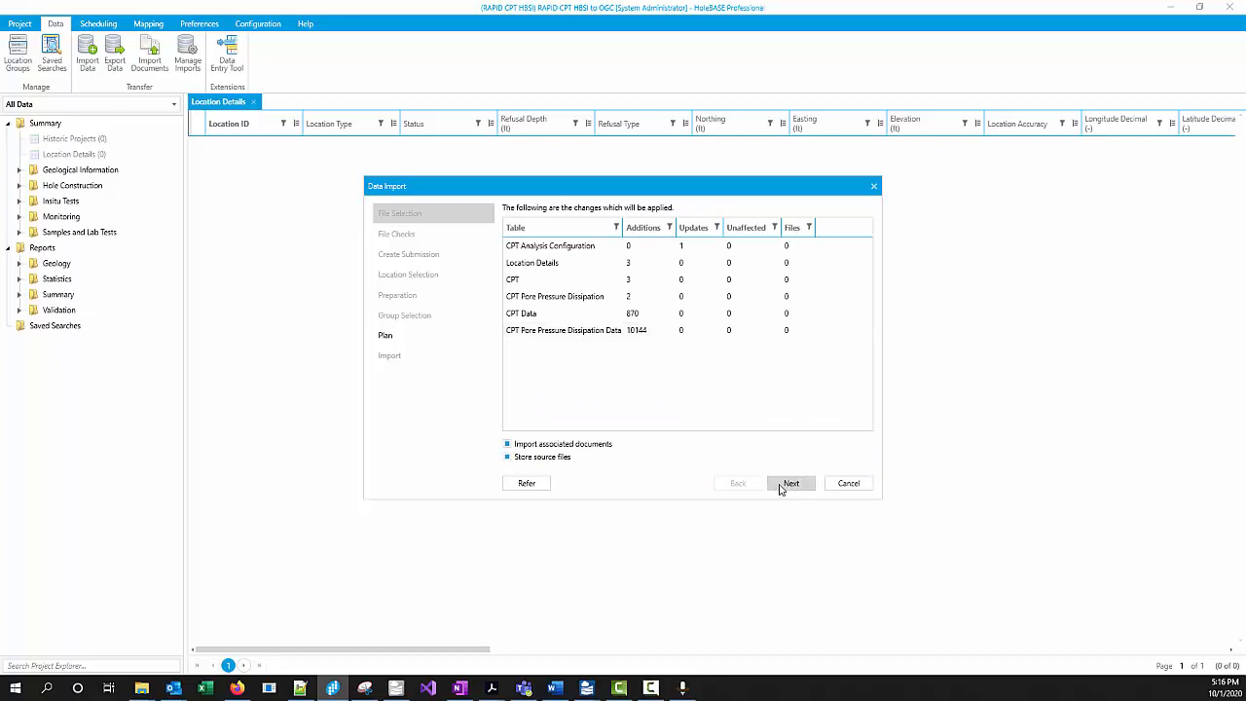
mouse_move(774, 511)
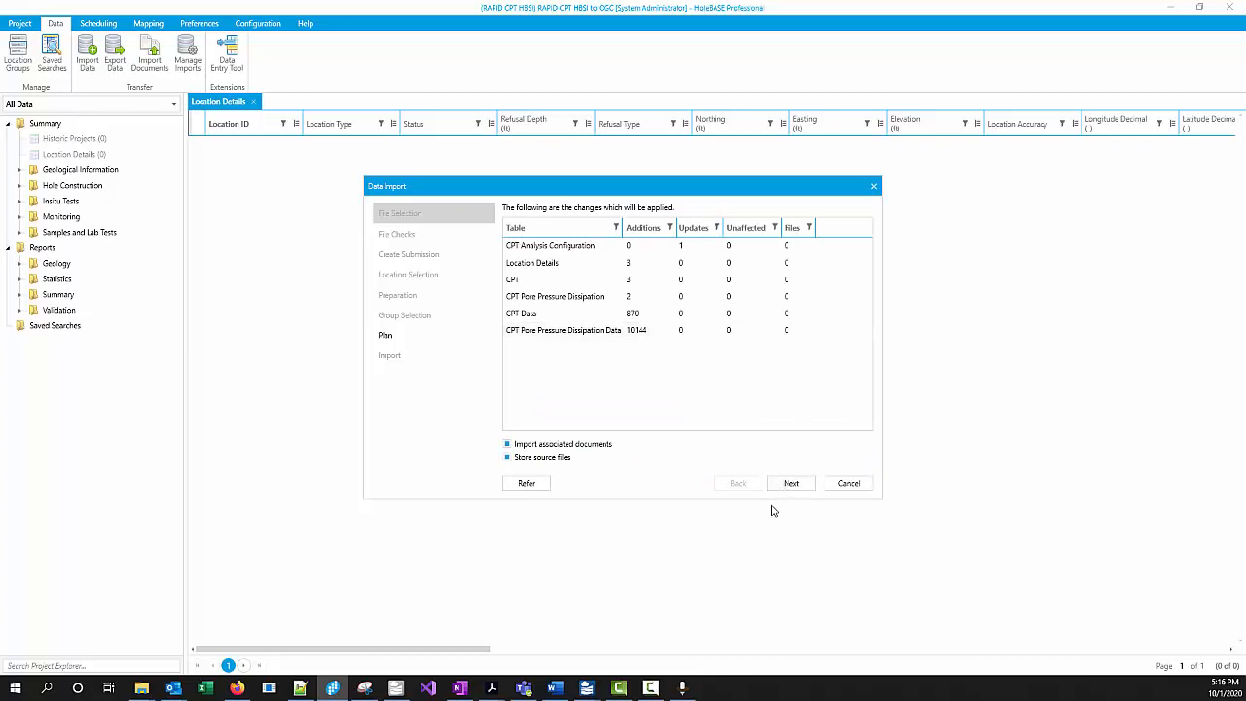
mouse_move(429, 254)
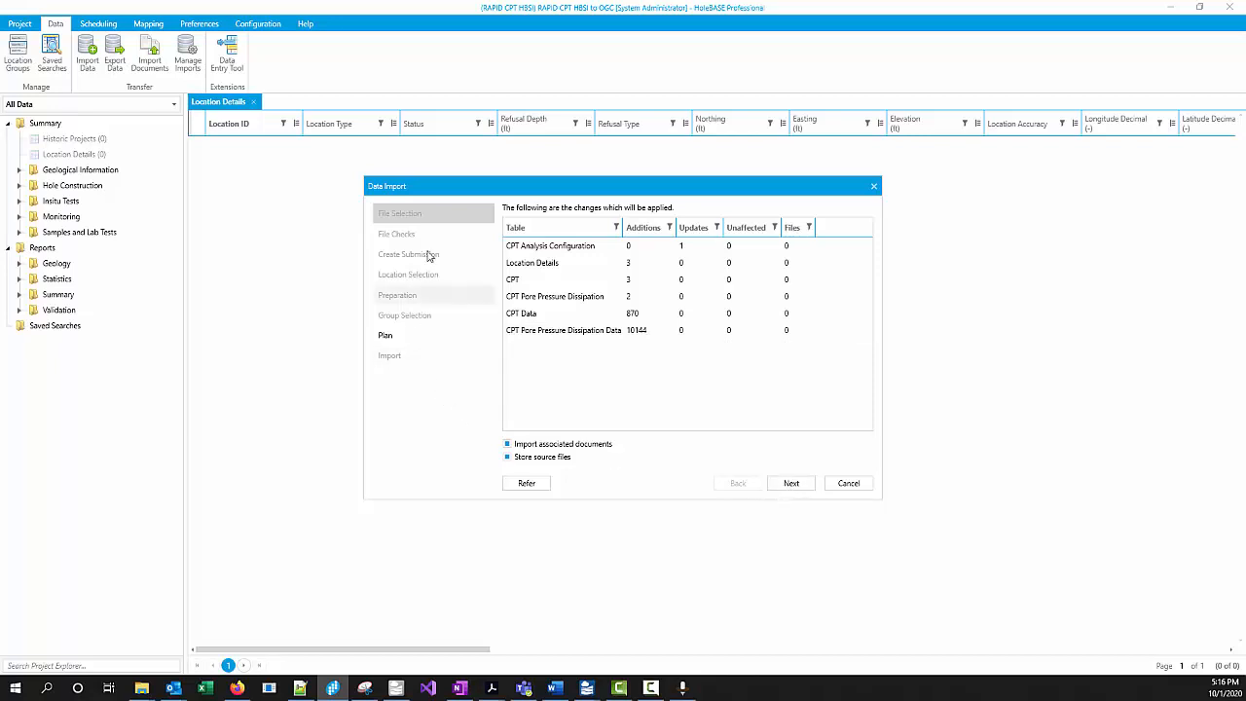
mouse_move(643, 279)
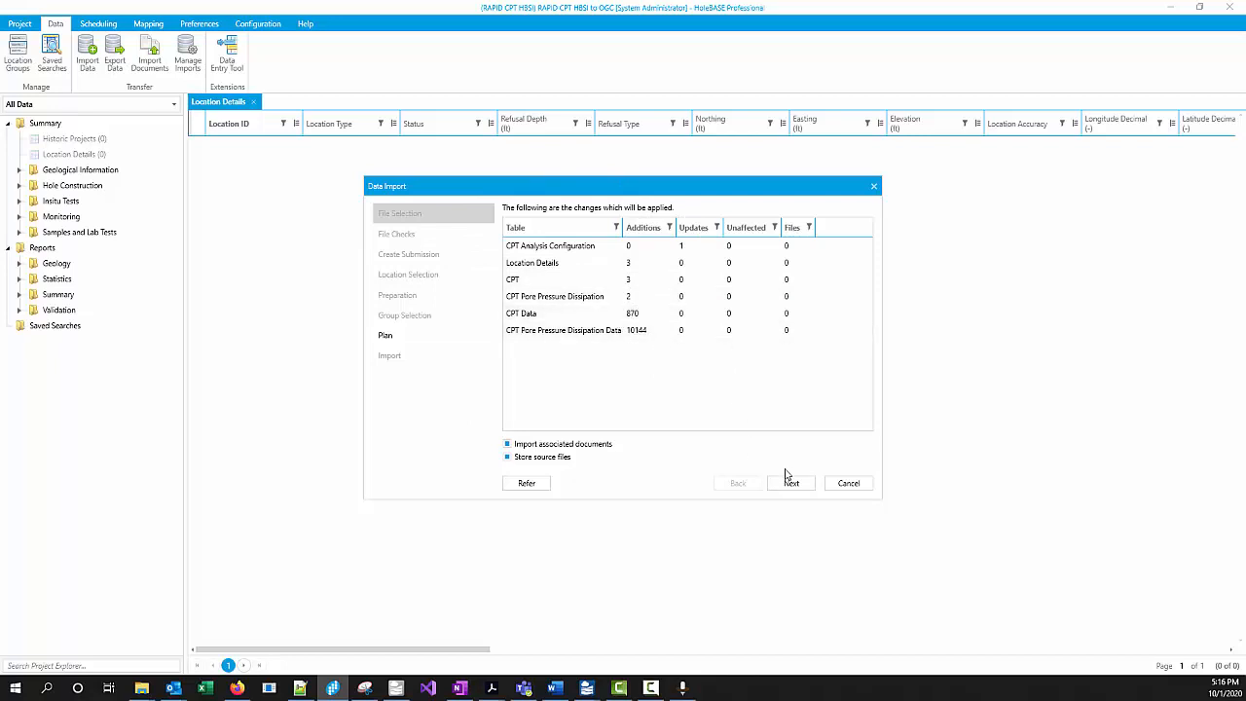
Run the planned import of 3 locations and CPT rows, then click Finish
left_click(790, 483)
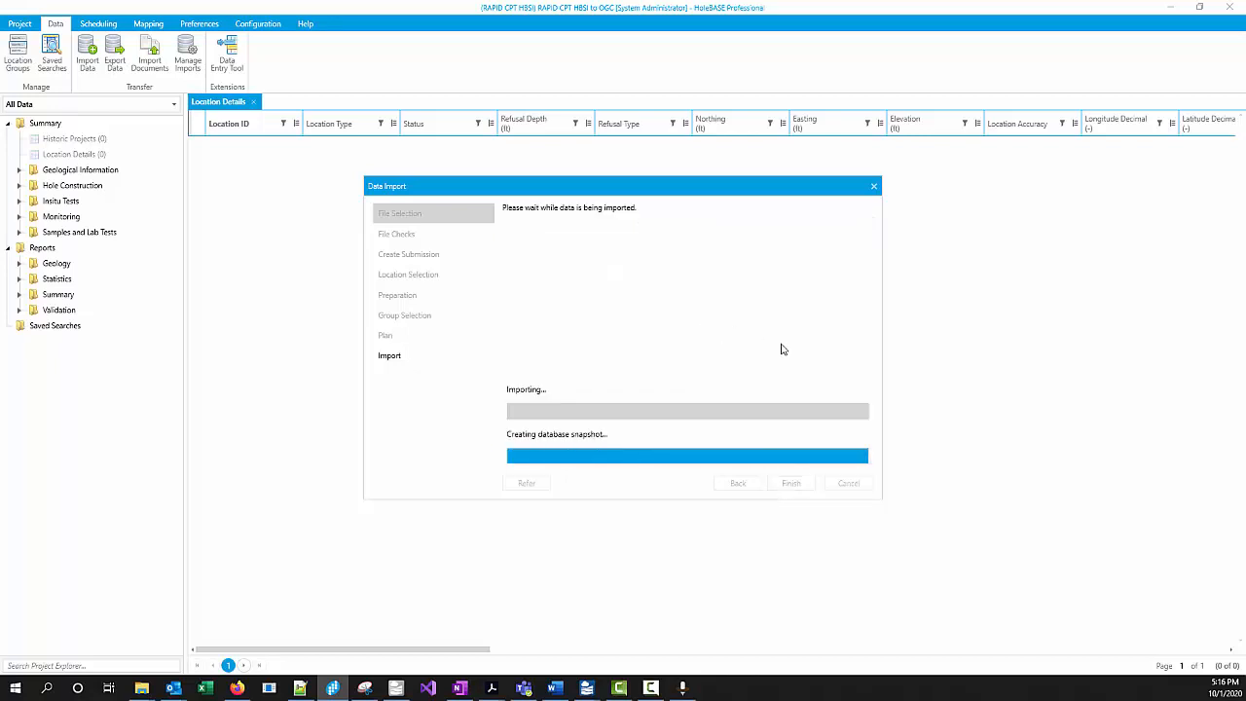
mouse_move(791, 484)
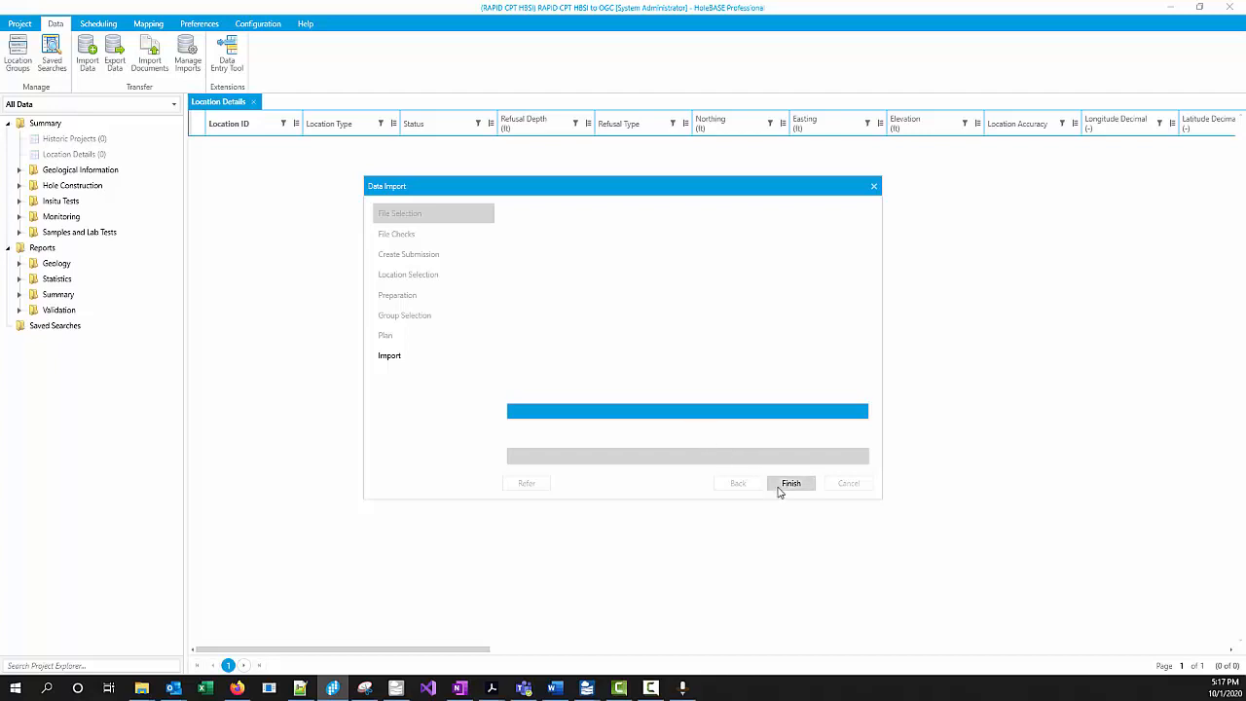
left_click(791, 483)
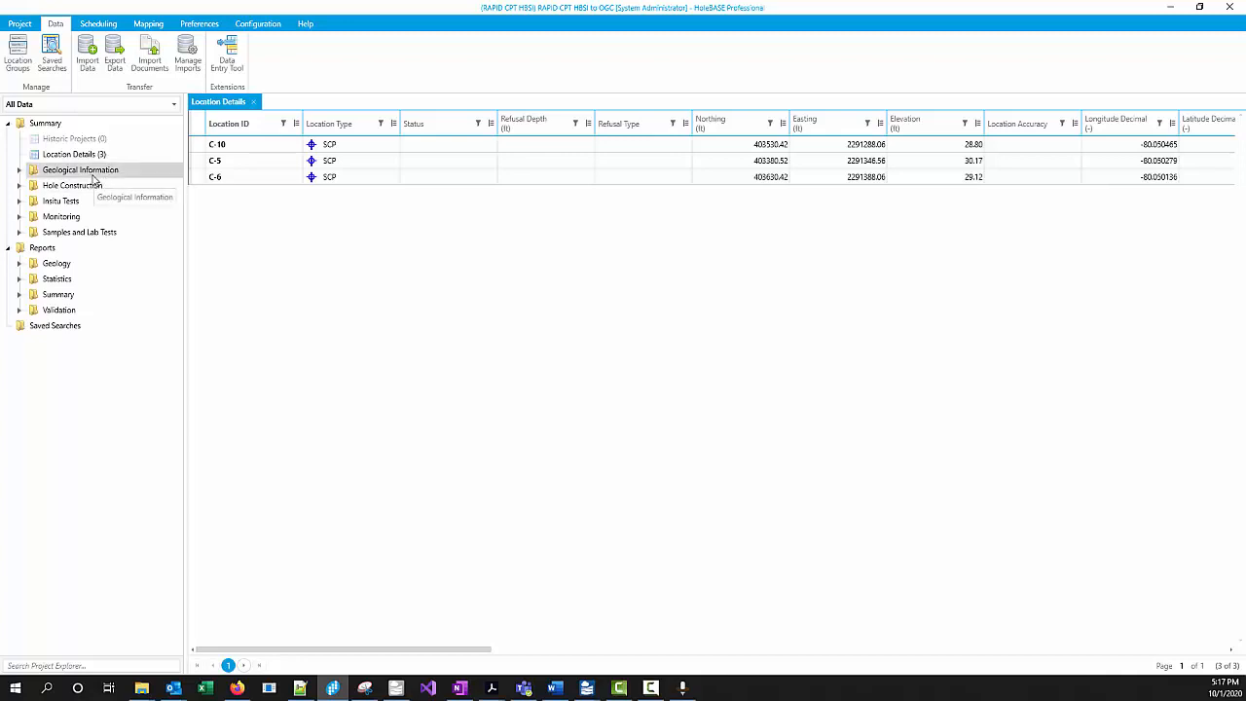
mouse_move(61, 200)
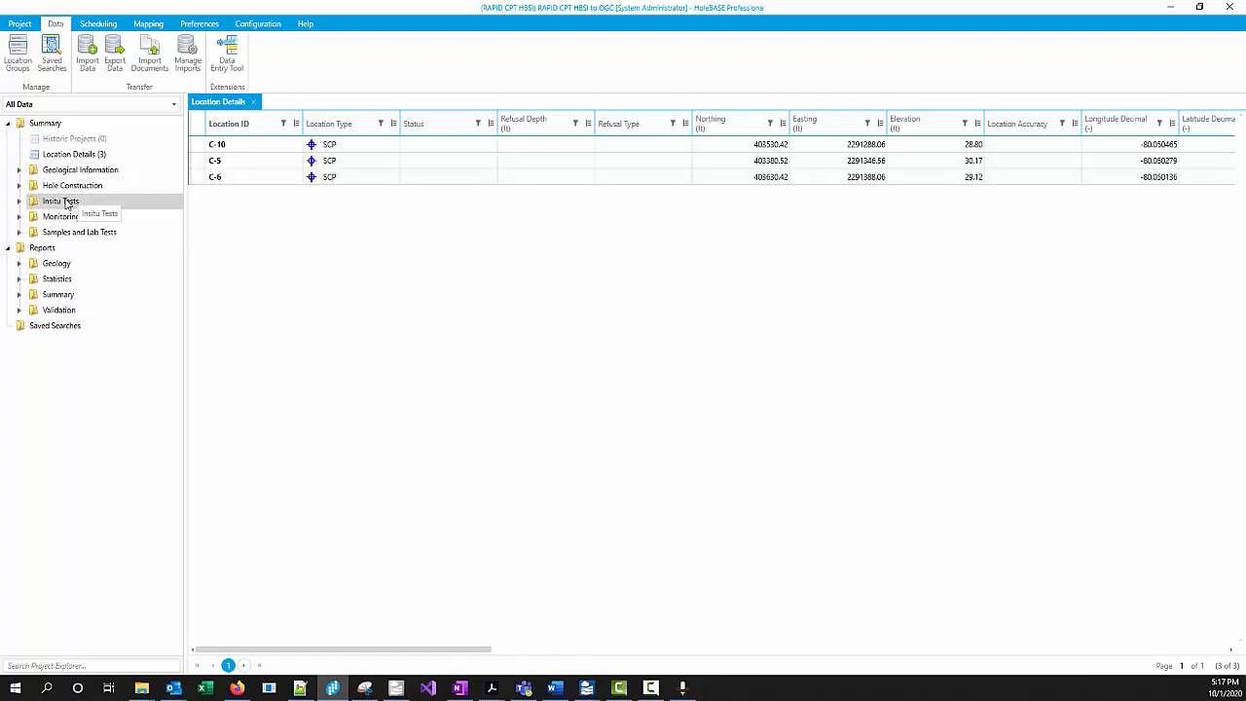
Expand Insitu Tests and scroll through CPT Analysis Configuration values like Nc 20, Nk 15
left_click(19, 201)
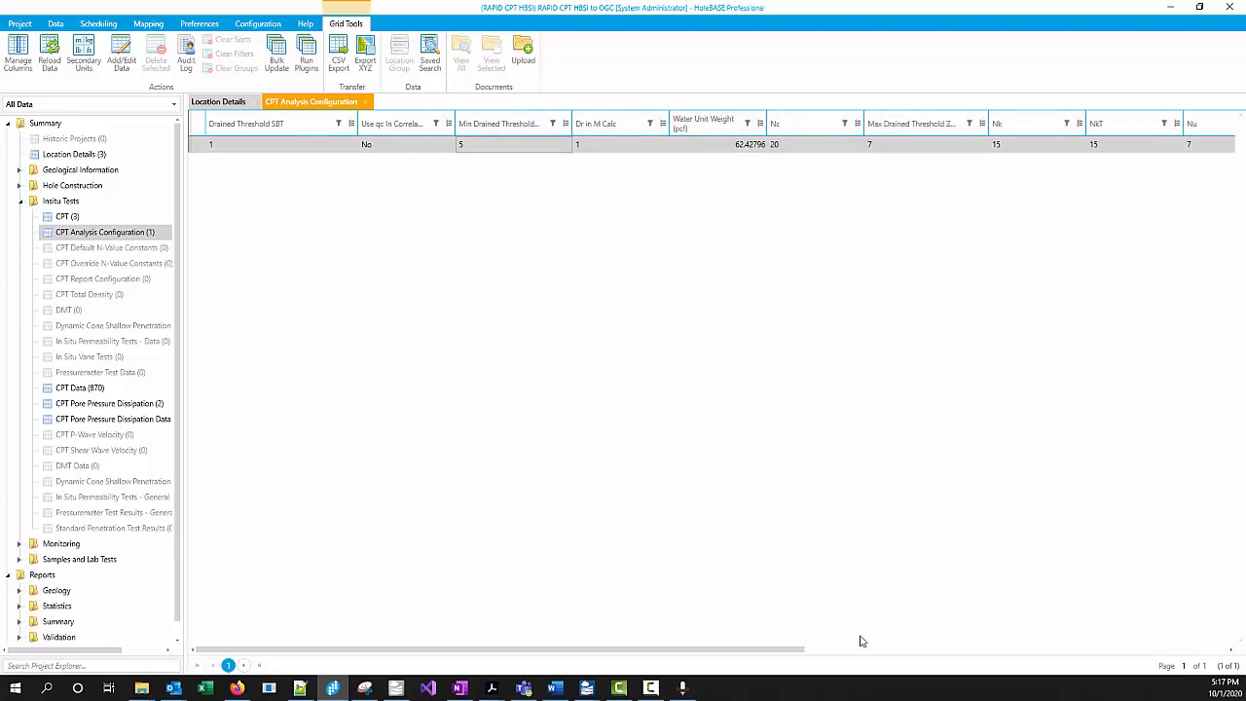
scroll("right", 3)
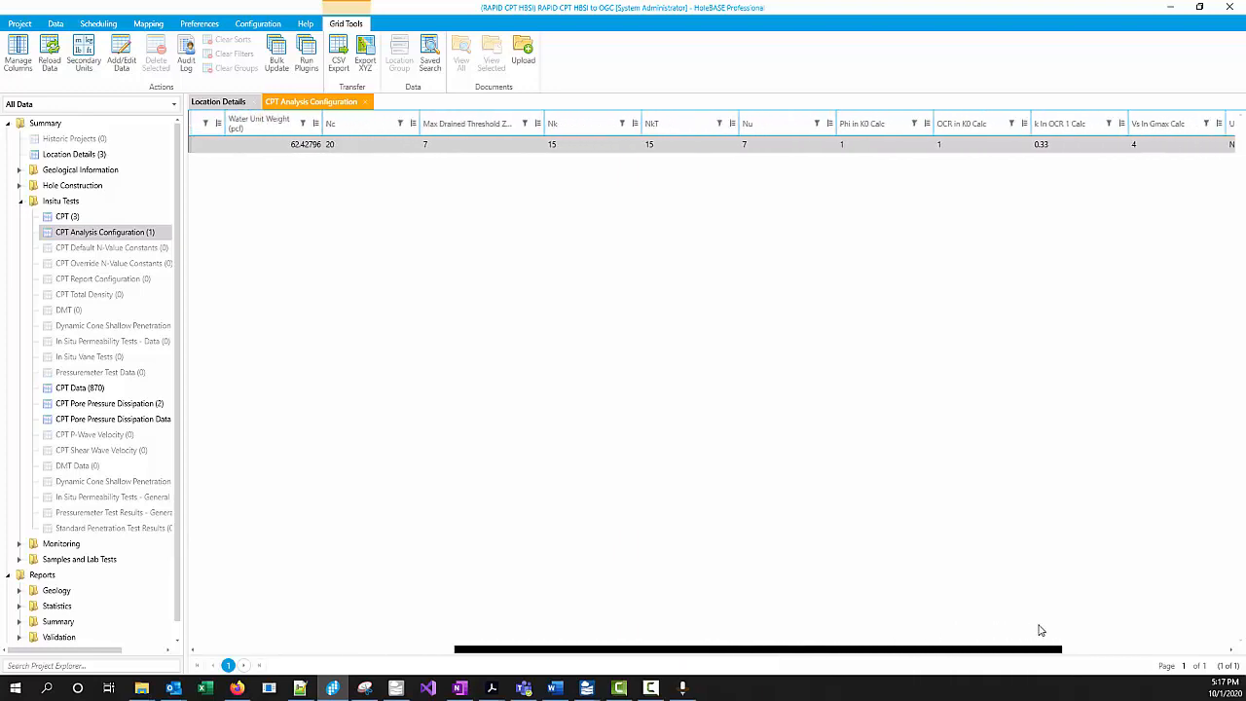
scroll("right", 3)
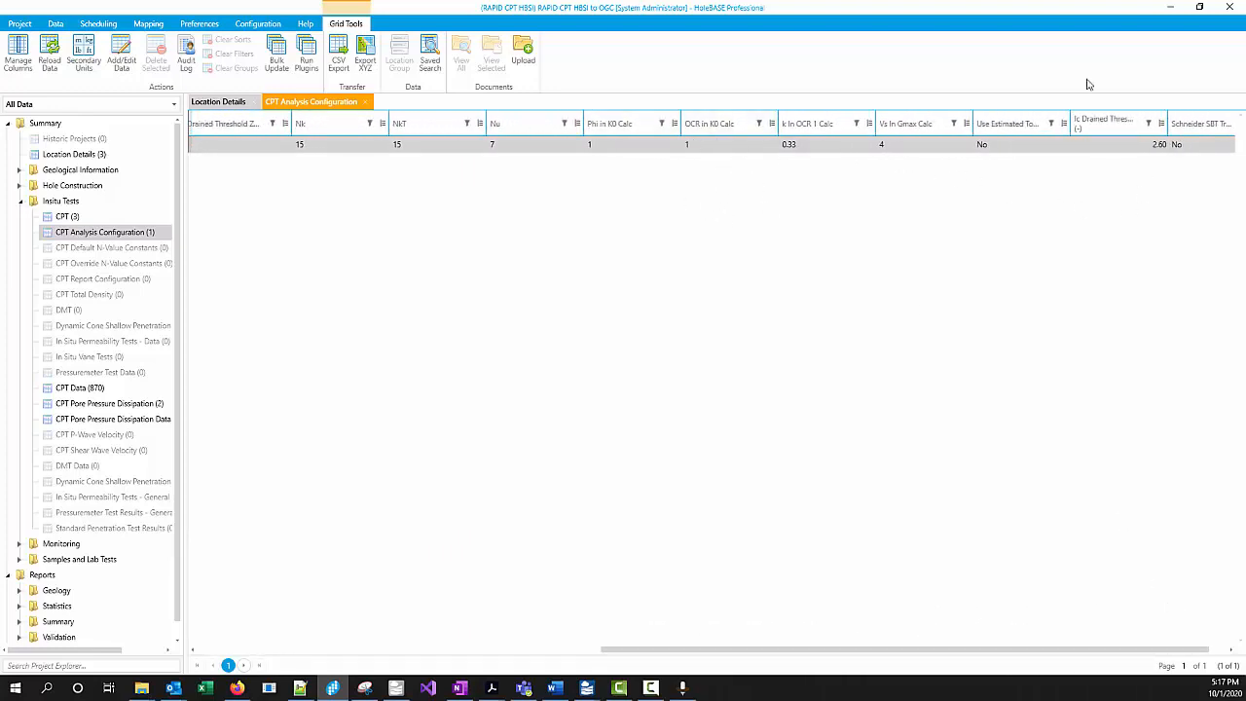
mouse_move(657, 120)
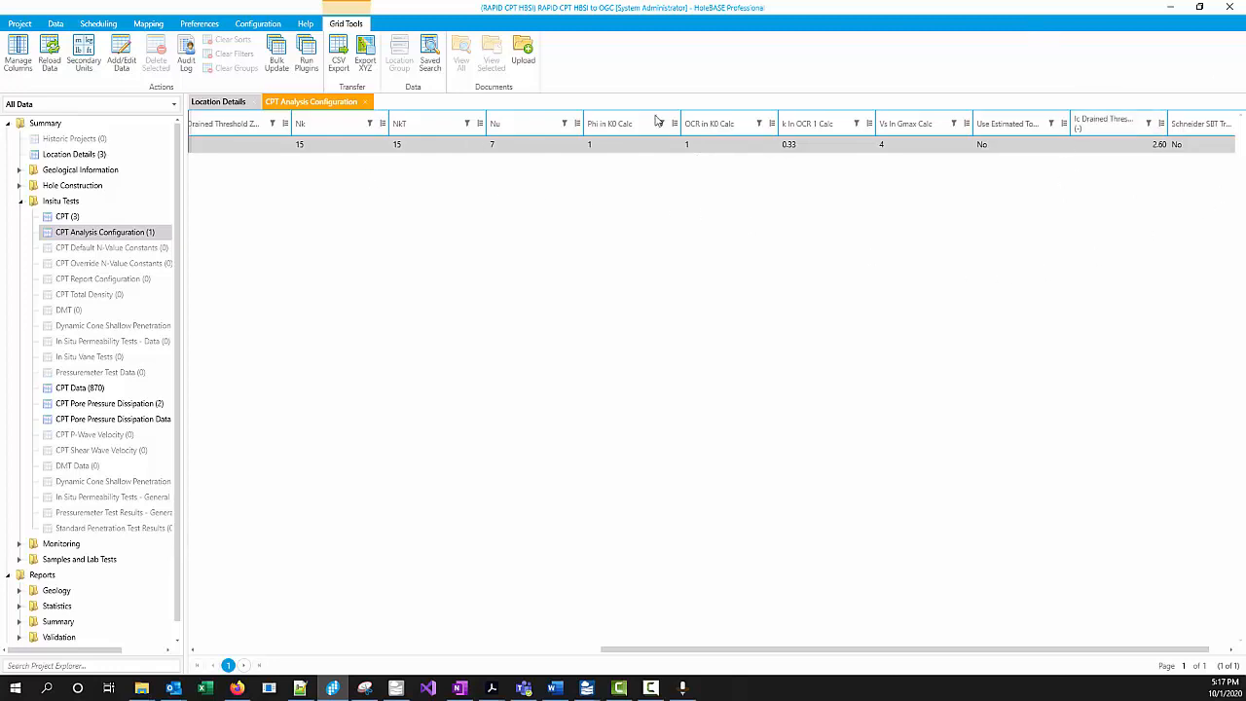
mouse_move(288, 391)
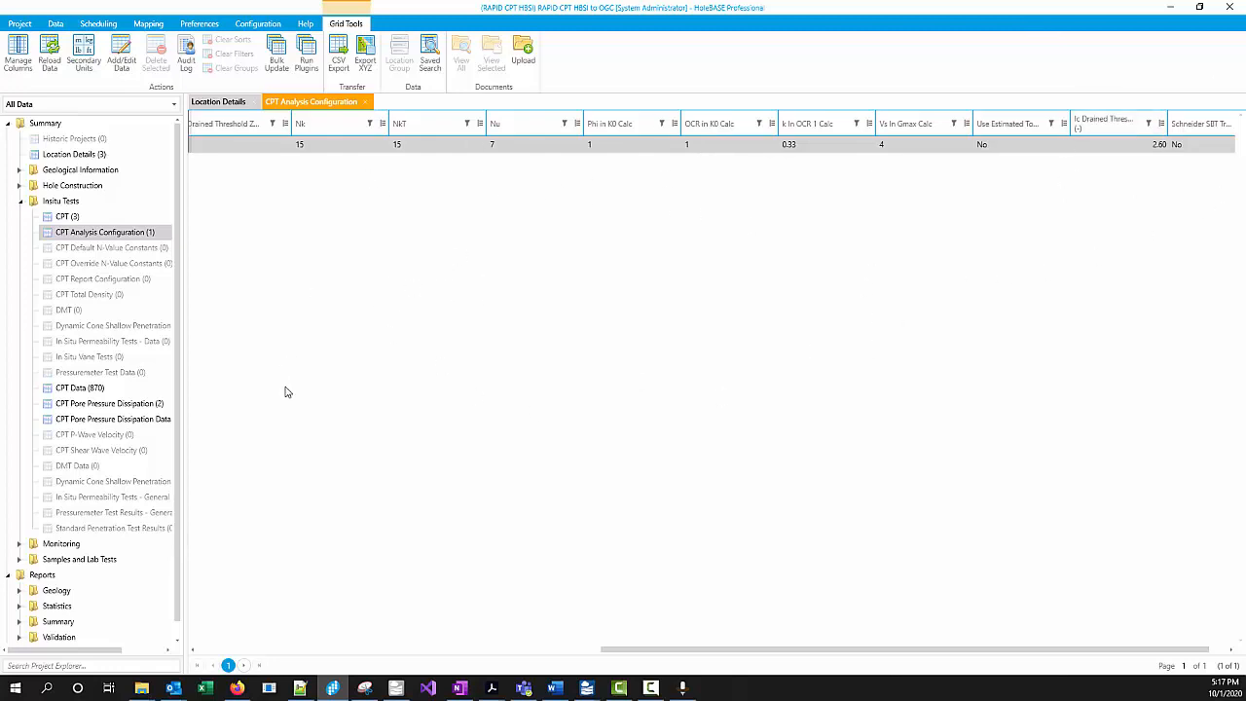
mouse_move(84, 278)
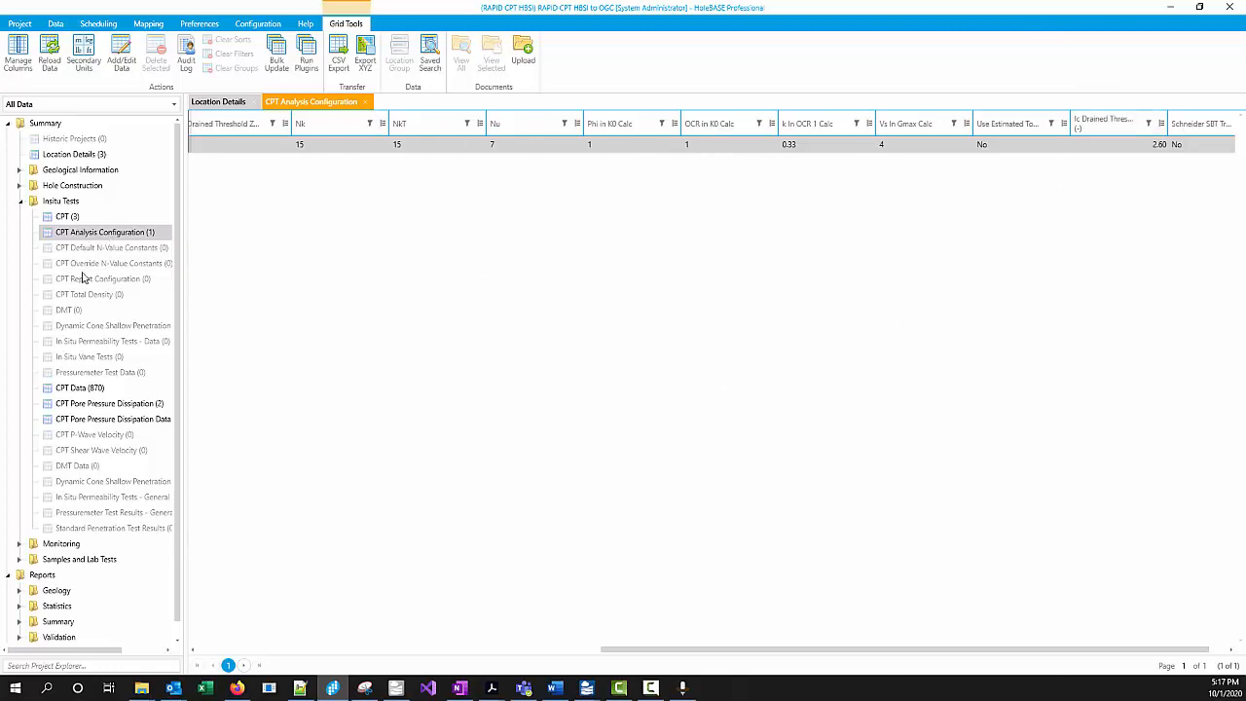
Open CPT Data (870) and scroll across its columns to view depth readings
left_click(80, 388)
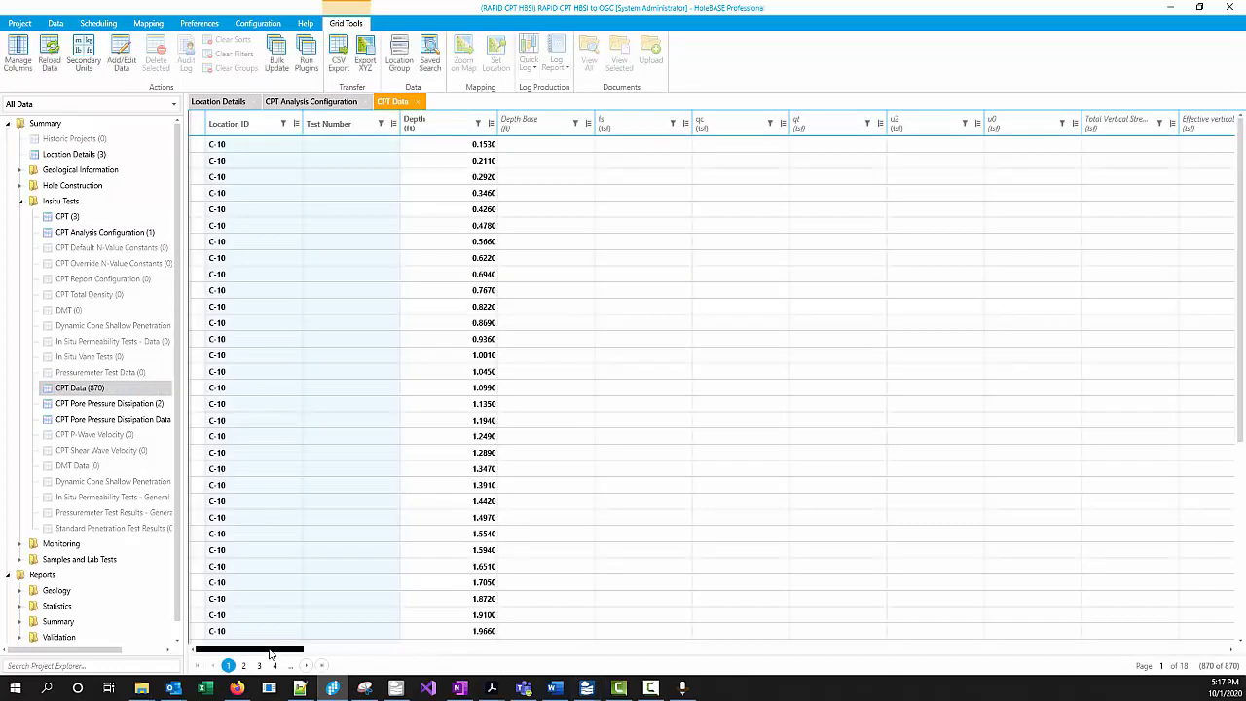
left_click_drag(273, 649, 409, 650)
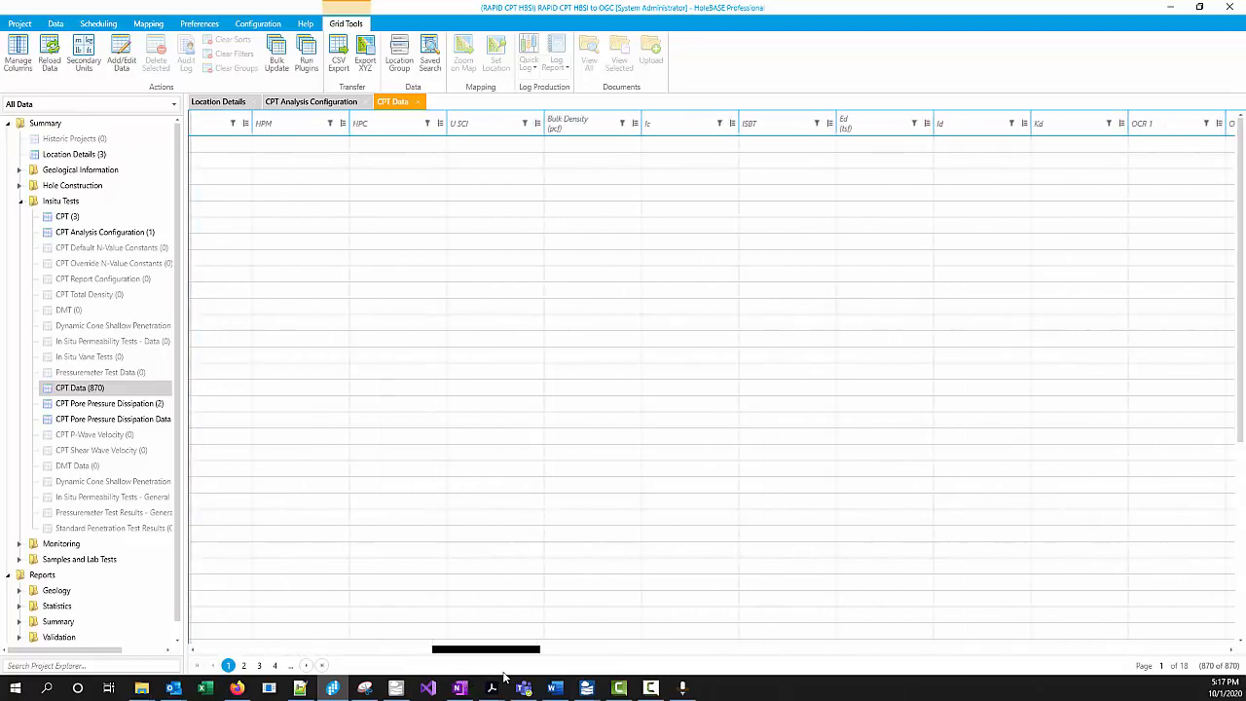
scroll("right", 3)
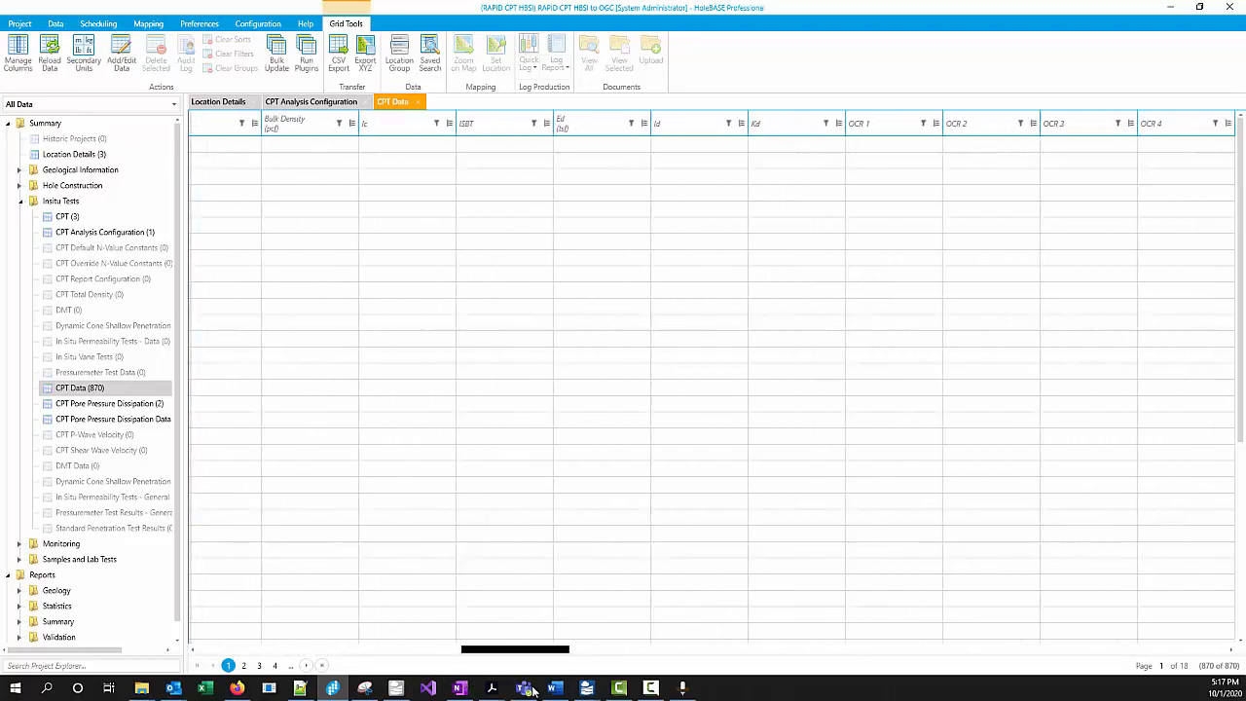
scroll("left", 3)
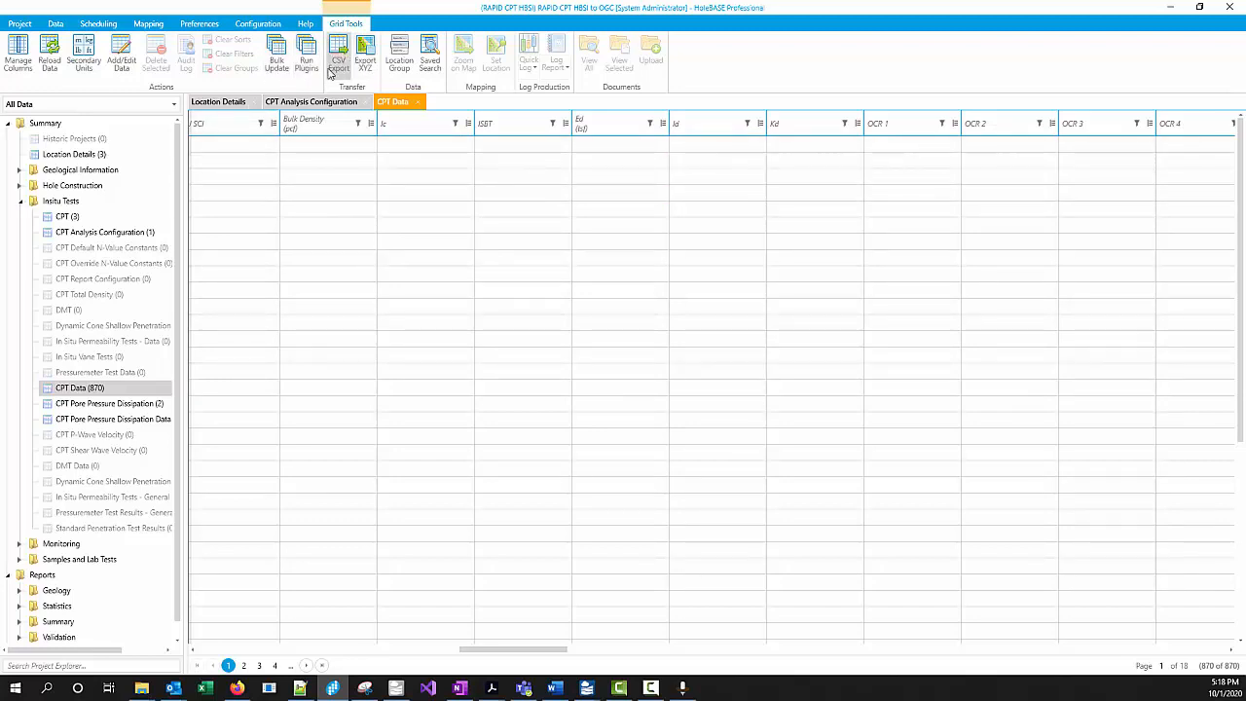
mouse_move(326, 51)
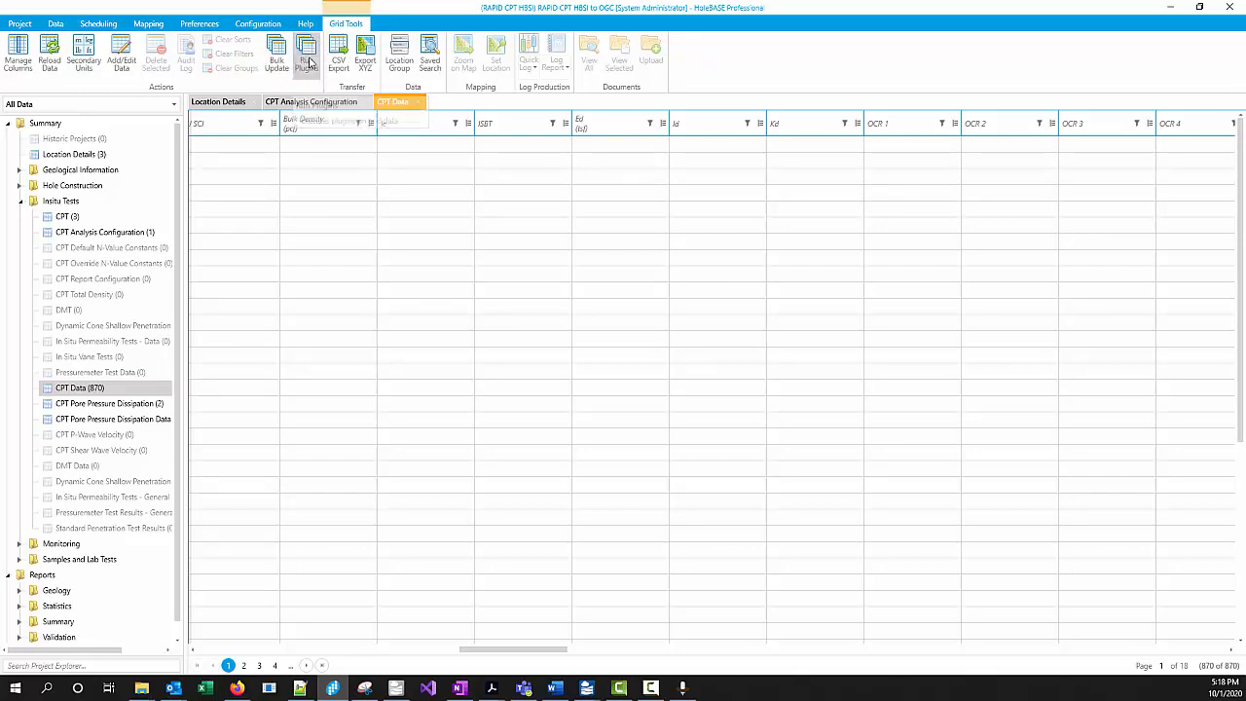
Run the CPT calculation plugins to fill soil behaviour types, probabilities and bulk density
left_click(306, 54)
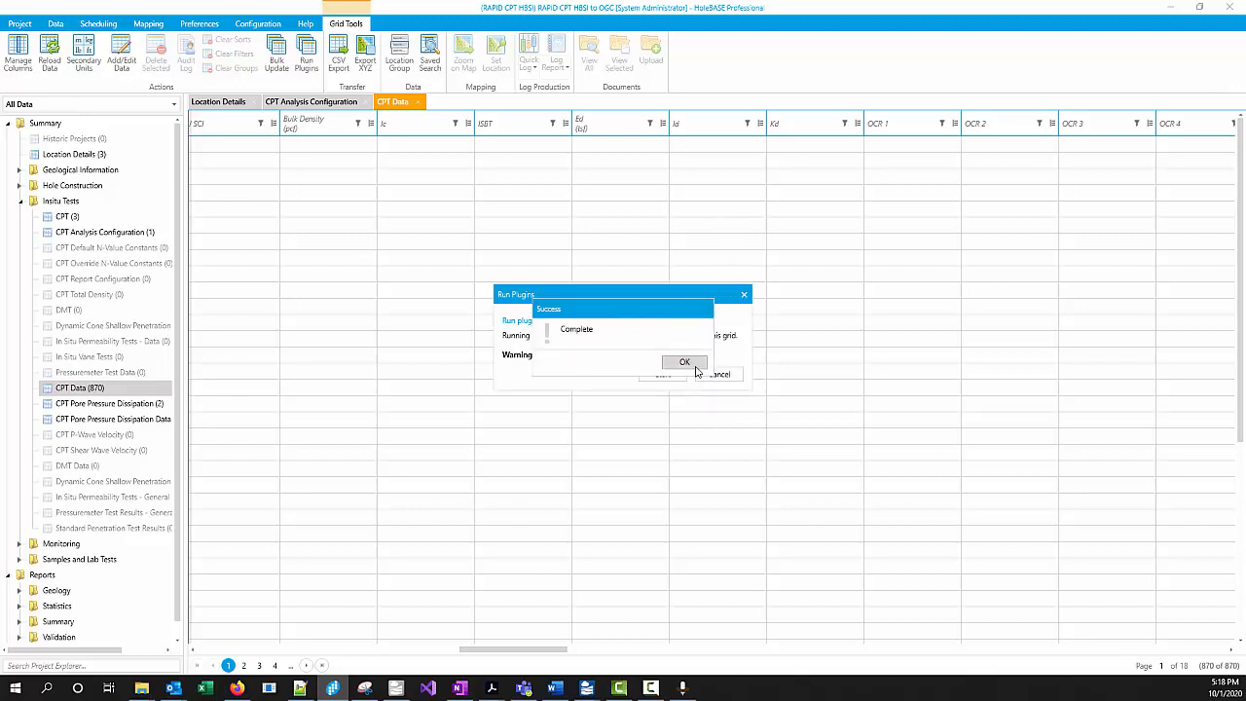
left_click(685, 362)
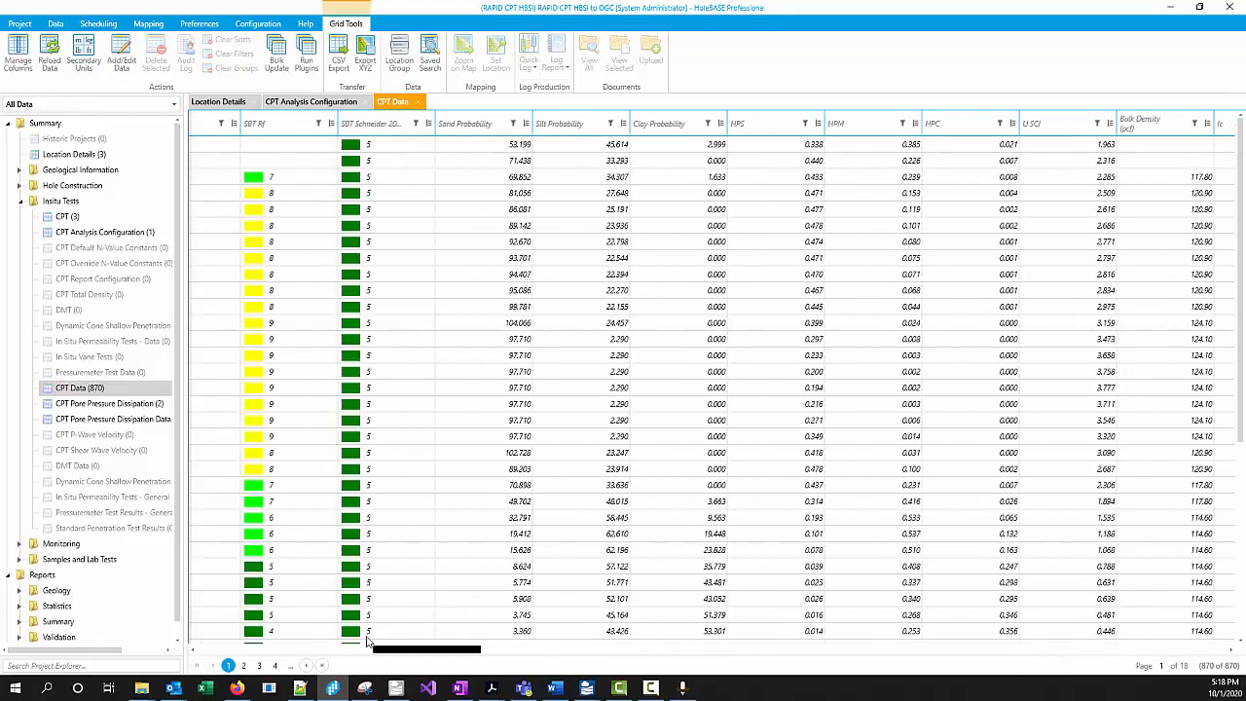
scroll("left", 3)
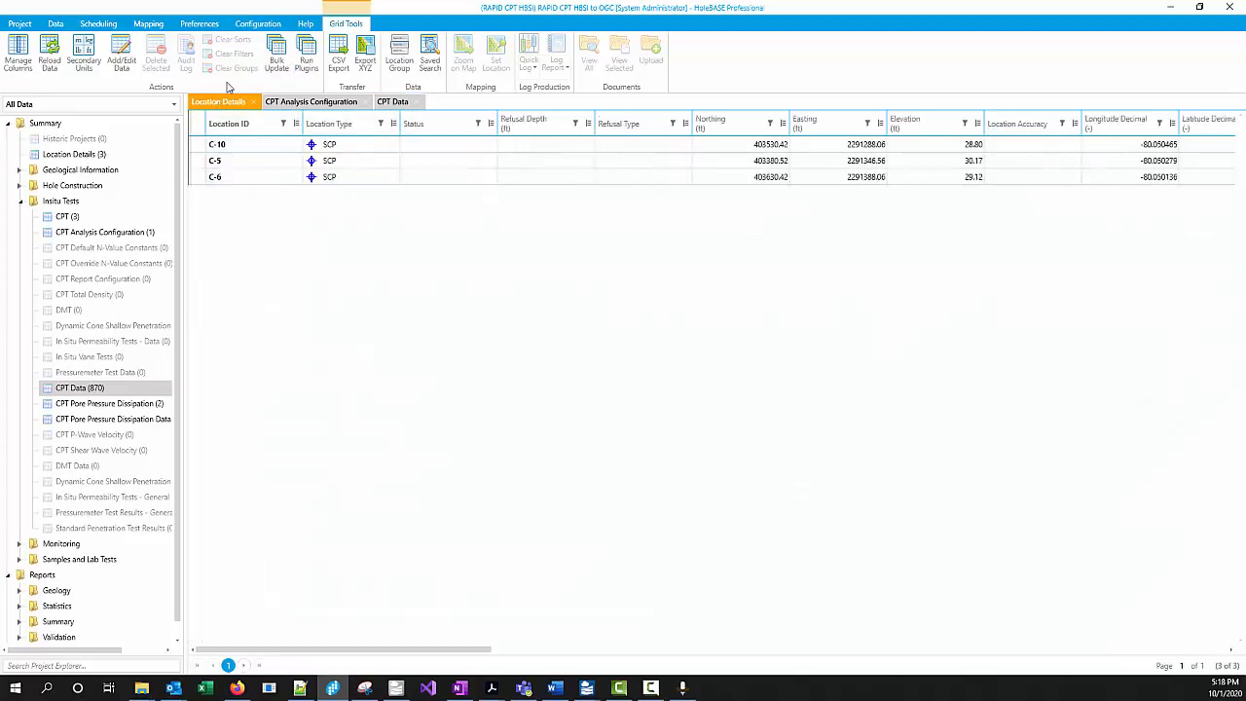
Create a Quick Log for C-10 using the 'CPT - Standard Stripset SBT Fr Normalized' strip set
left_click(216, 144)
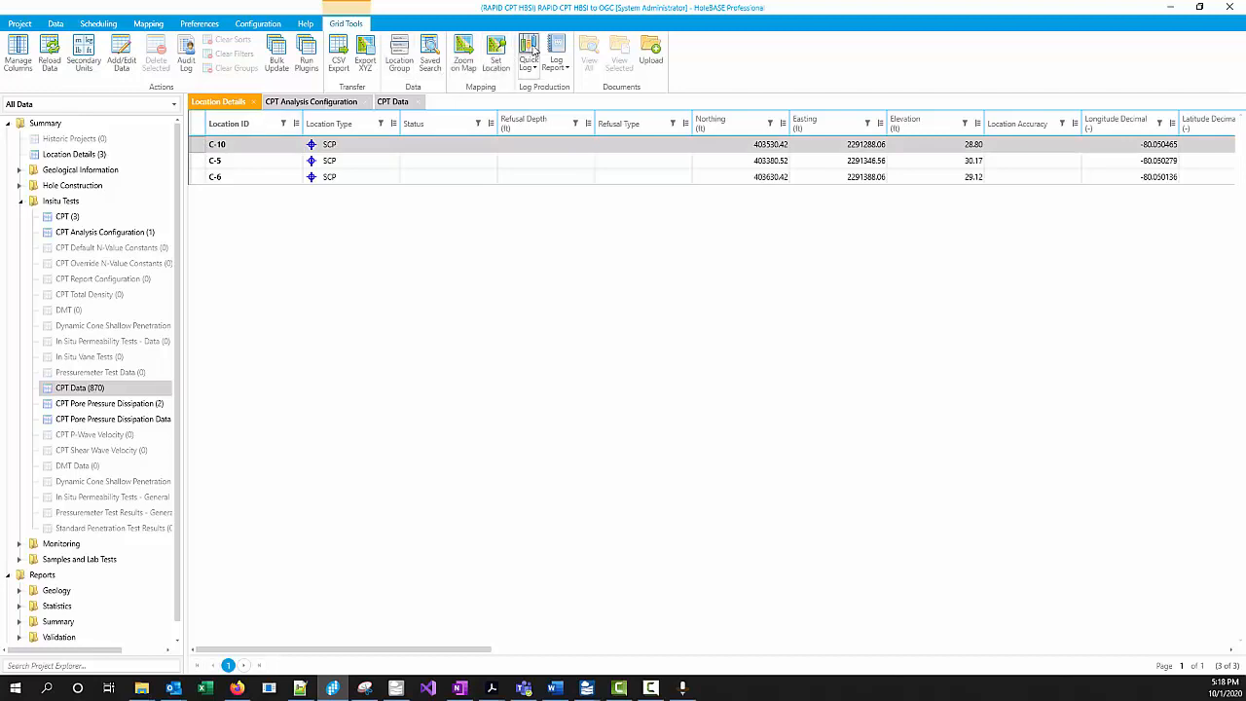
left_click(528, 54)
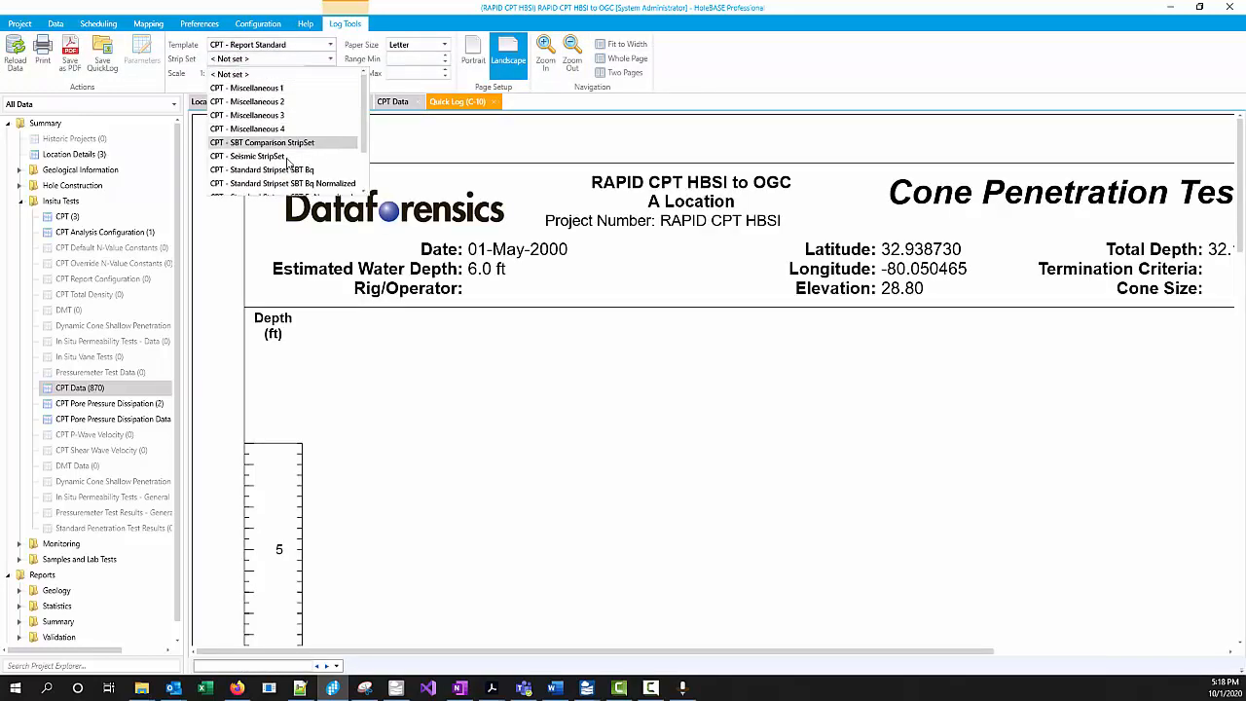
scroll("down", 3)
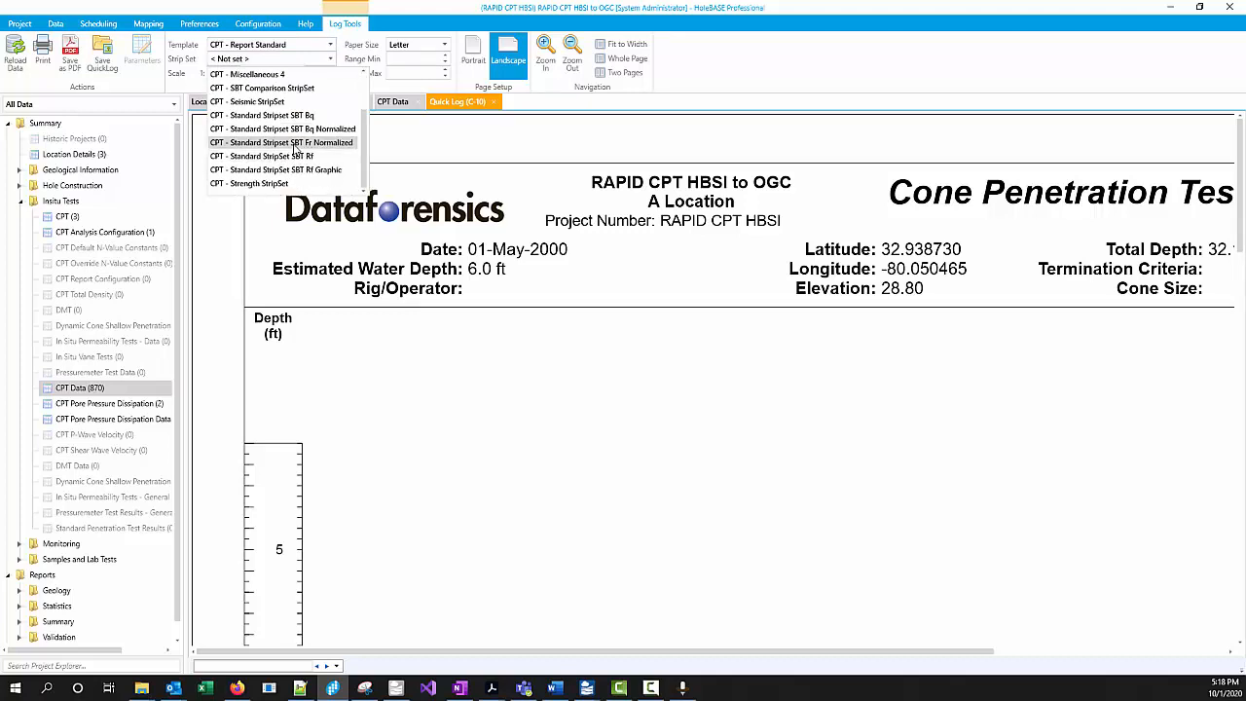
left_click(283, 142)
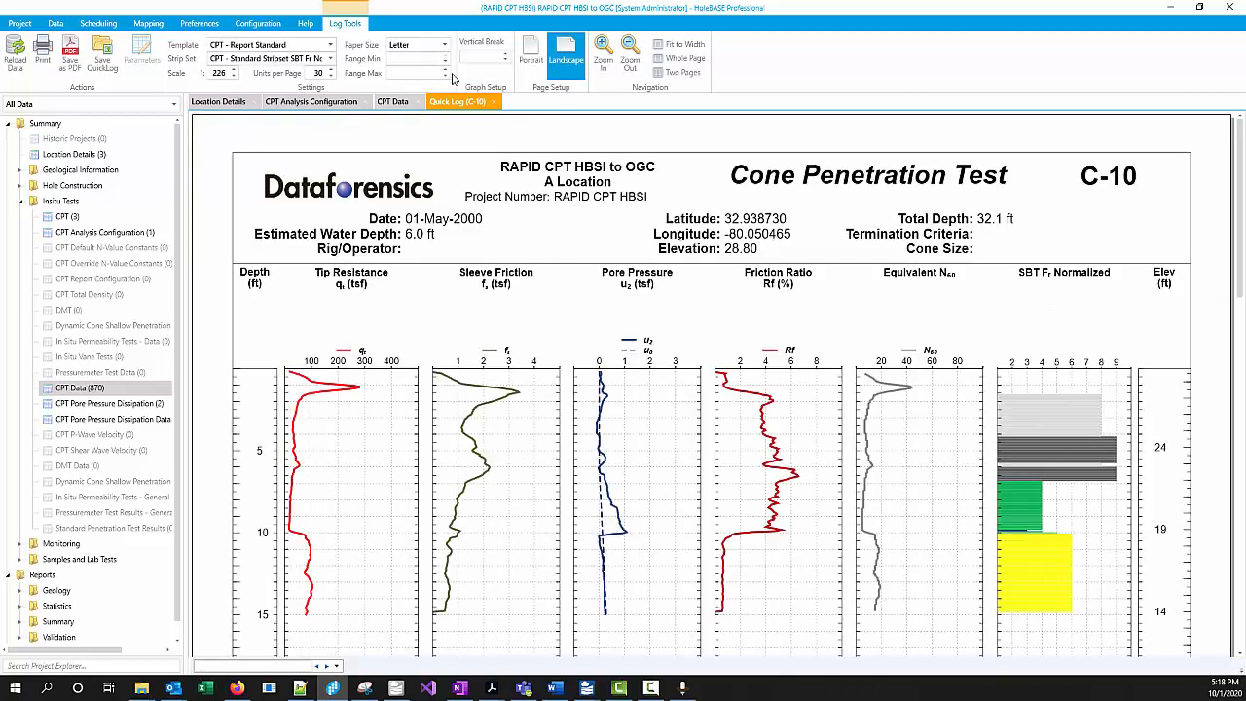
mouse_move(445, 154)
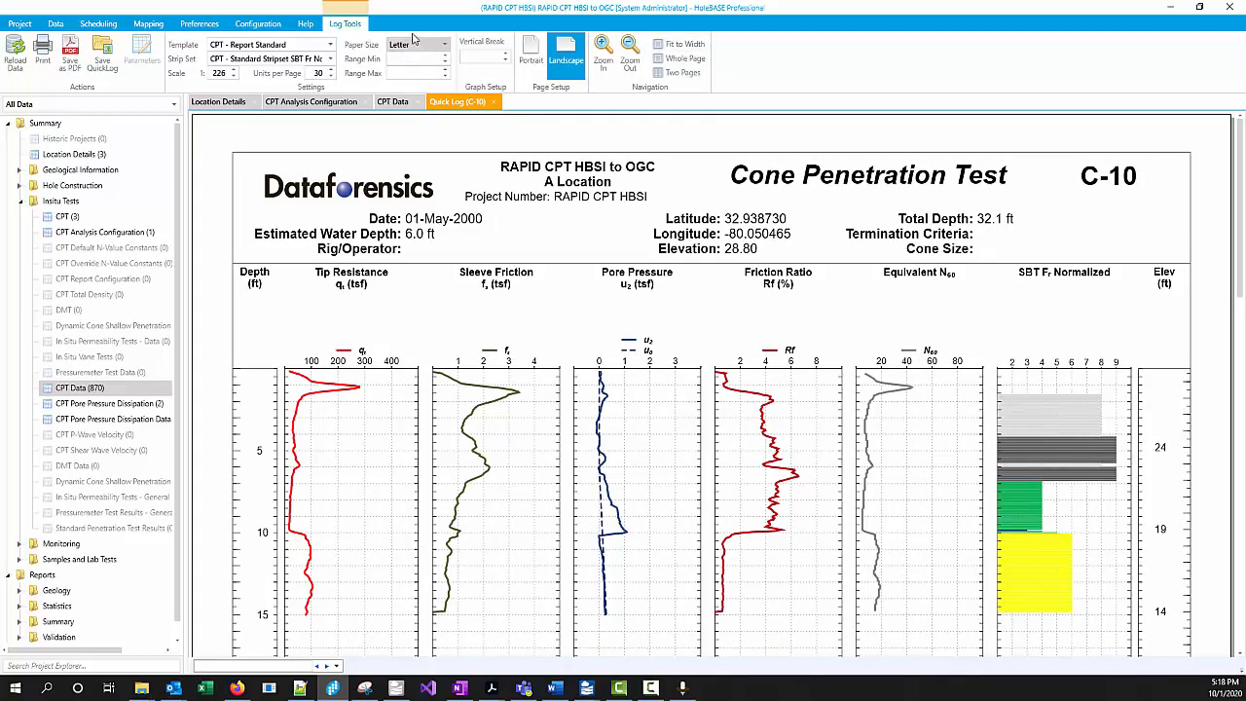
left_click(630, 48)
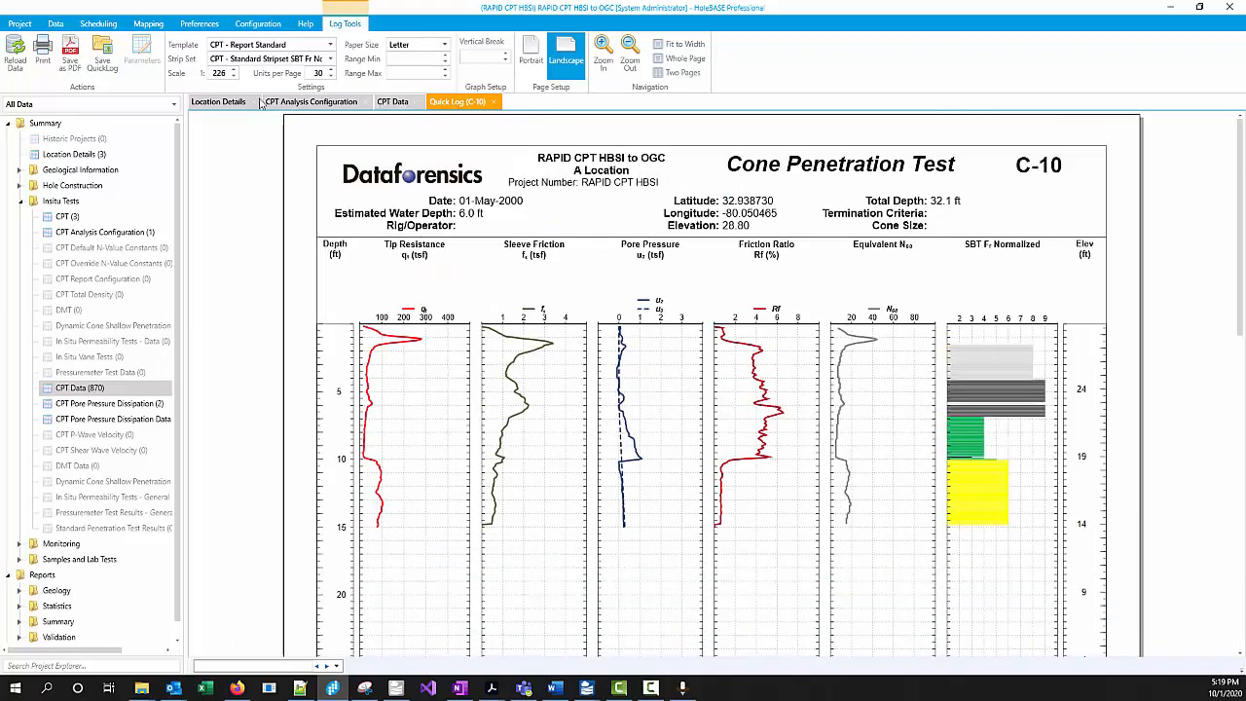
mouse_move(218, 101)
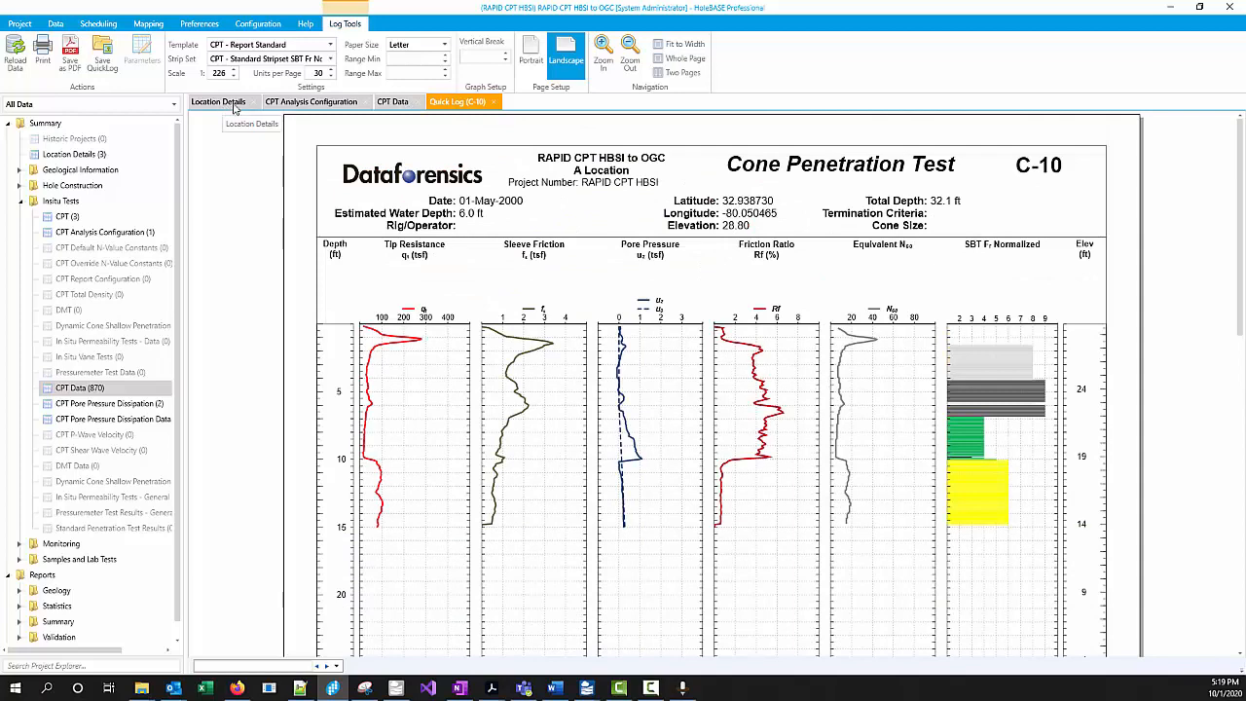
mouse_move(226, 109)
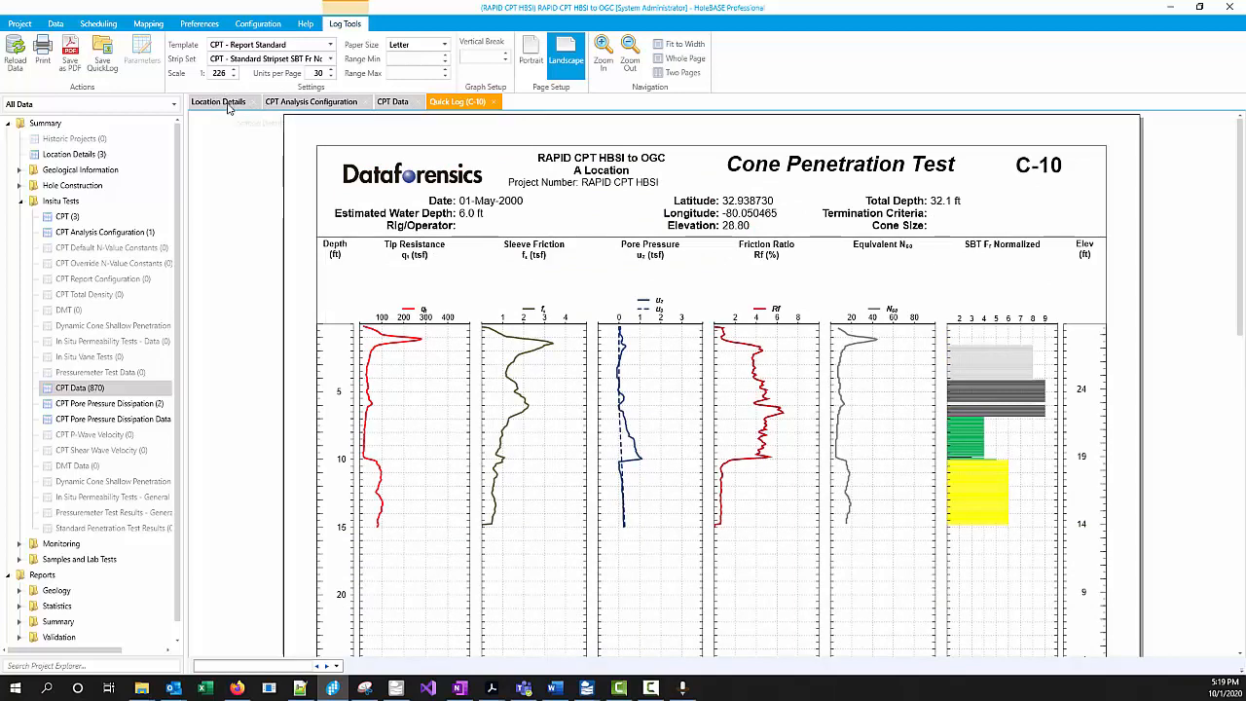
Return to the Location Details table and show the Data ribbon's import and export commands
left_click(218, 102)
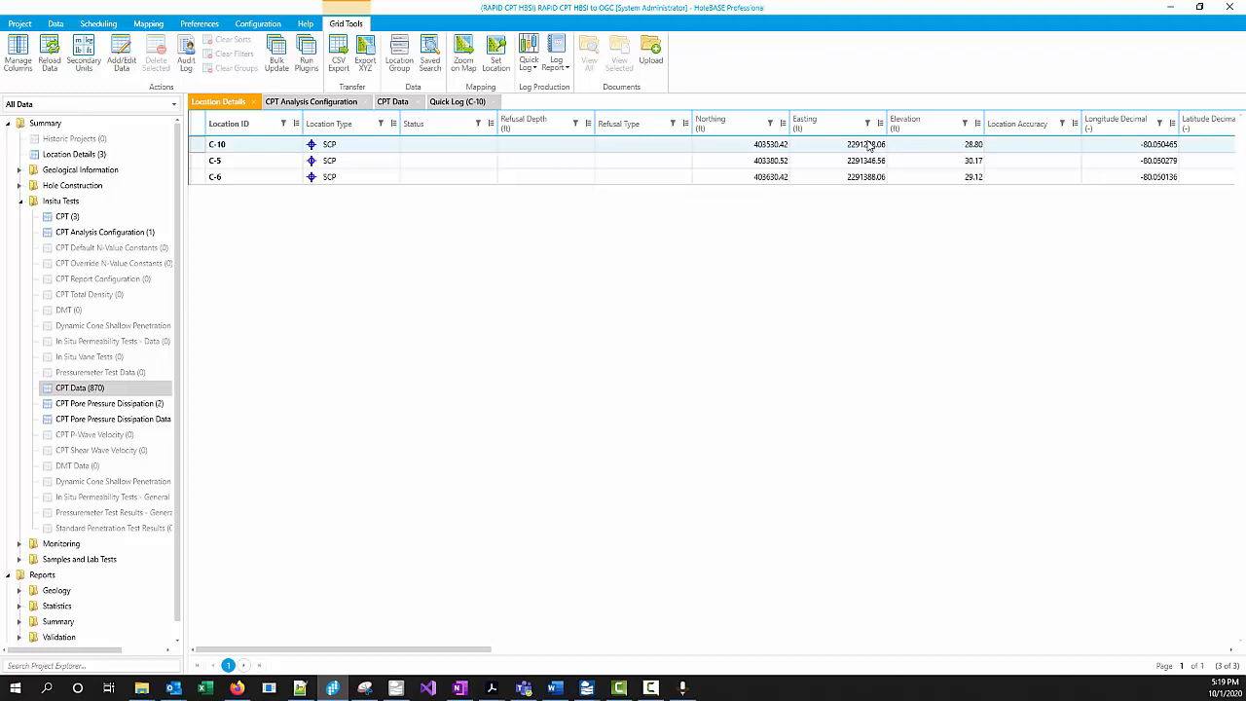
mouse_move(840, 82)
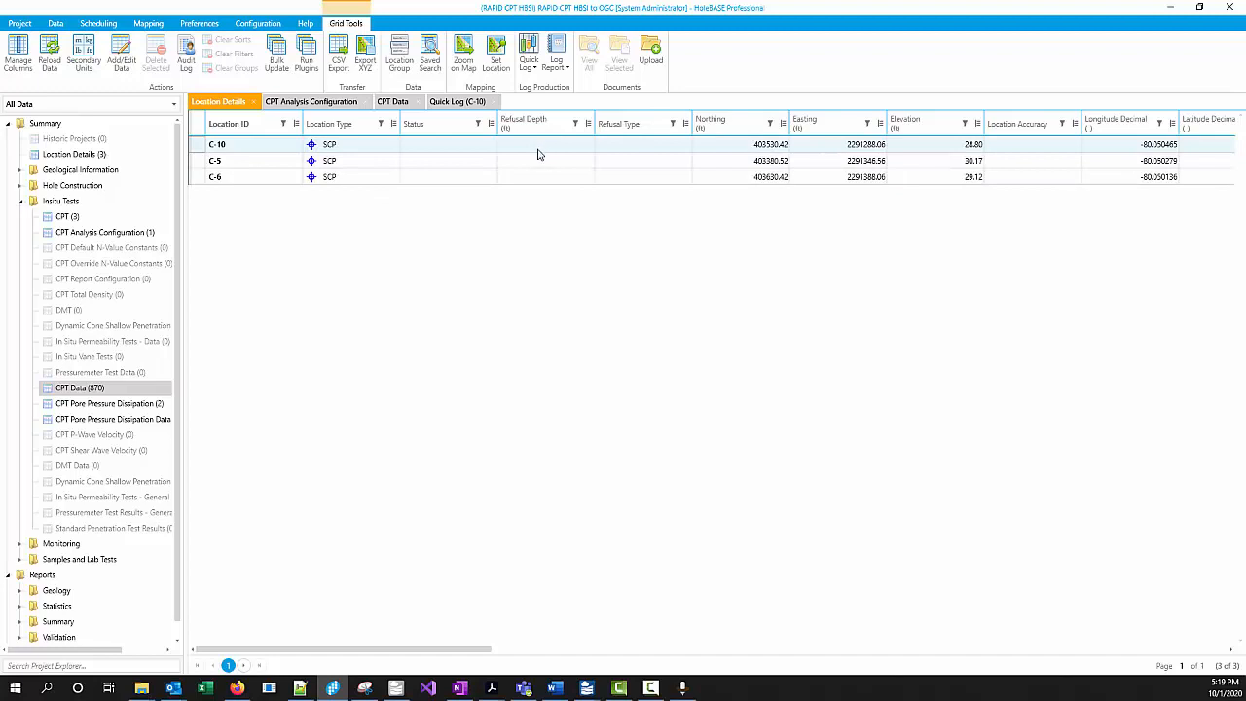
mouse_move(351, 227)
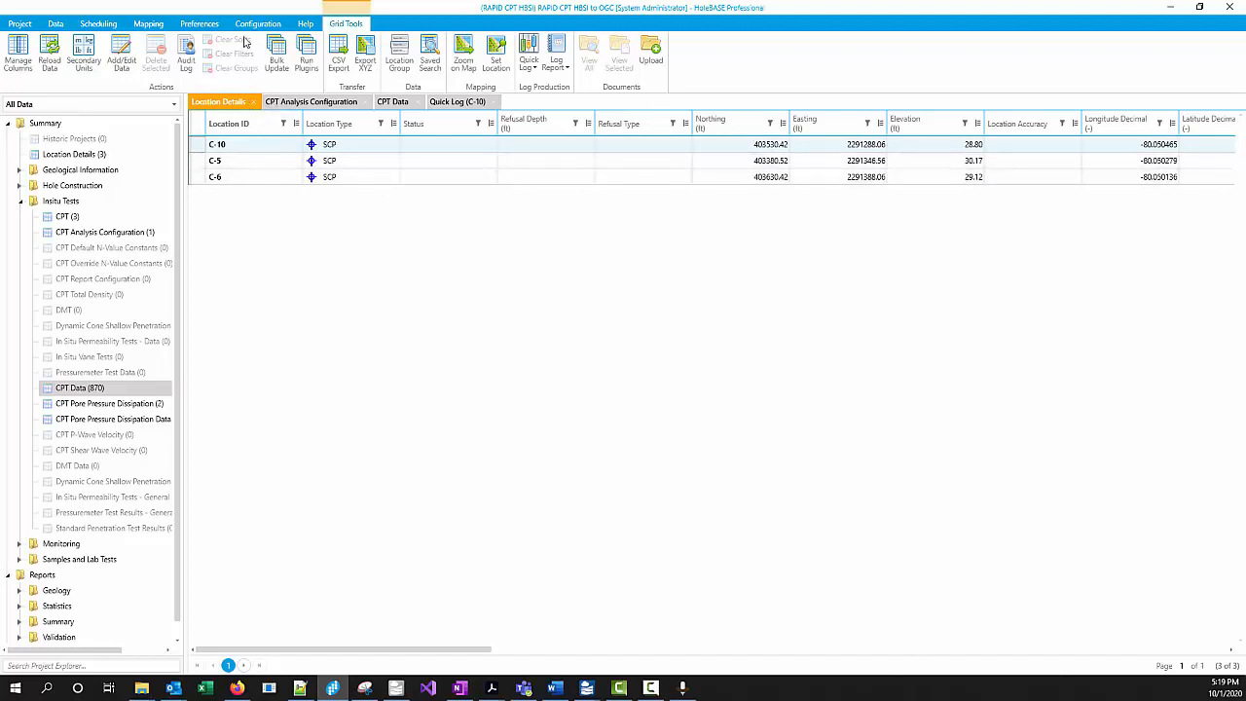
left_click(56, 23)
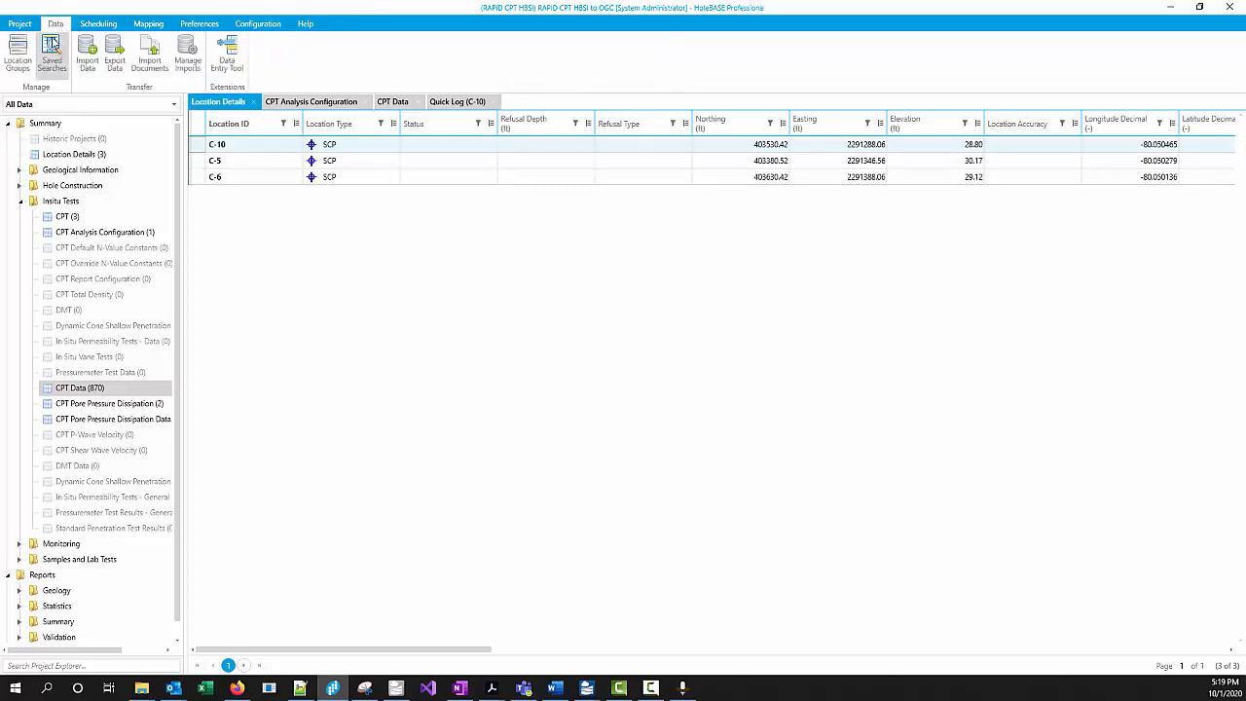
Start a data export in CSV format, saving the zip into the CPT Demo folder
left_click(115, 56)
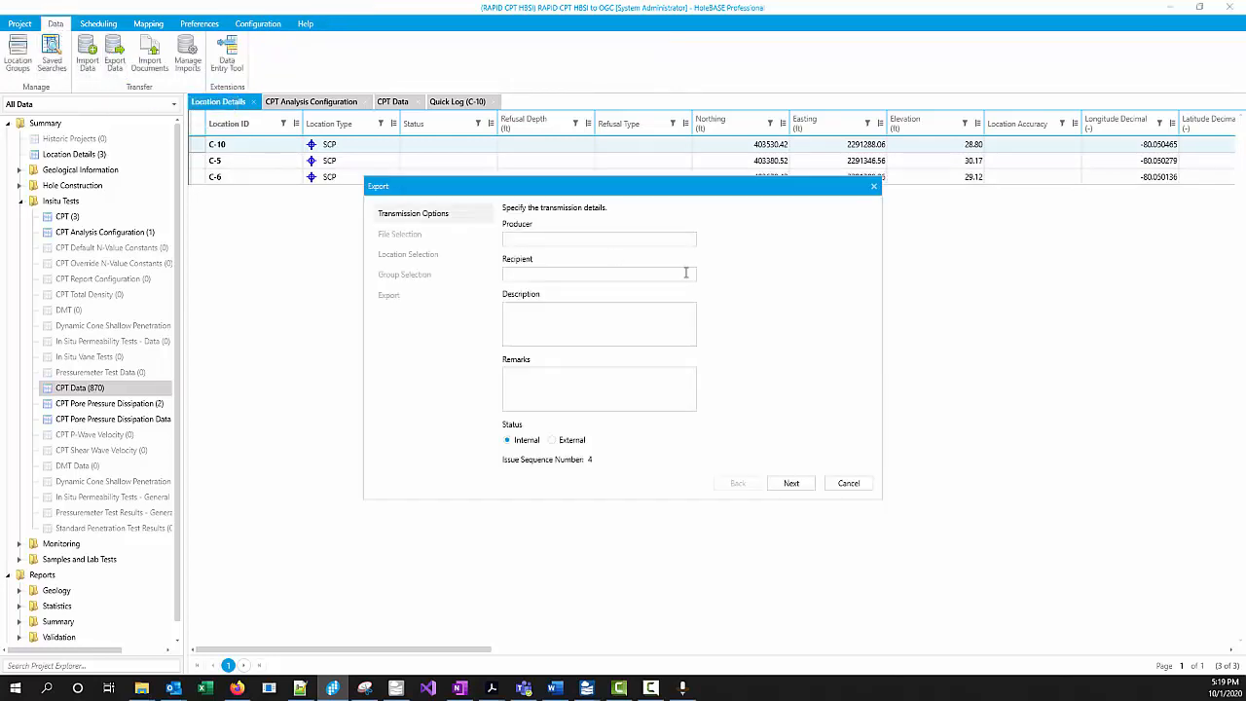
left_click(791, 483)
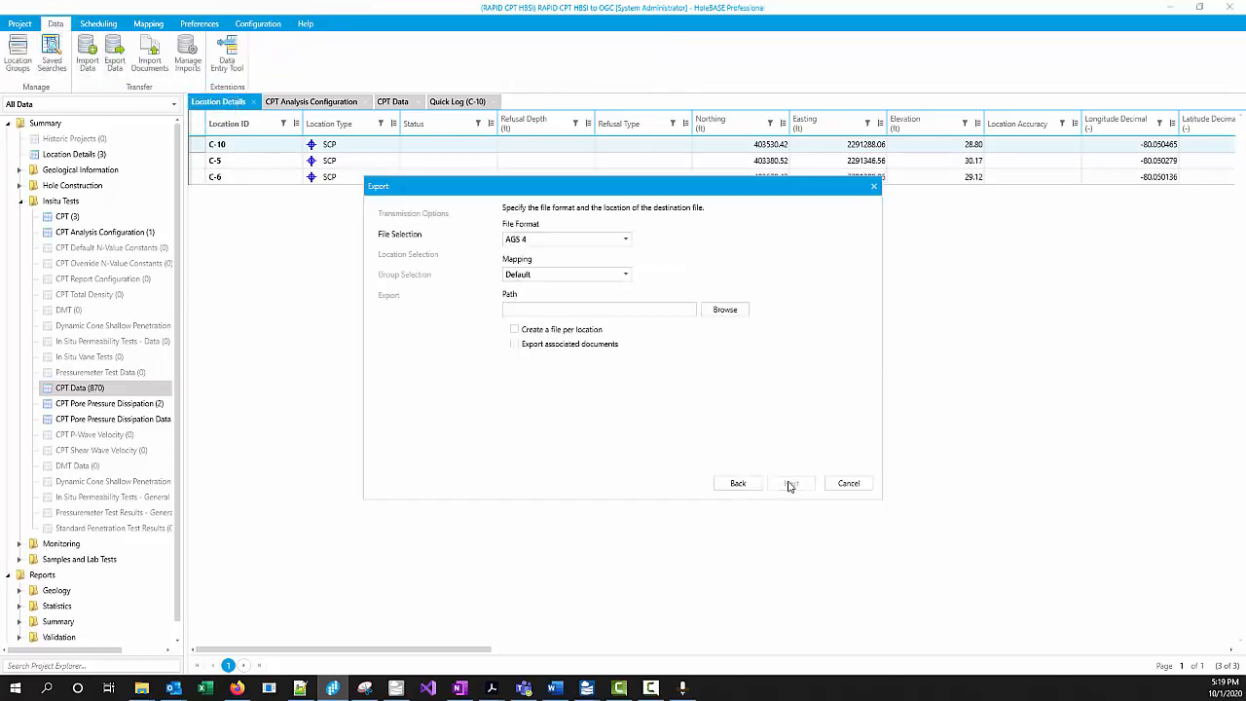
left_click(567, 238)
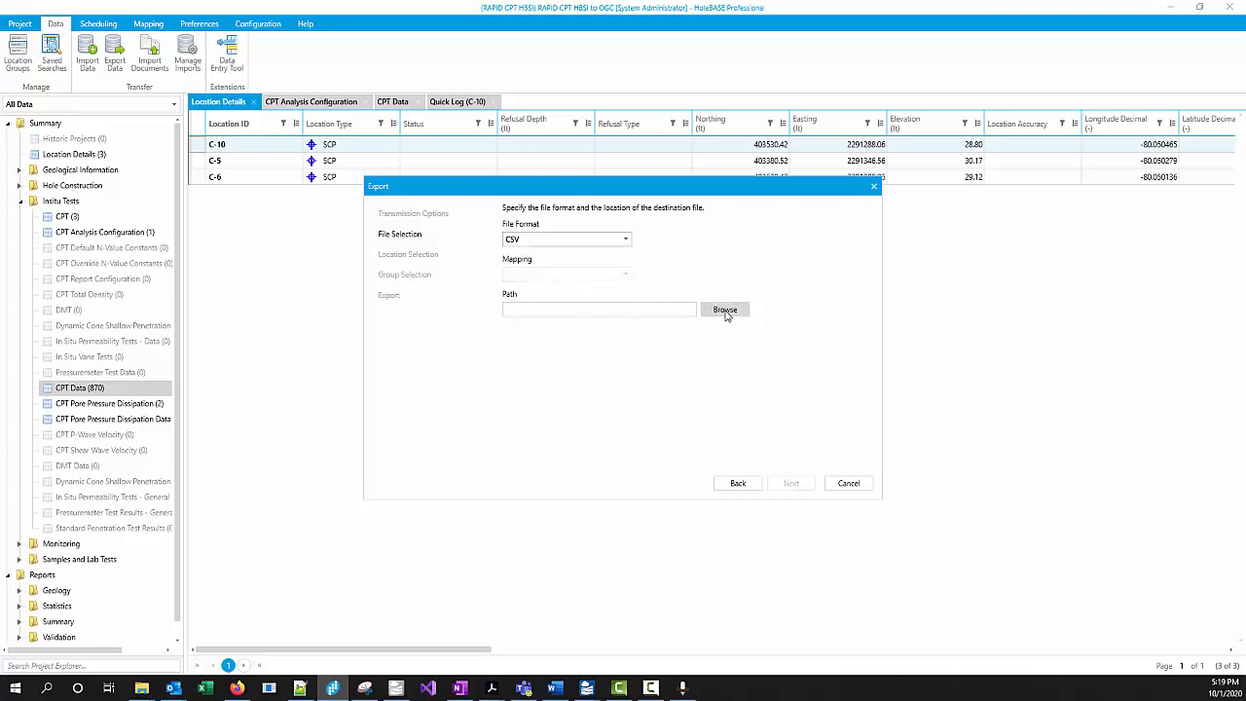
left_click(724, 310)
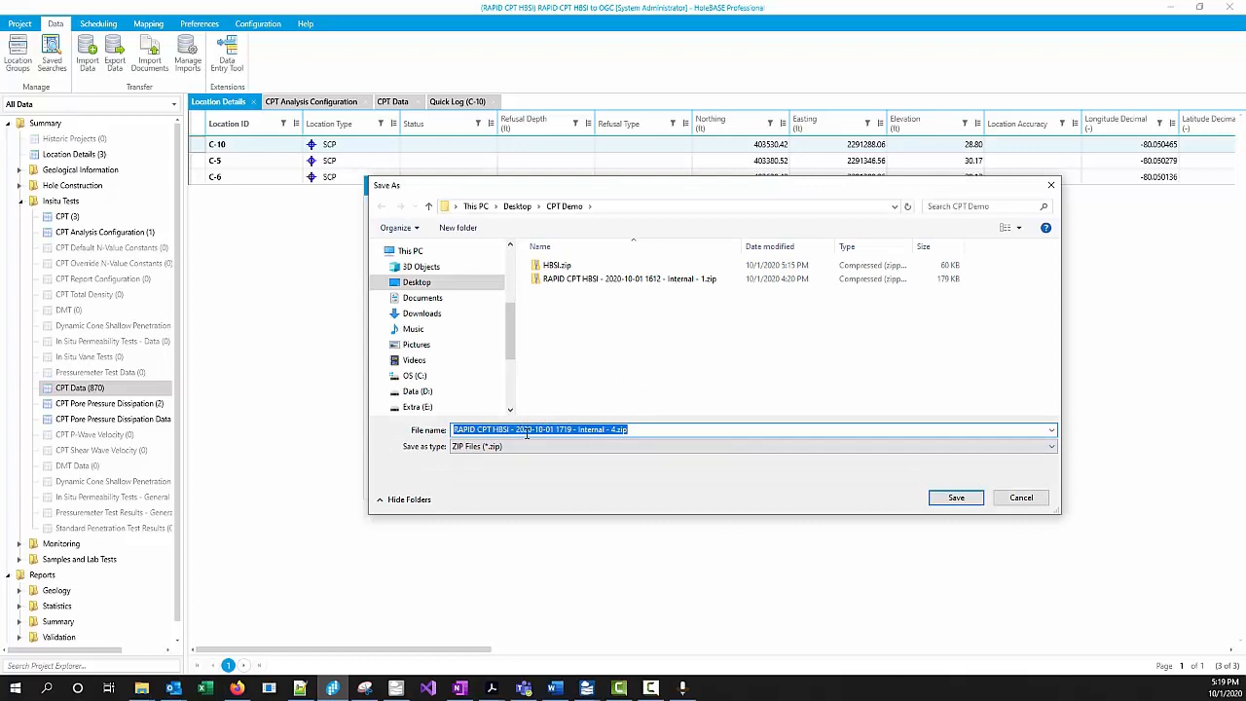
mouse_move(802, 469)
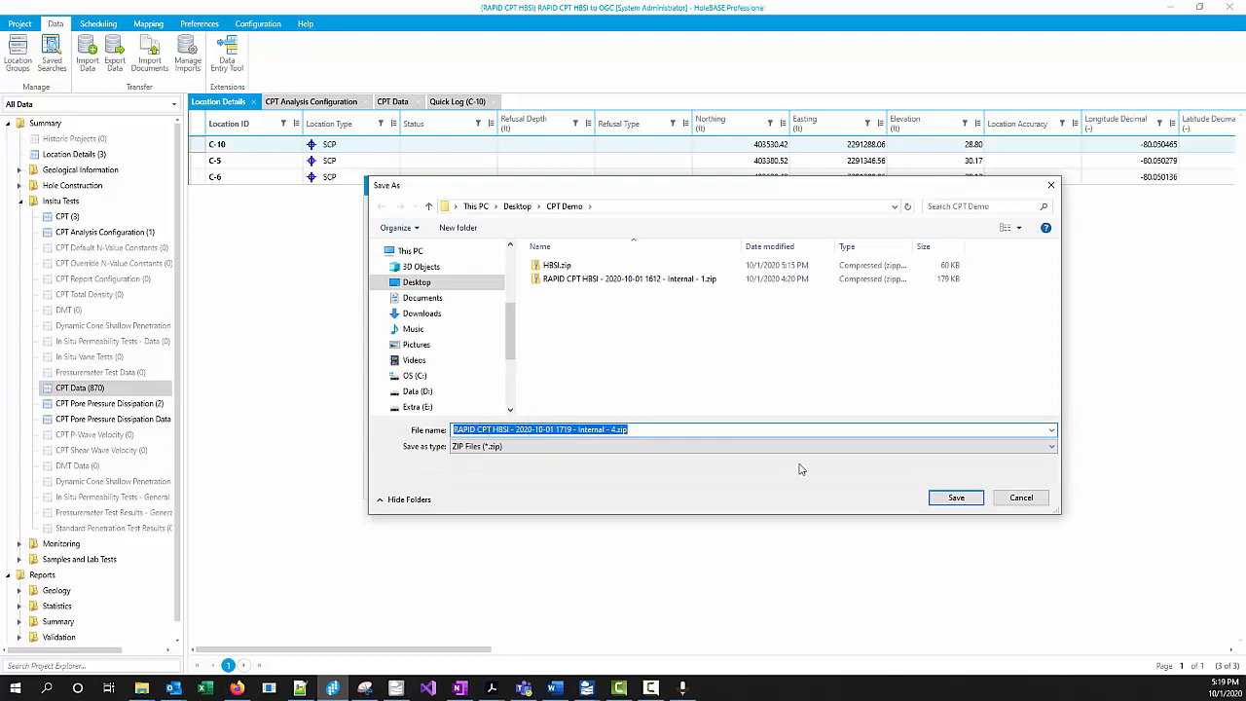
left_click(955, 497)
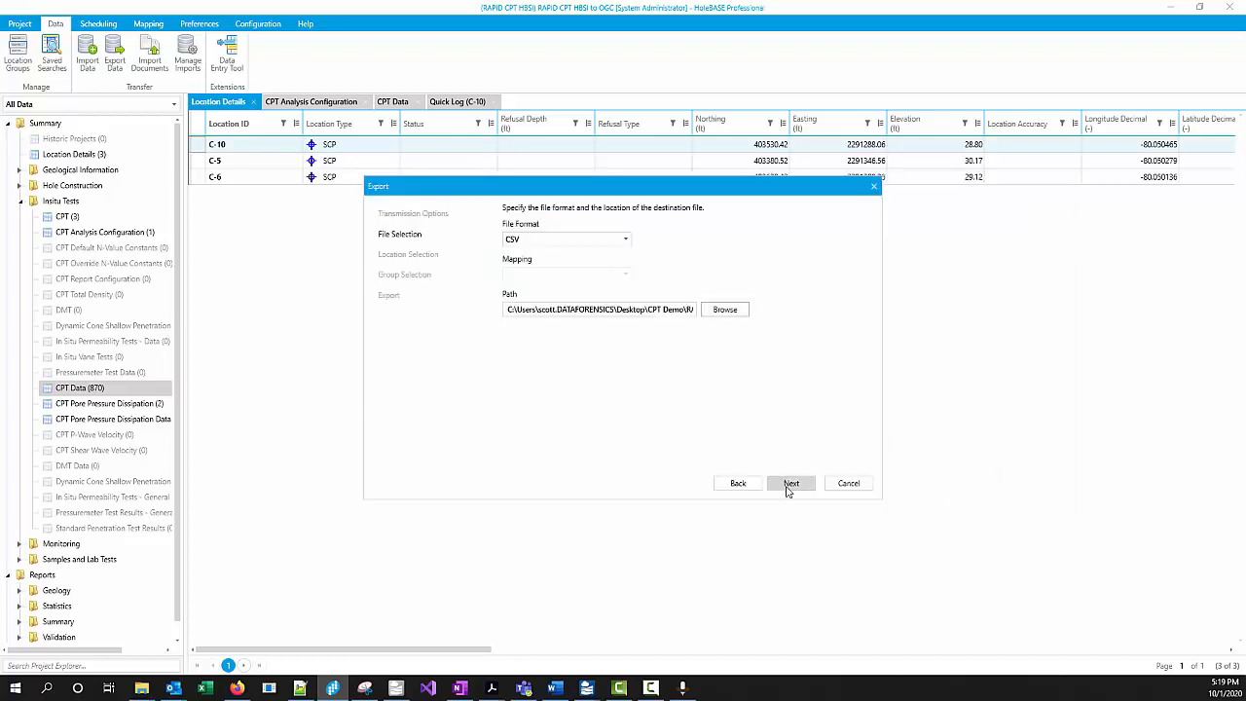
Export all three soundings with their data groups and close the finished export
left_click(791, 482)
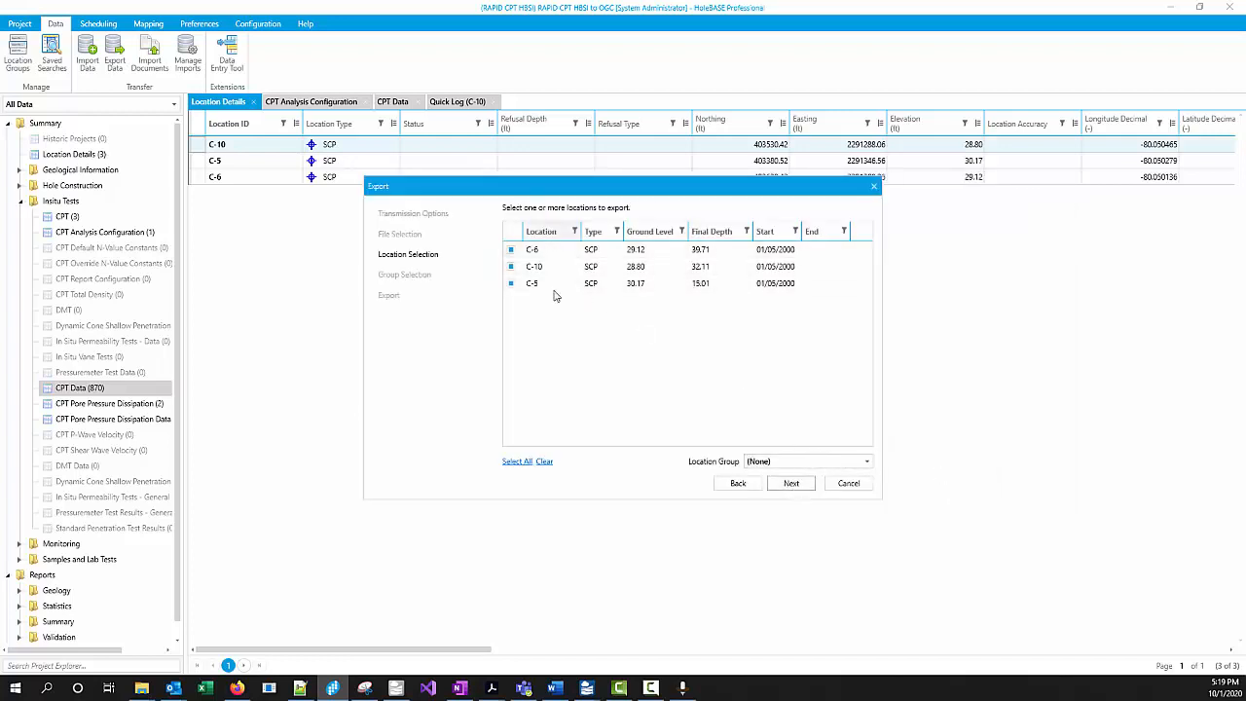
left_click(791, 483)
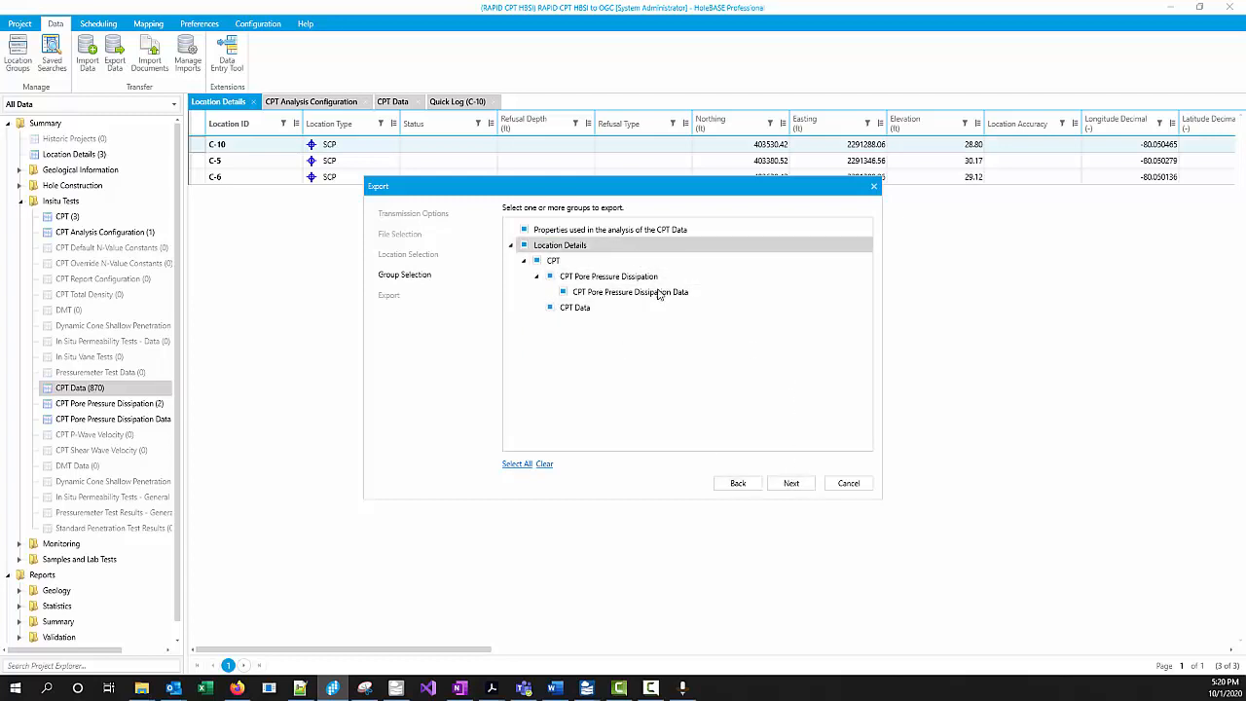
left_click(791, 483)
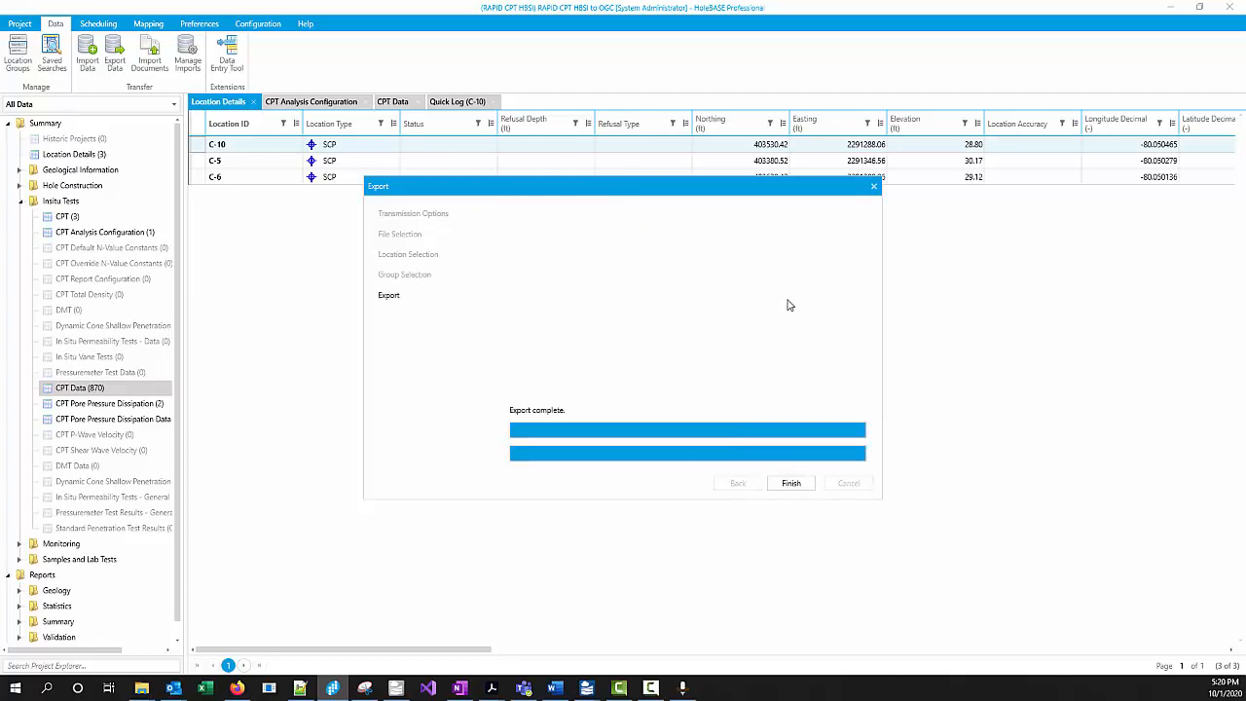
left_click(791, 483)
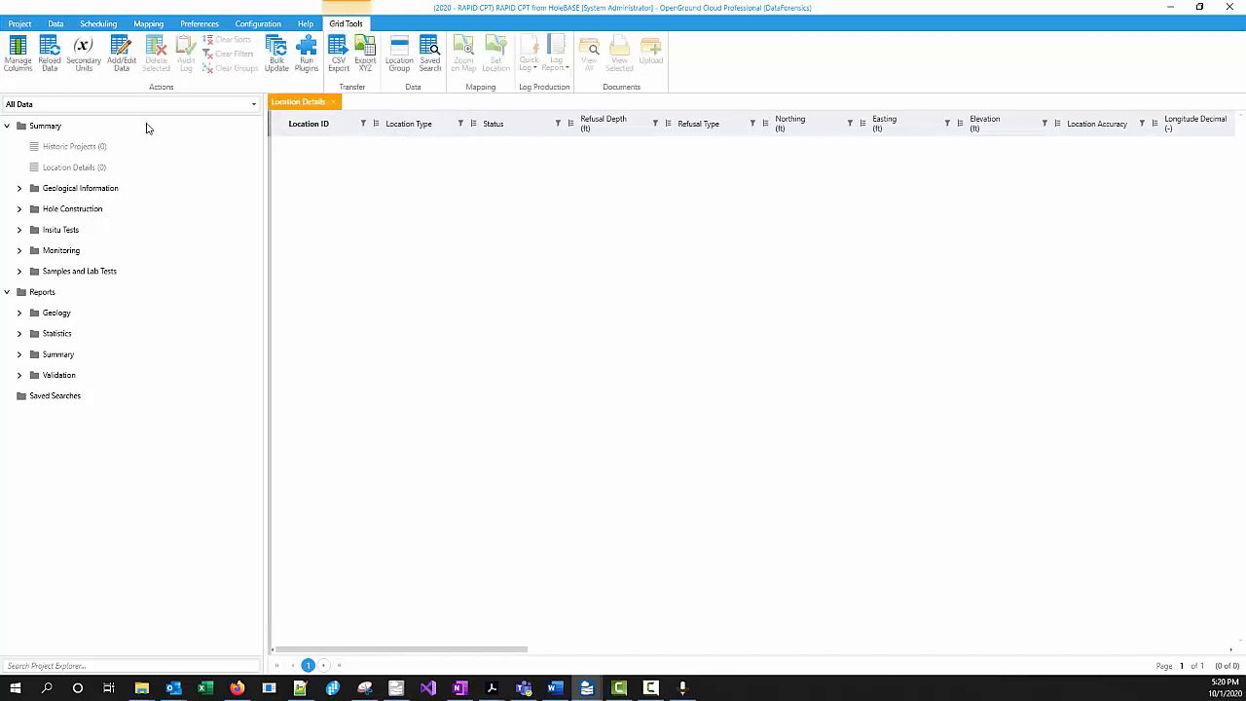
Set the import to CSV with the RAPID CPT - HoleBASE mapping and add the Internal - 4 zip
left_click(55, 23)
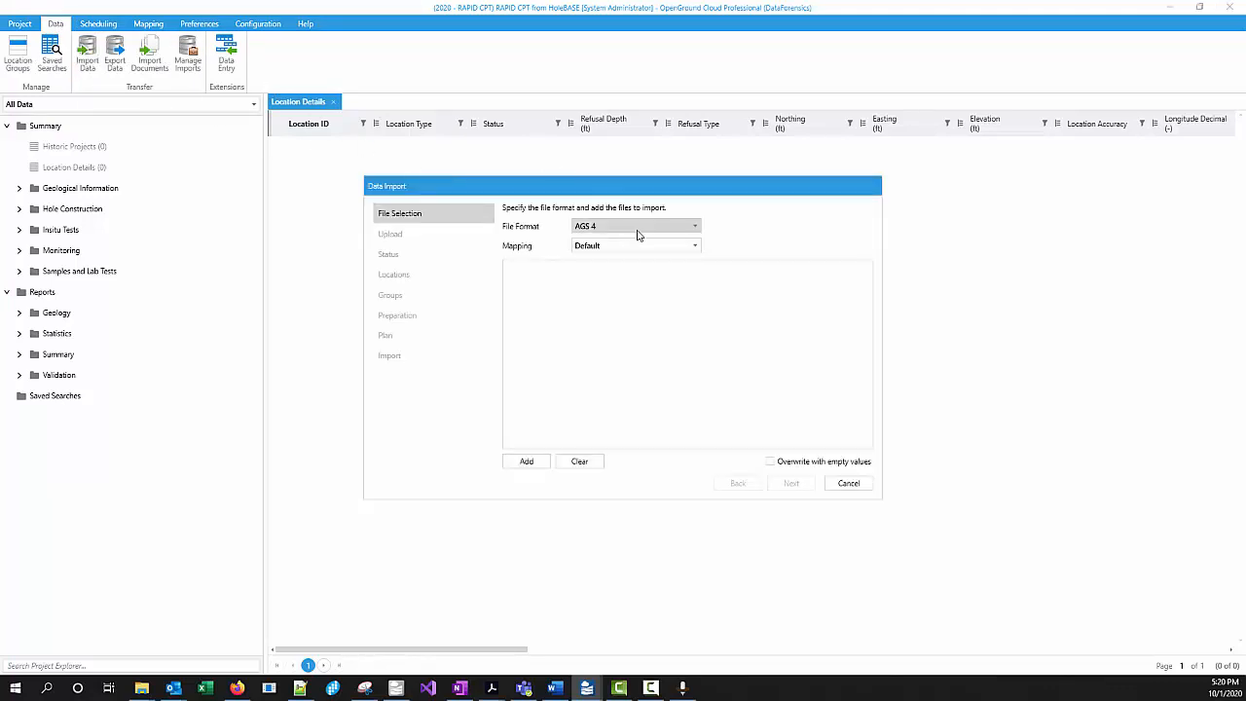
left_click(692, 226)
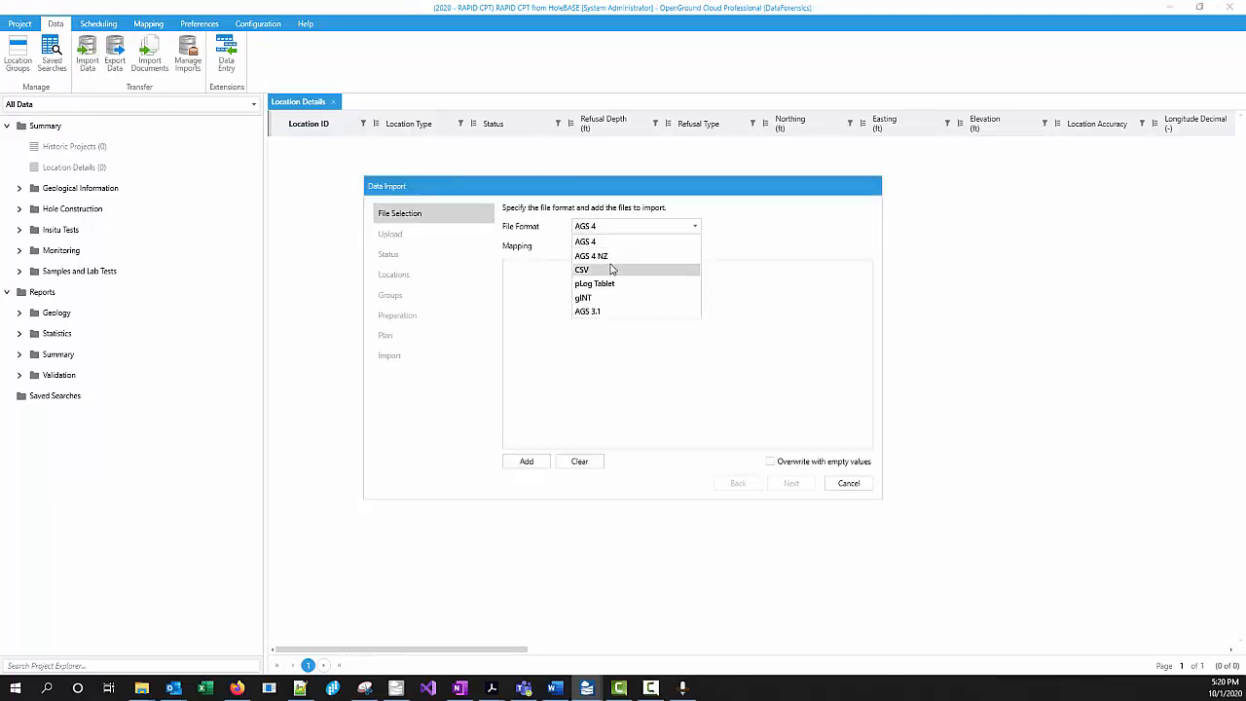
left_click(583, 269)
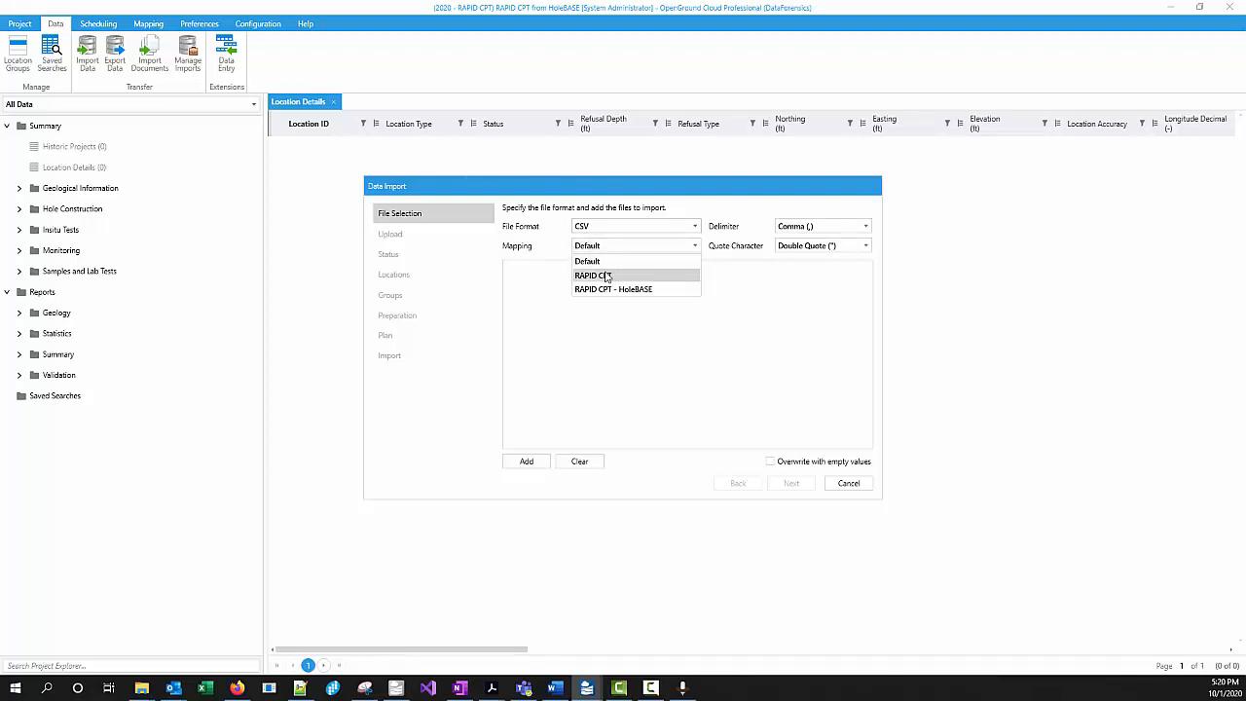
mouse_move(628, 289)
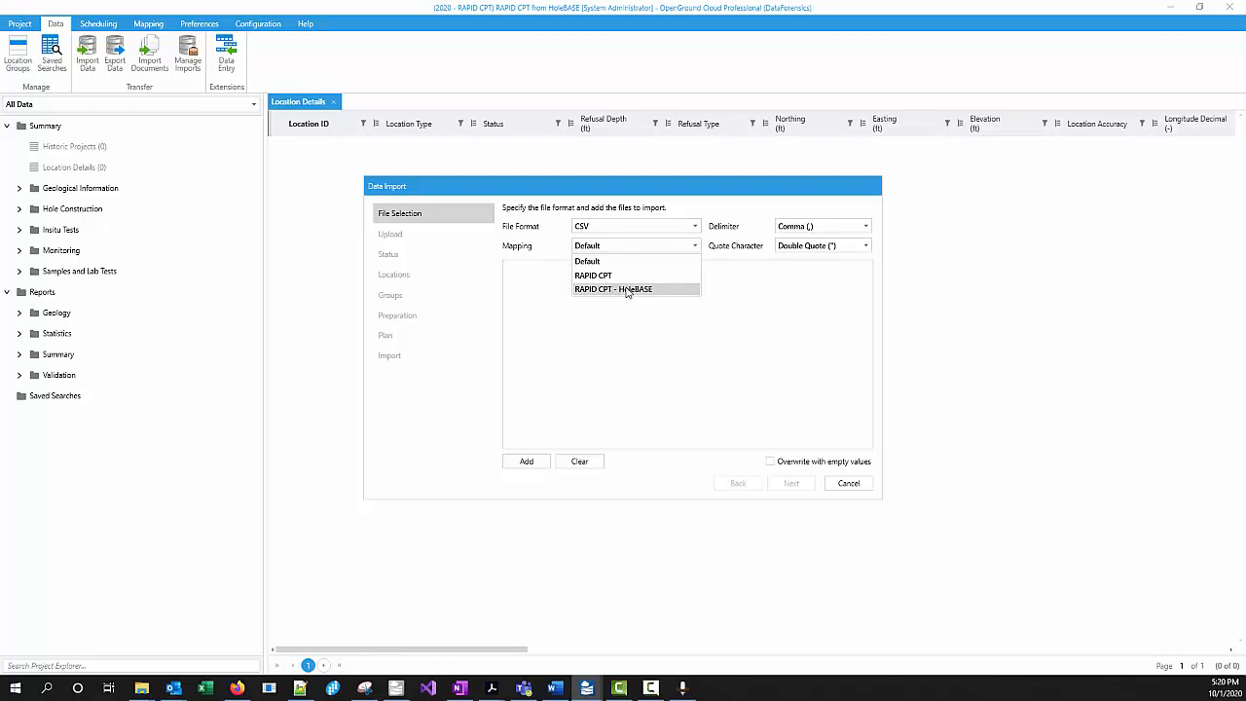
left_click(612, 289)
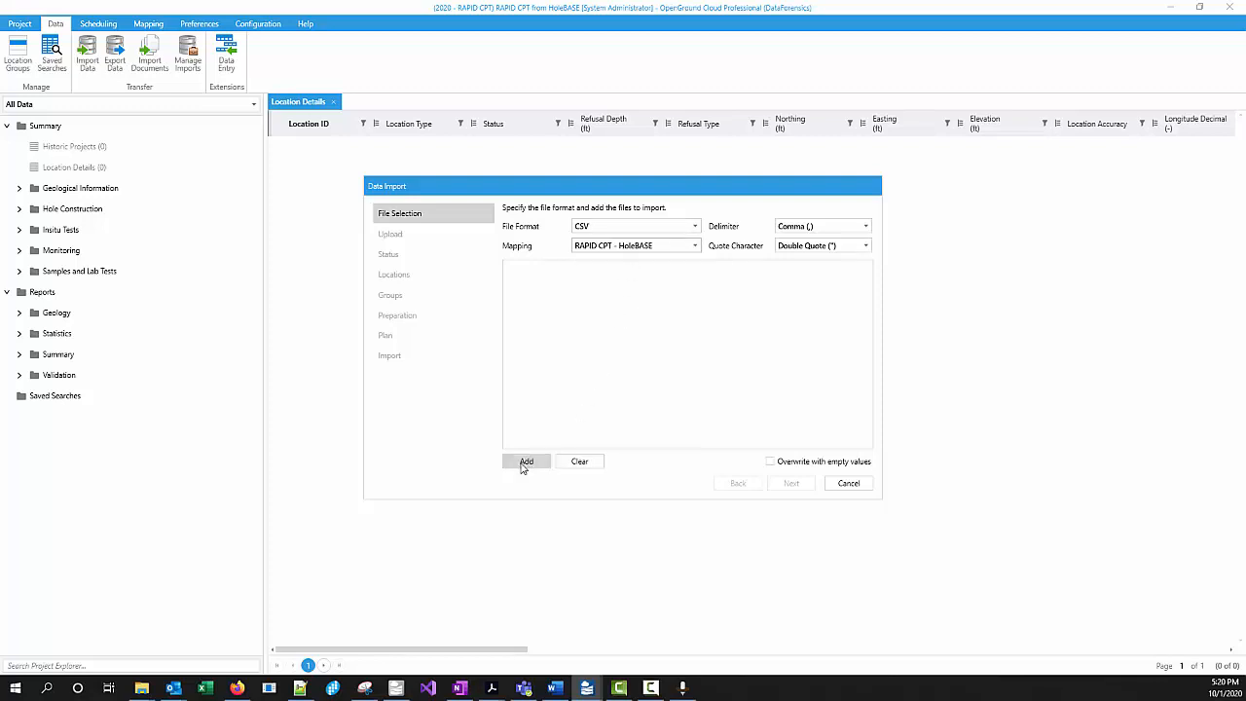
left_click(527, 461)
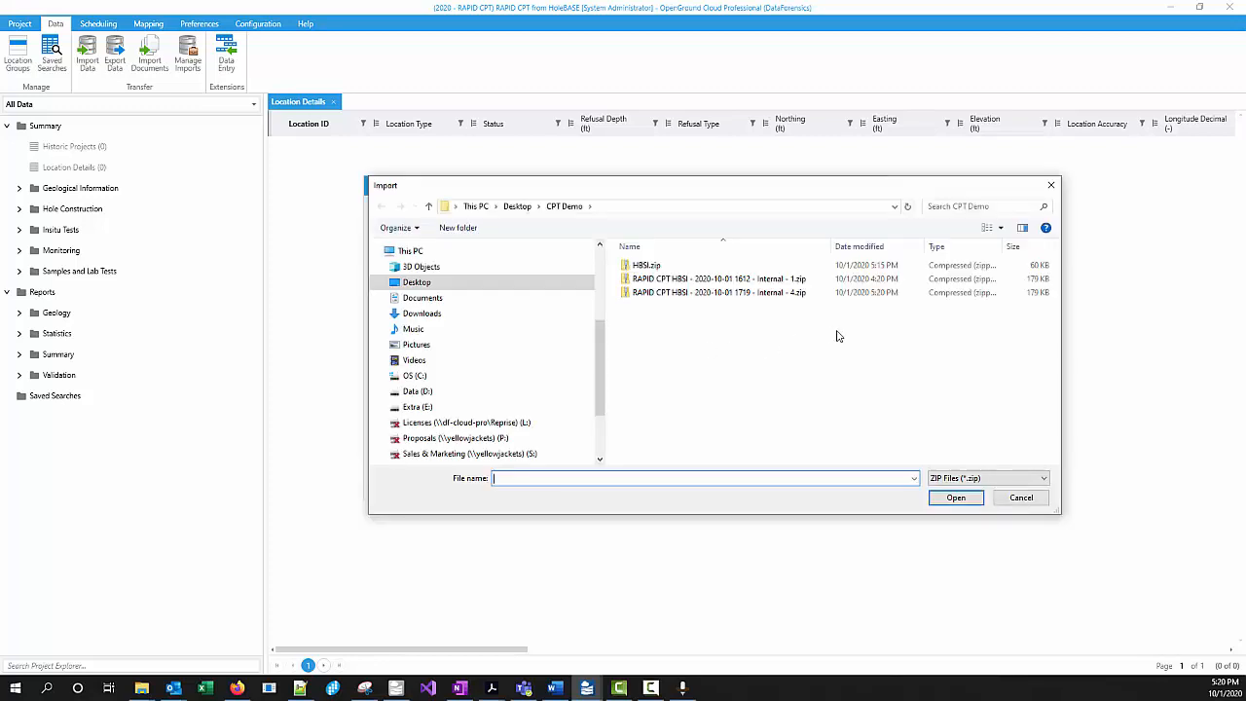
left_click(716, 293)
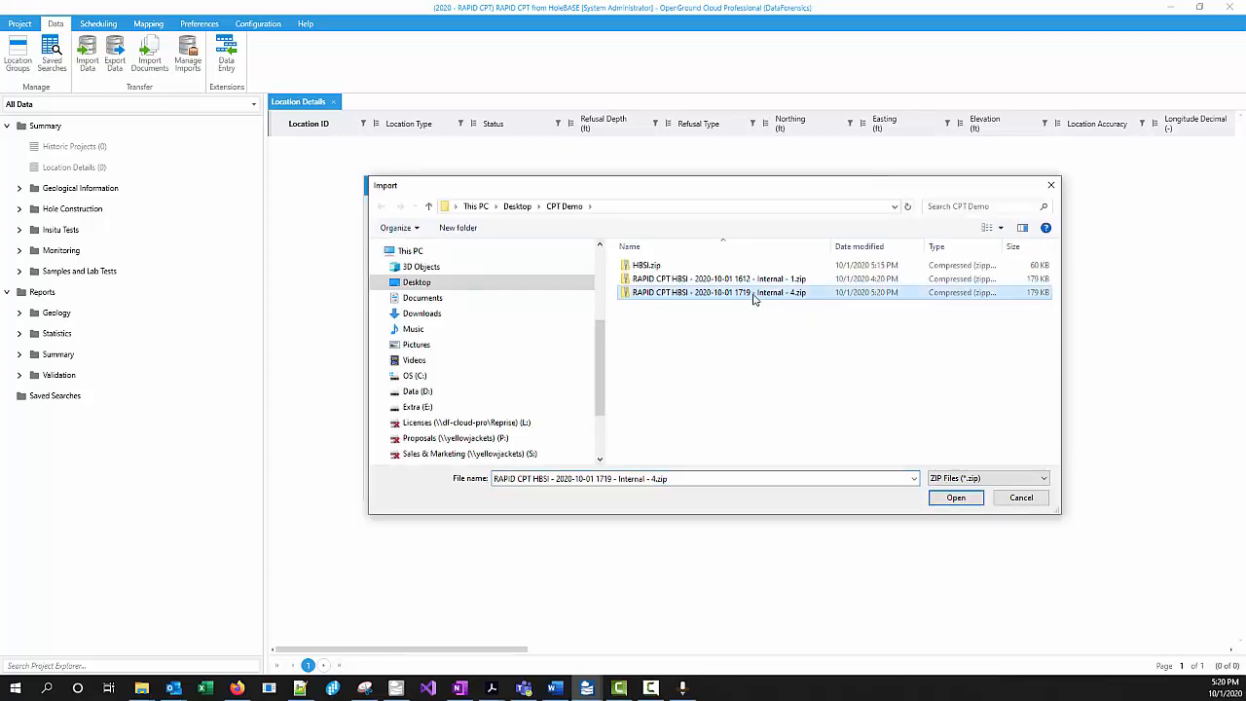
left_click(955, 498)
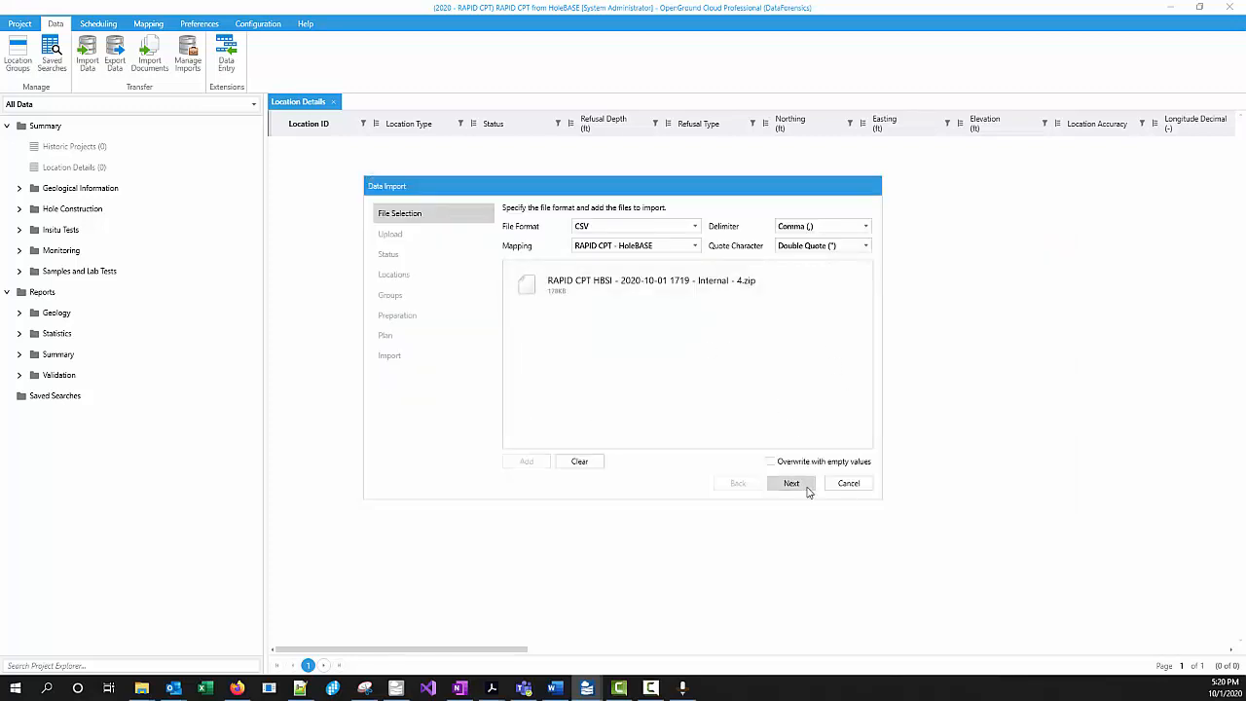
Upload the Internal - 4 zip file and review the source-data warnings
left_click(791, 483)
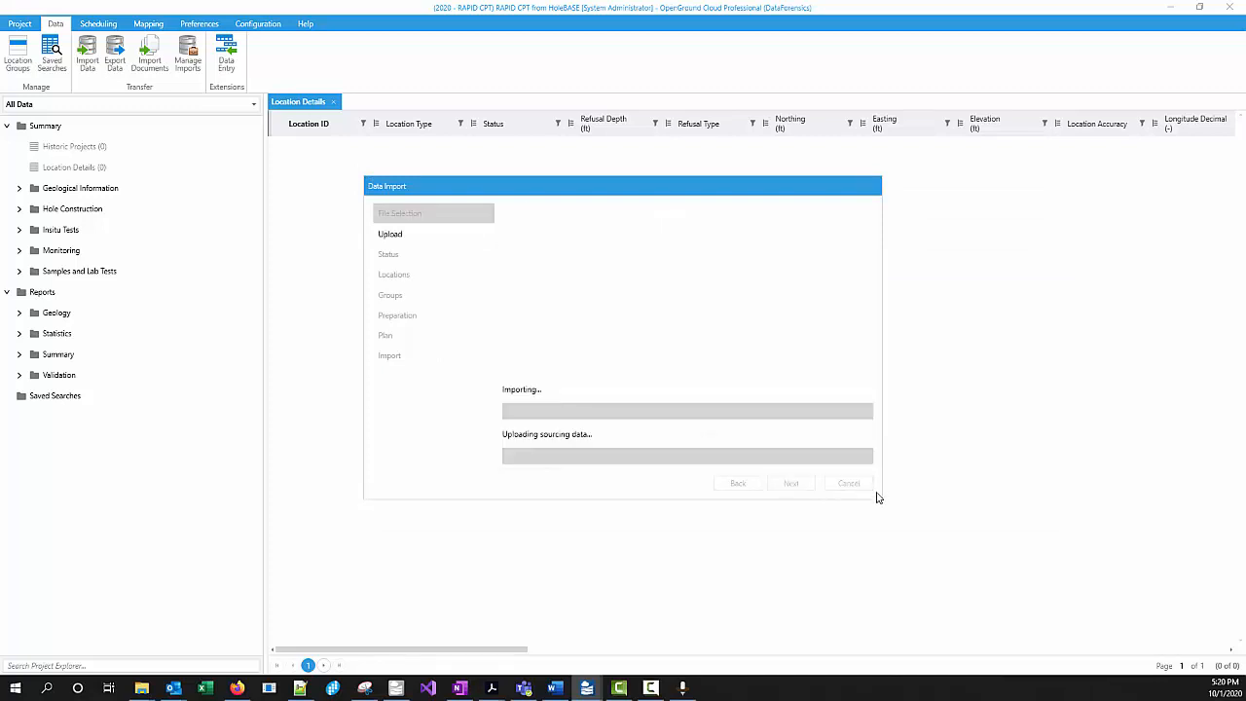
mouse_move(916, 336)
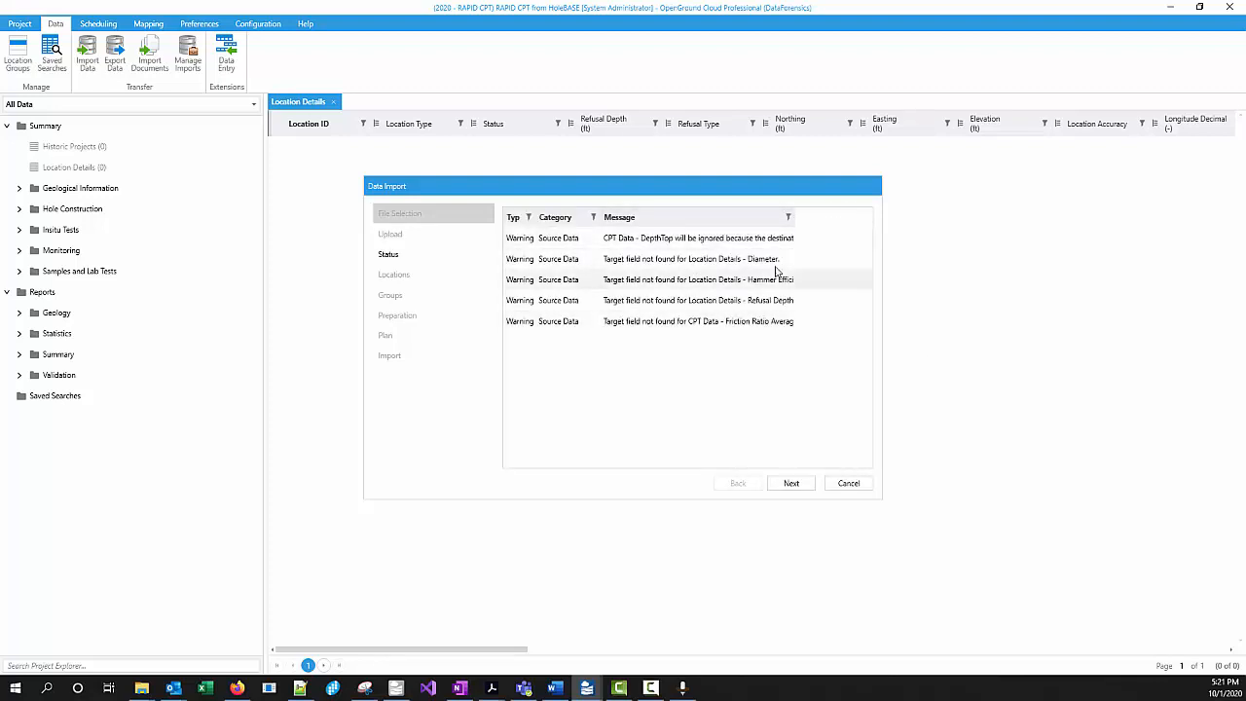
mouse_move(754, 351)
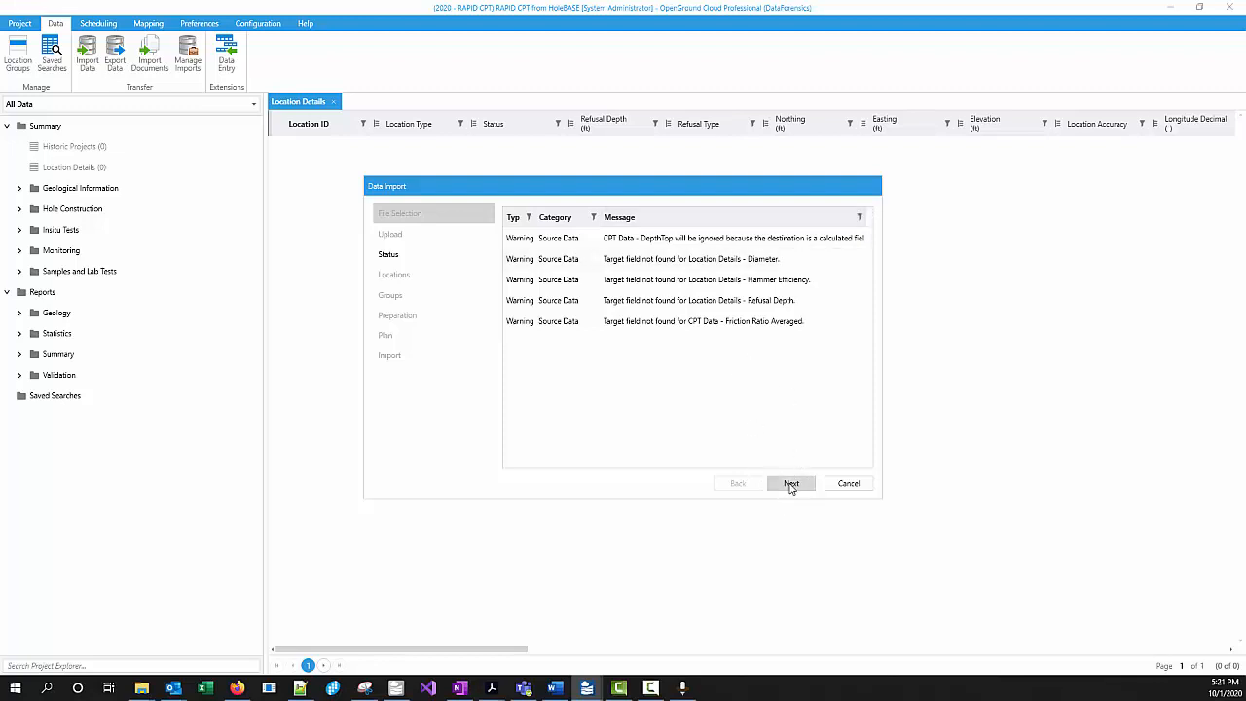
Accept all three locations and six CPT data groups, and apply the planned import
left_click(790, 483)
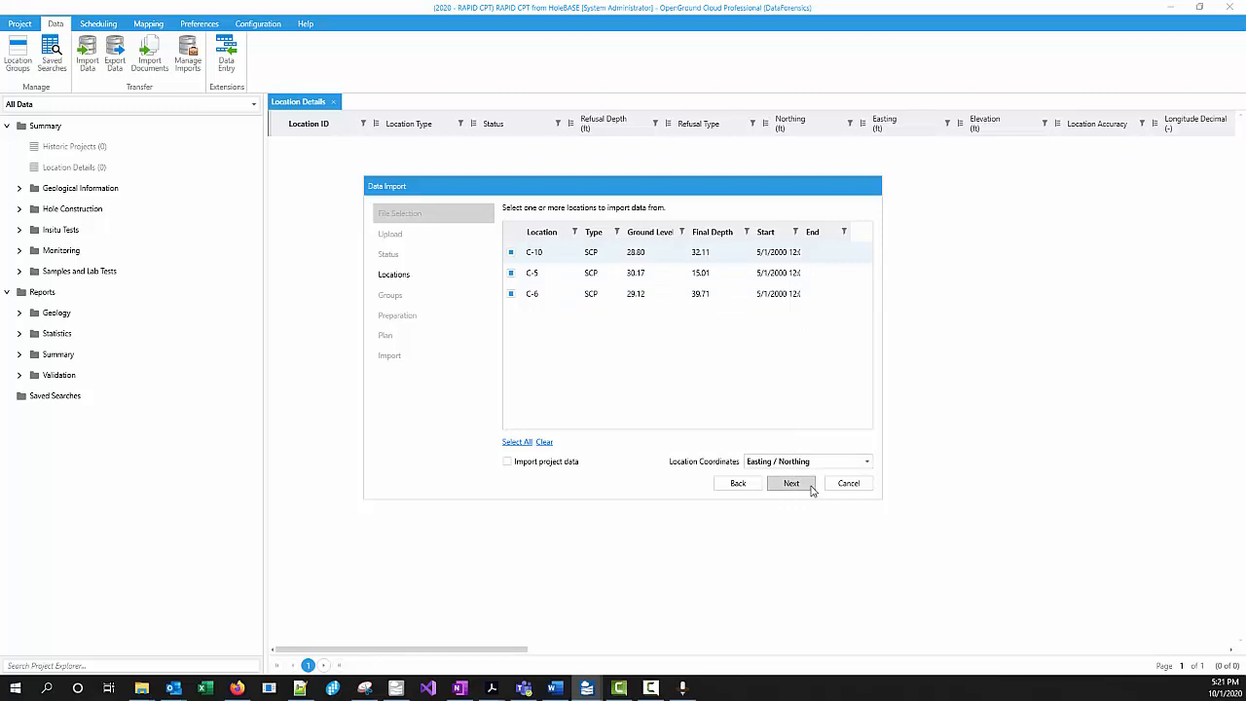
left_click(791, 483)
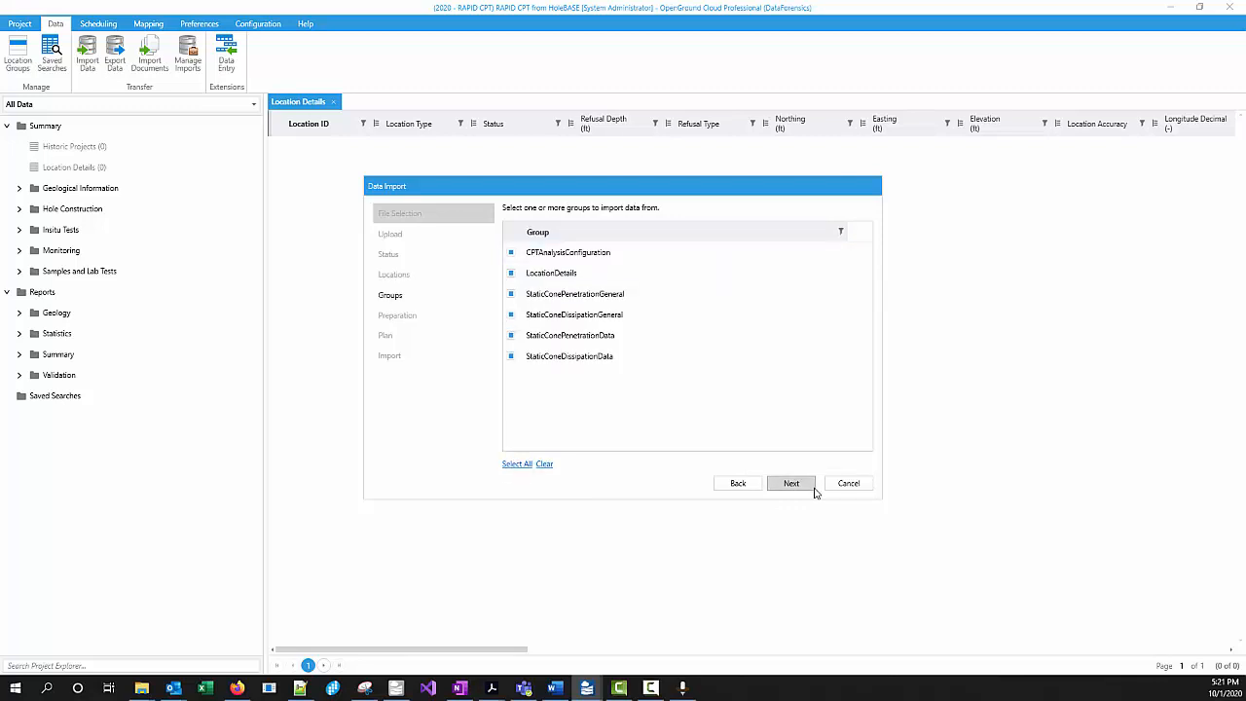
left_click(791, 483)
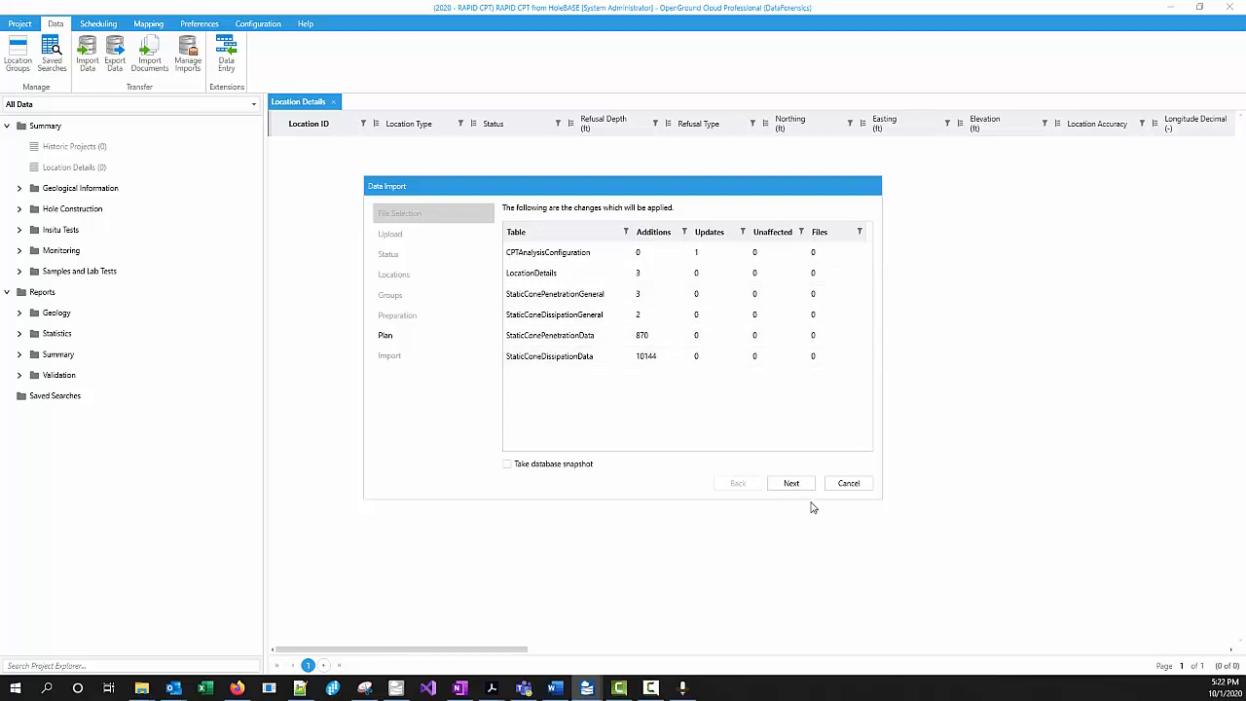
left_click(790, 483)
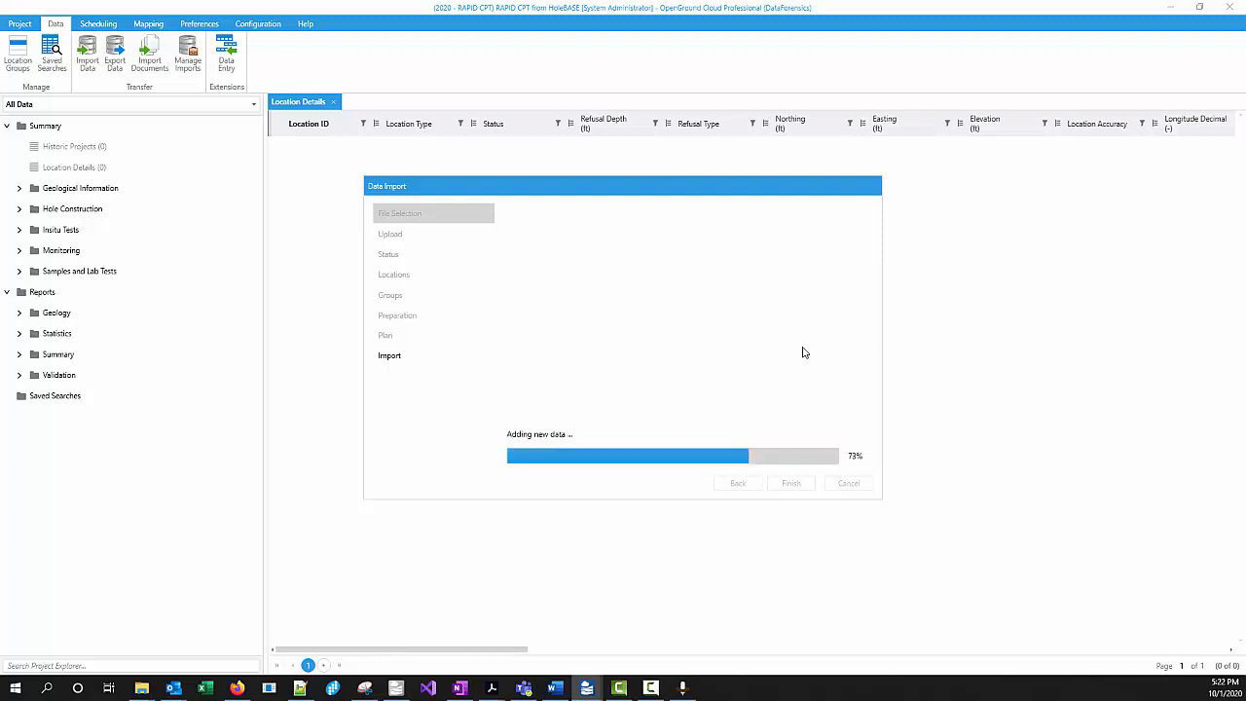
mouse_move(824, 334)
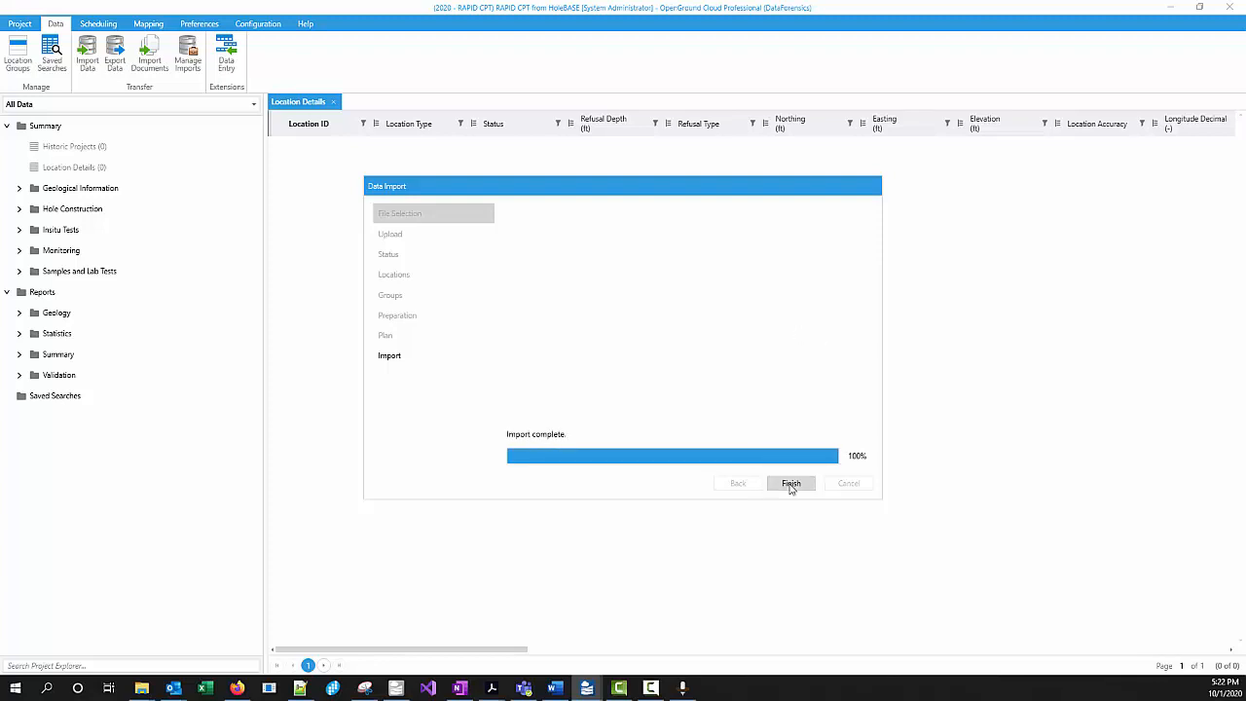
Close the completed import wizard to list C-10, C-5 and C-6 in Location Details
left_click(791, 483)
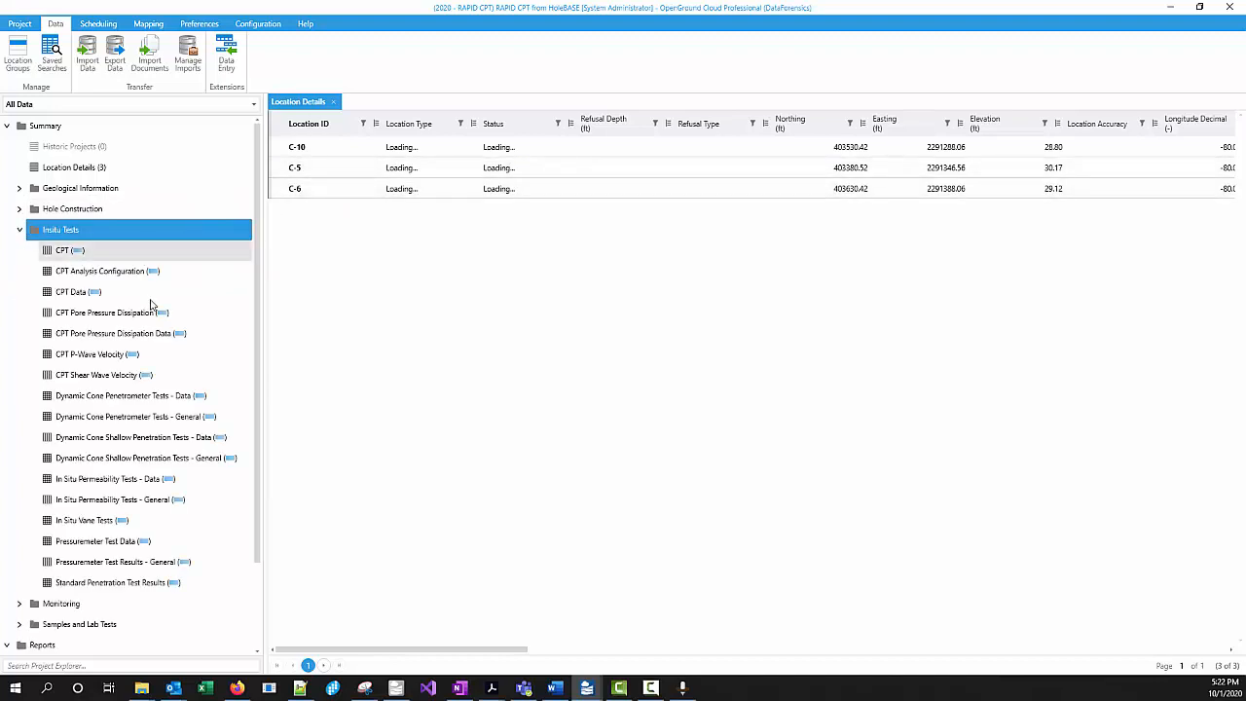
mouse_move(111, 292)
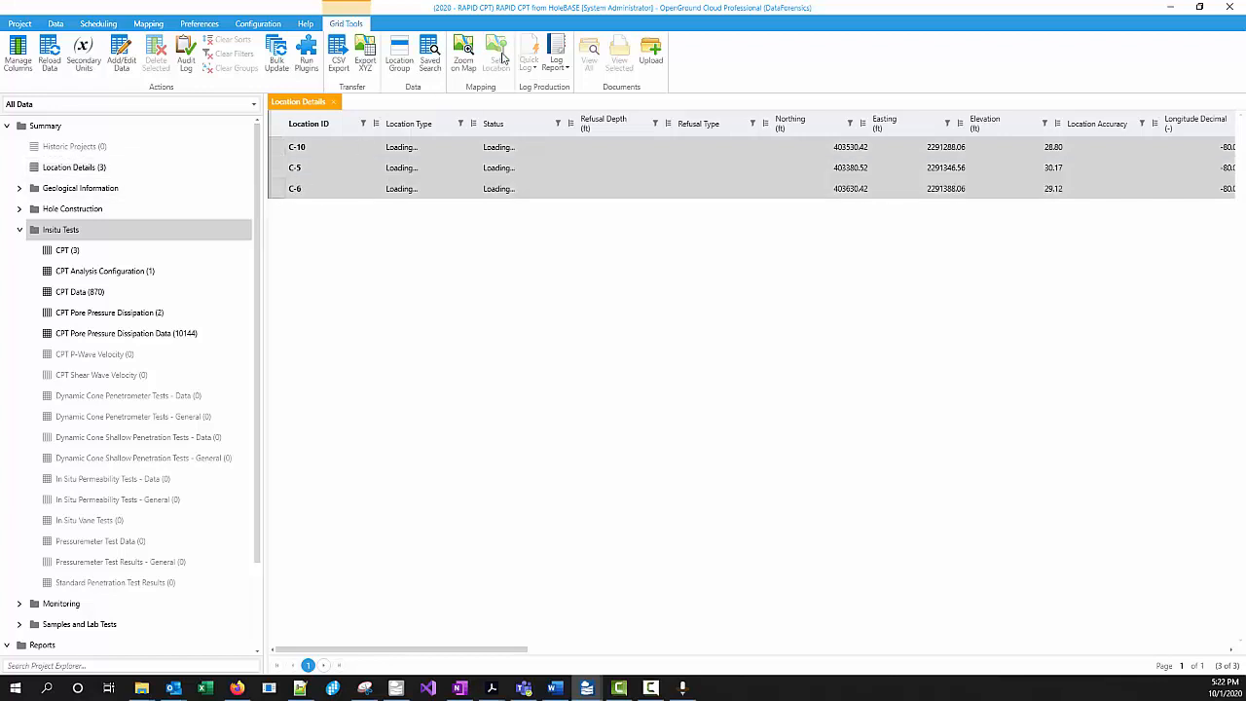
Generate a Cone Penetration Test log report for C-10, C-5 and C-6 with the Scotts CPT profile
left_click(556, 54)
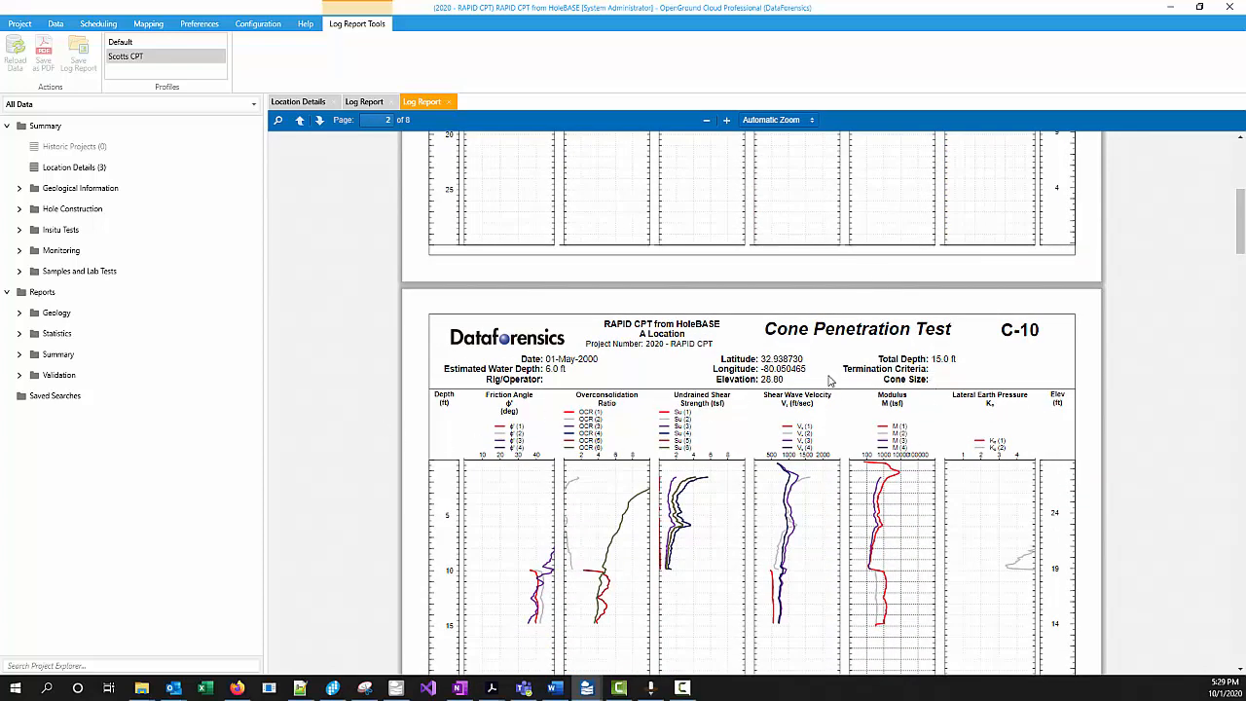
mouse_move(1061, 536)
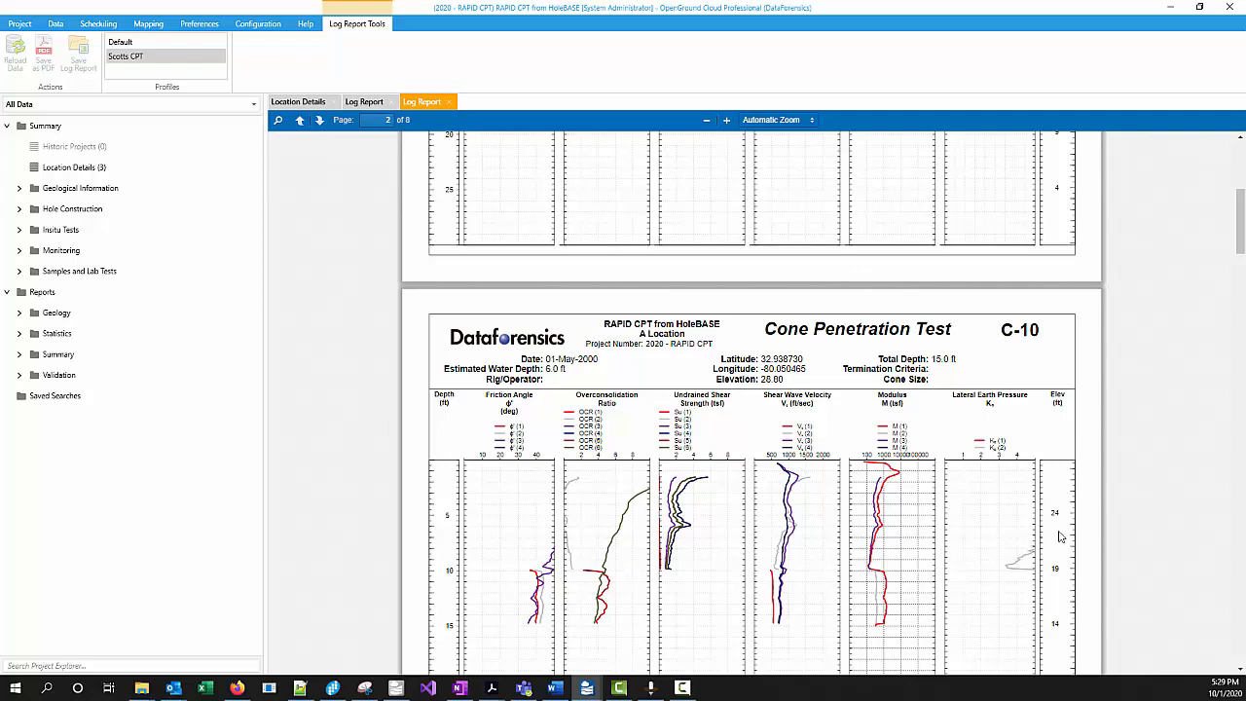
Page through the C-5 and C-6 log pages, then close the second Log Report tab
left_click(319, 119)
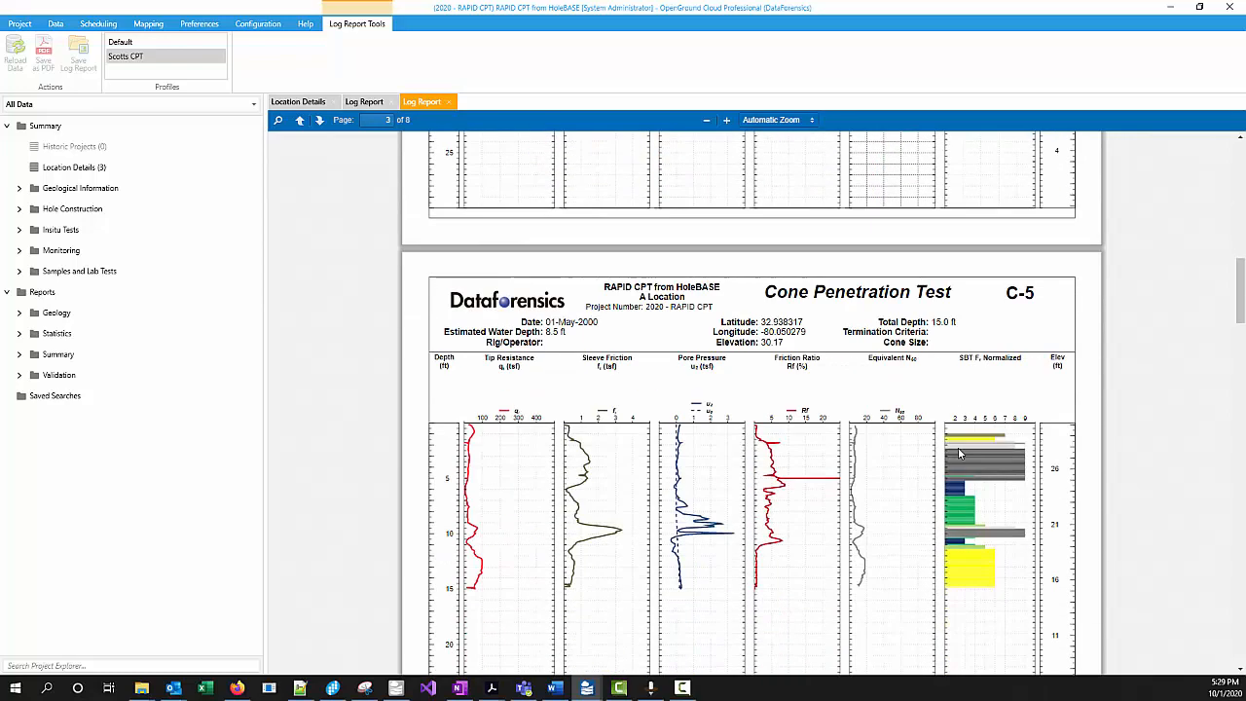
mouse_move(987, 440)
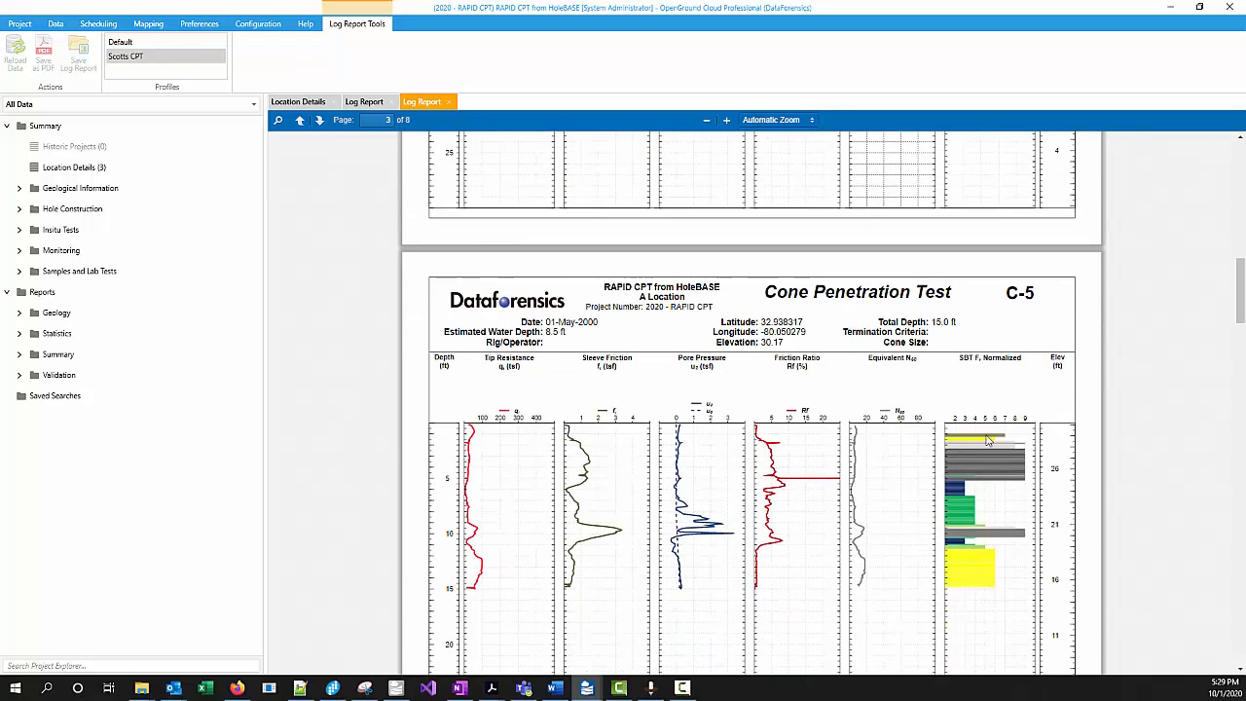
left_click(320, 120)
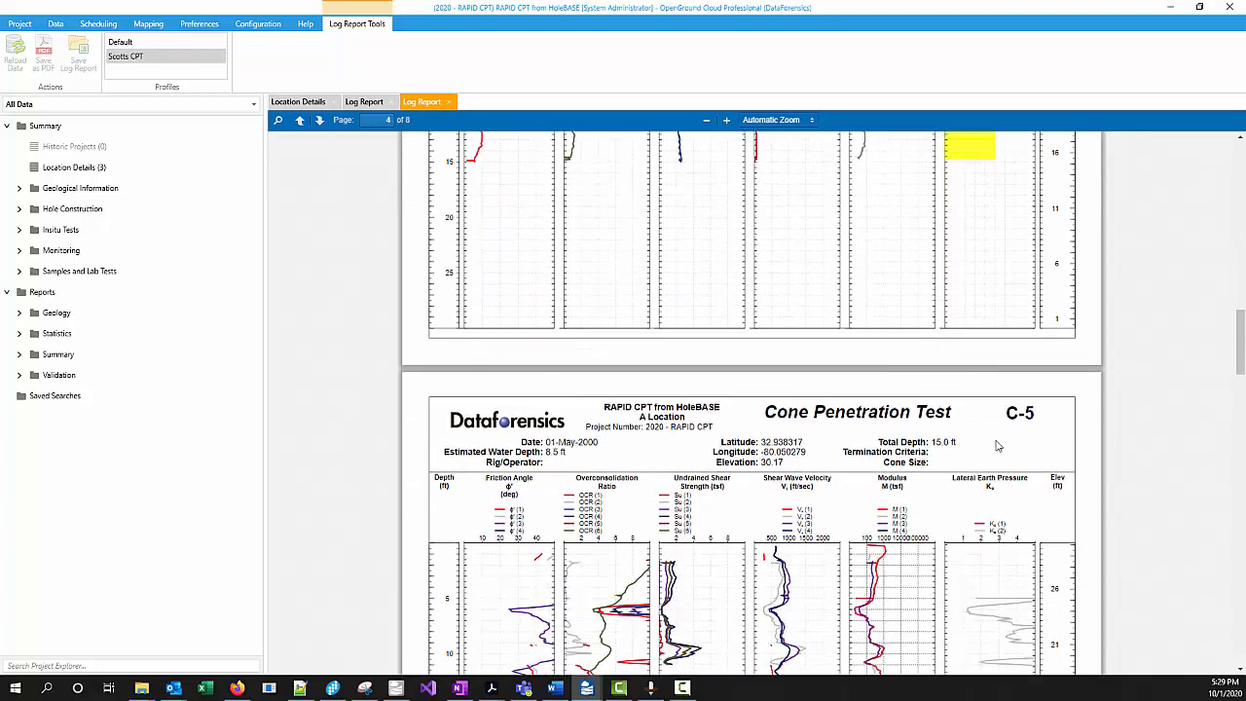
scroll("down", 3)
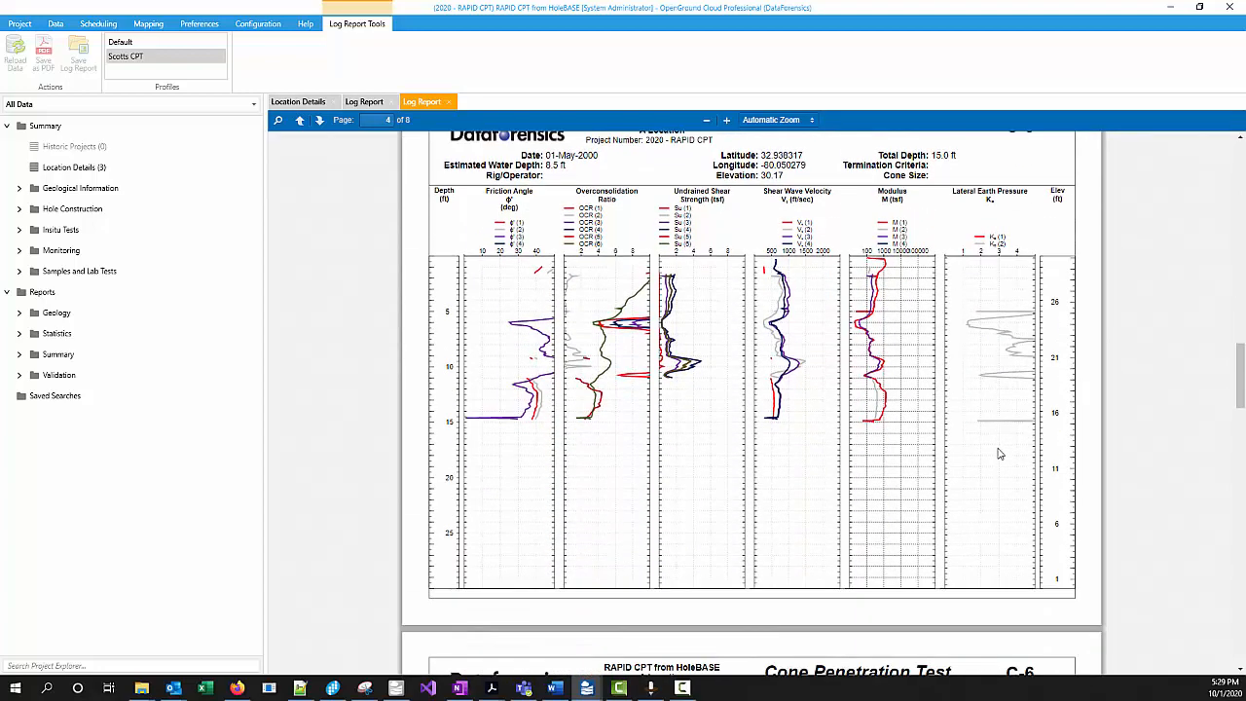
left_click(320, 120)
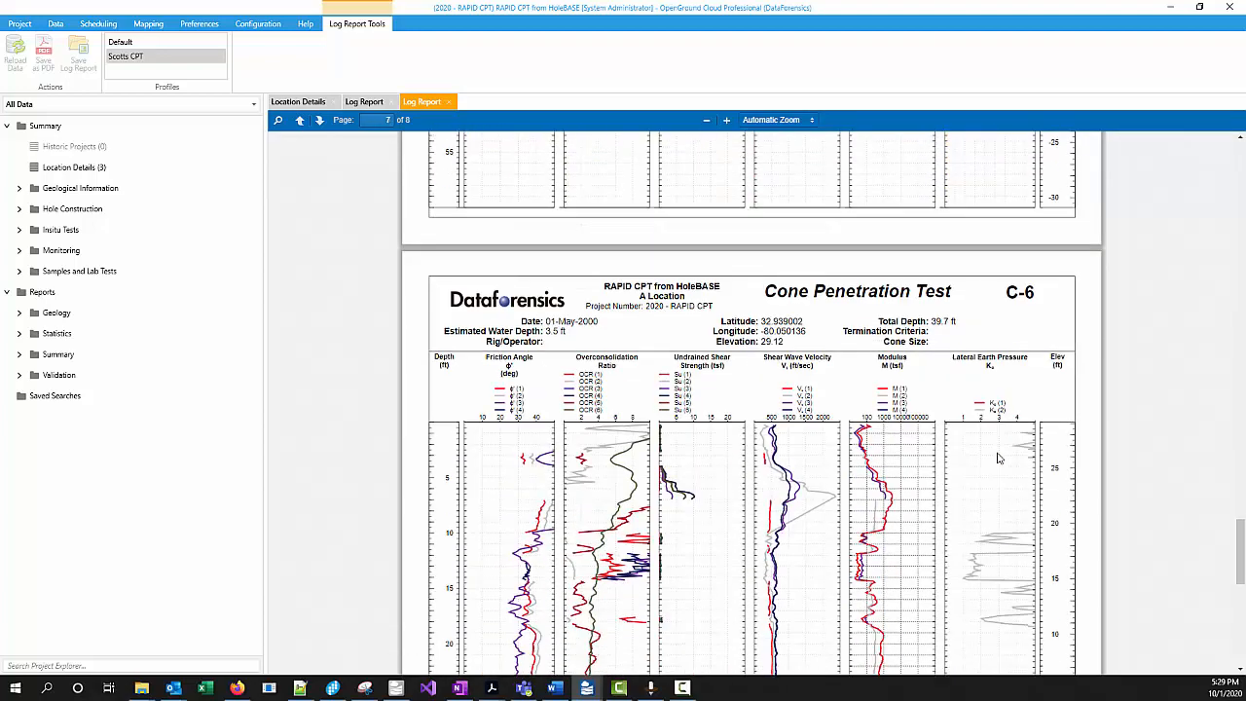
scroll("down", 3)
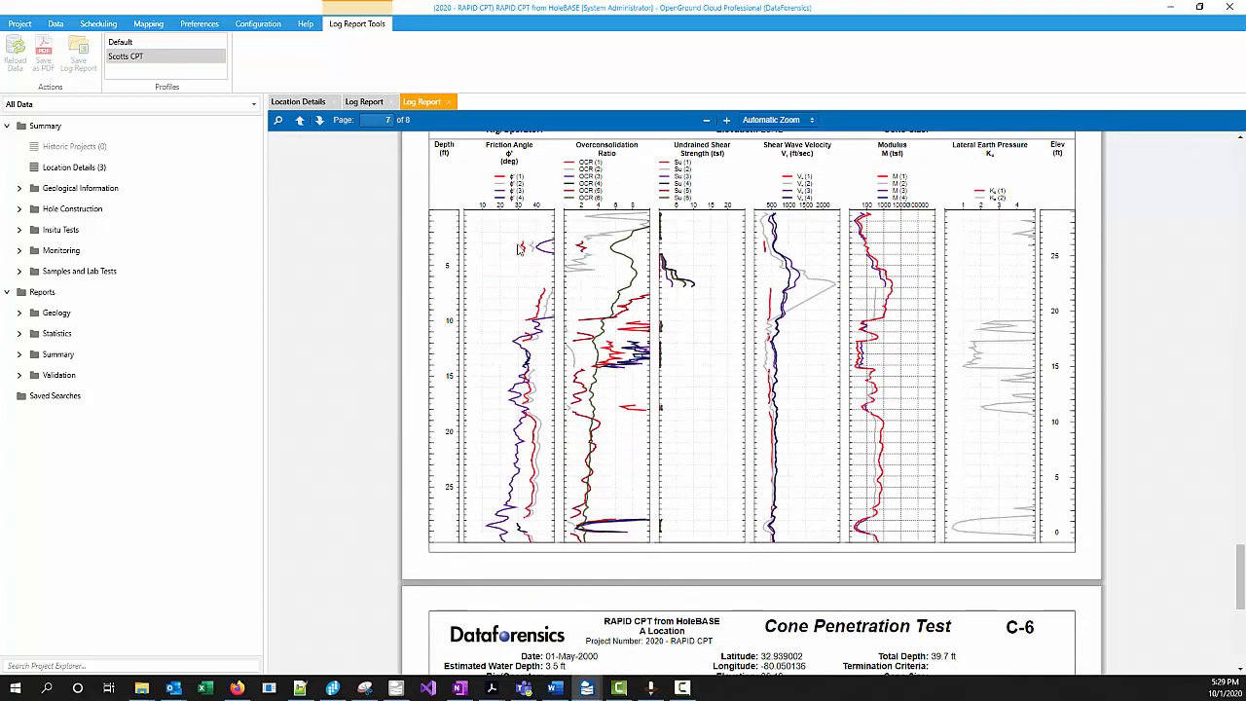
left_click(300, 120)
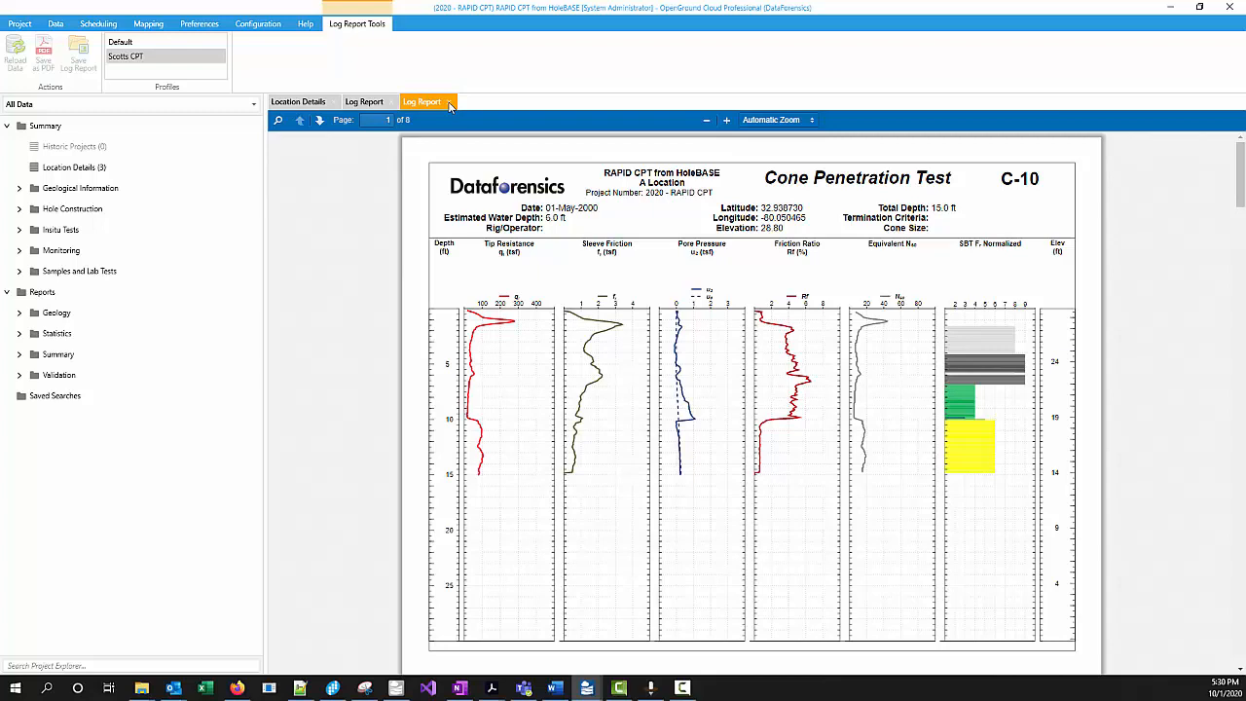
left_click(422, 101)
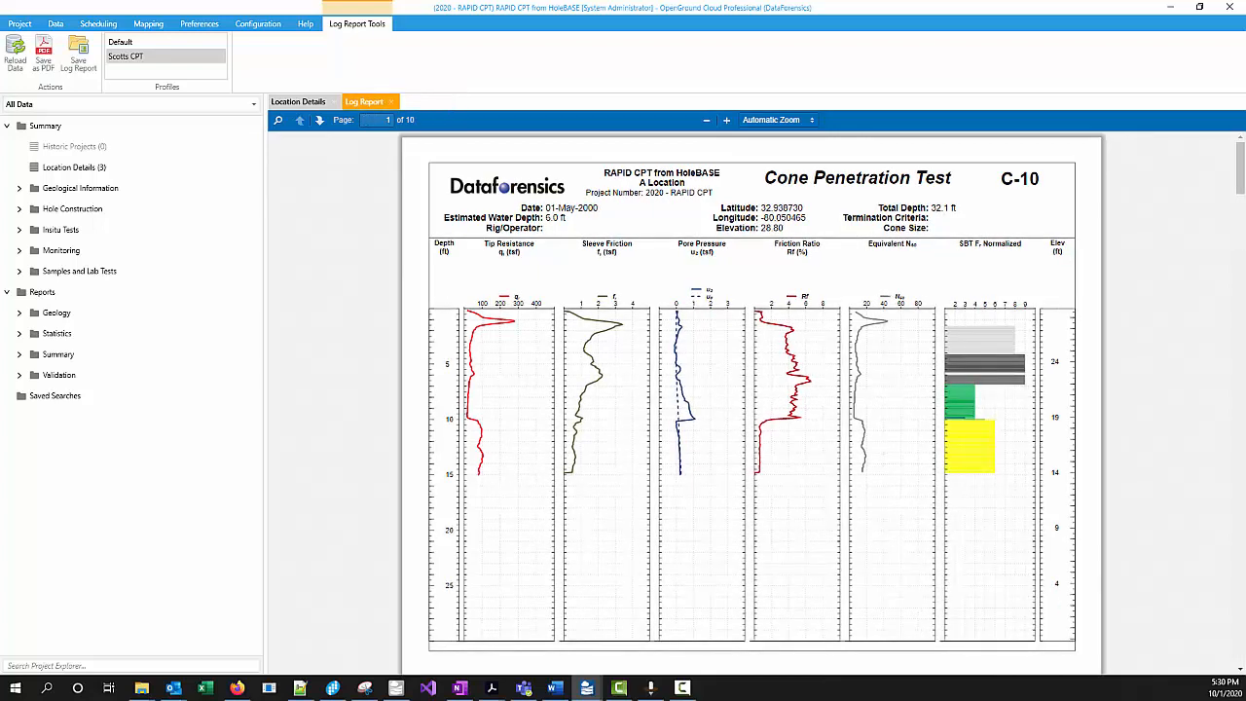